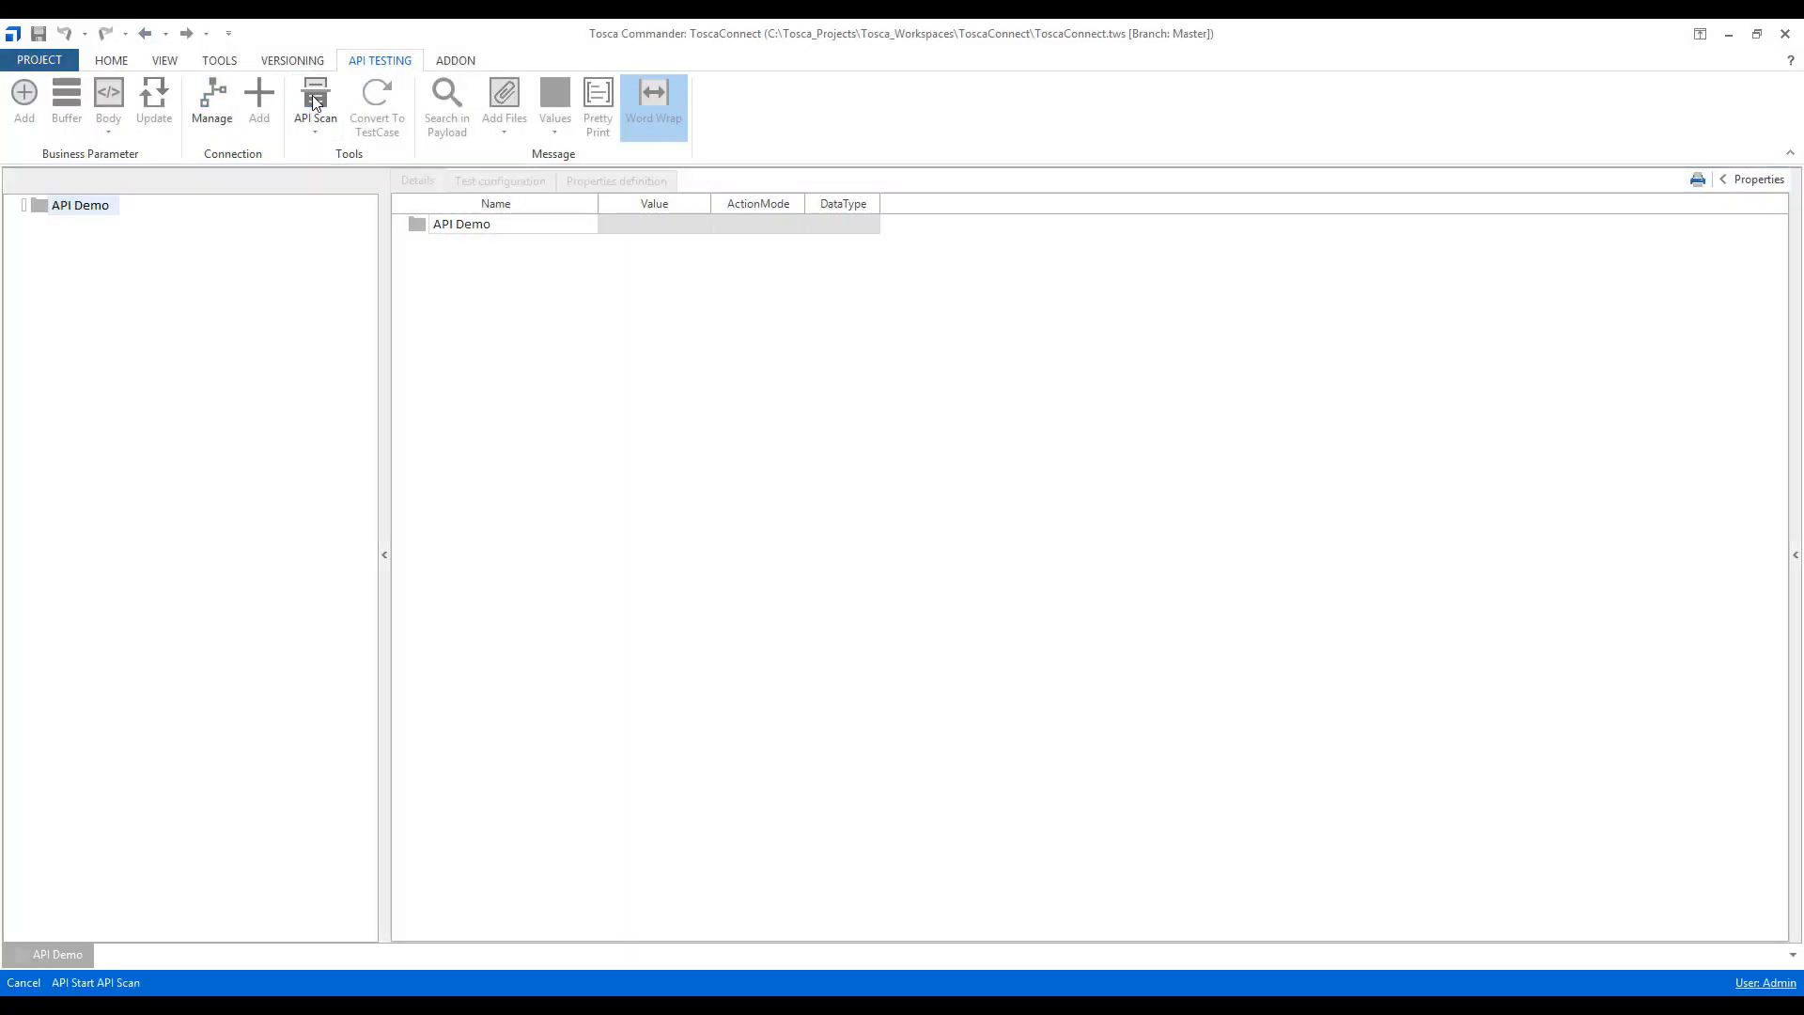
Step: Launch API Scan from the API Testing ribbon, opening a new empty scanning project
{"action": "left_click", "coordinate": [314, 100]}
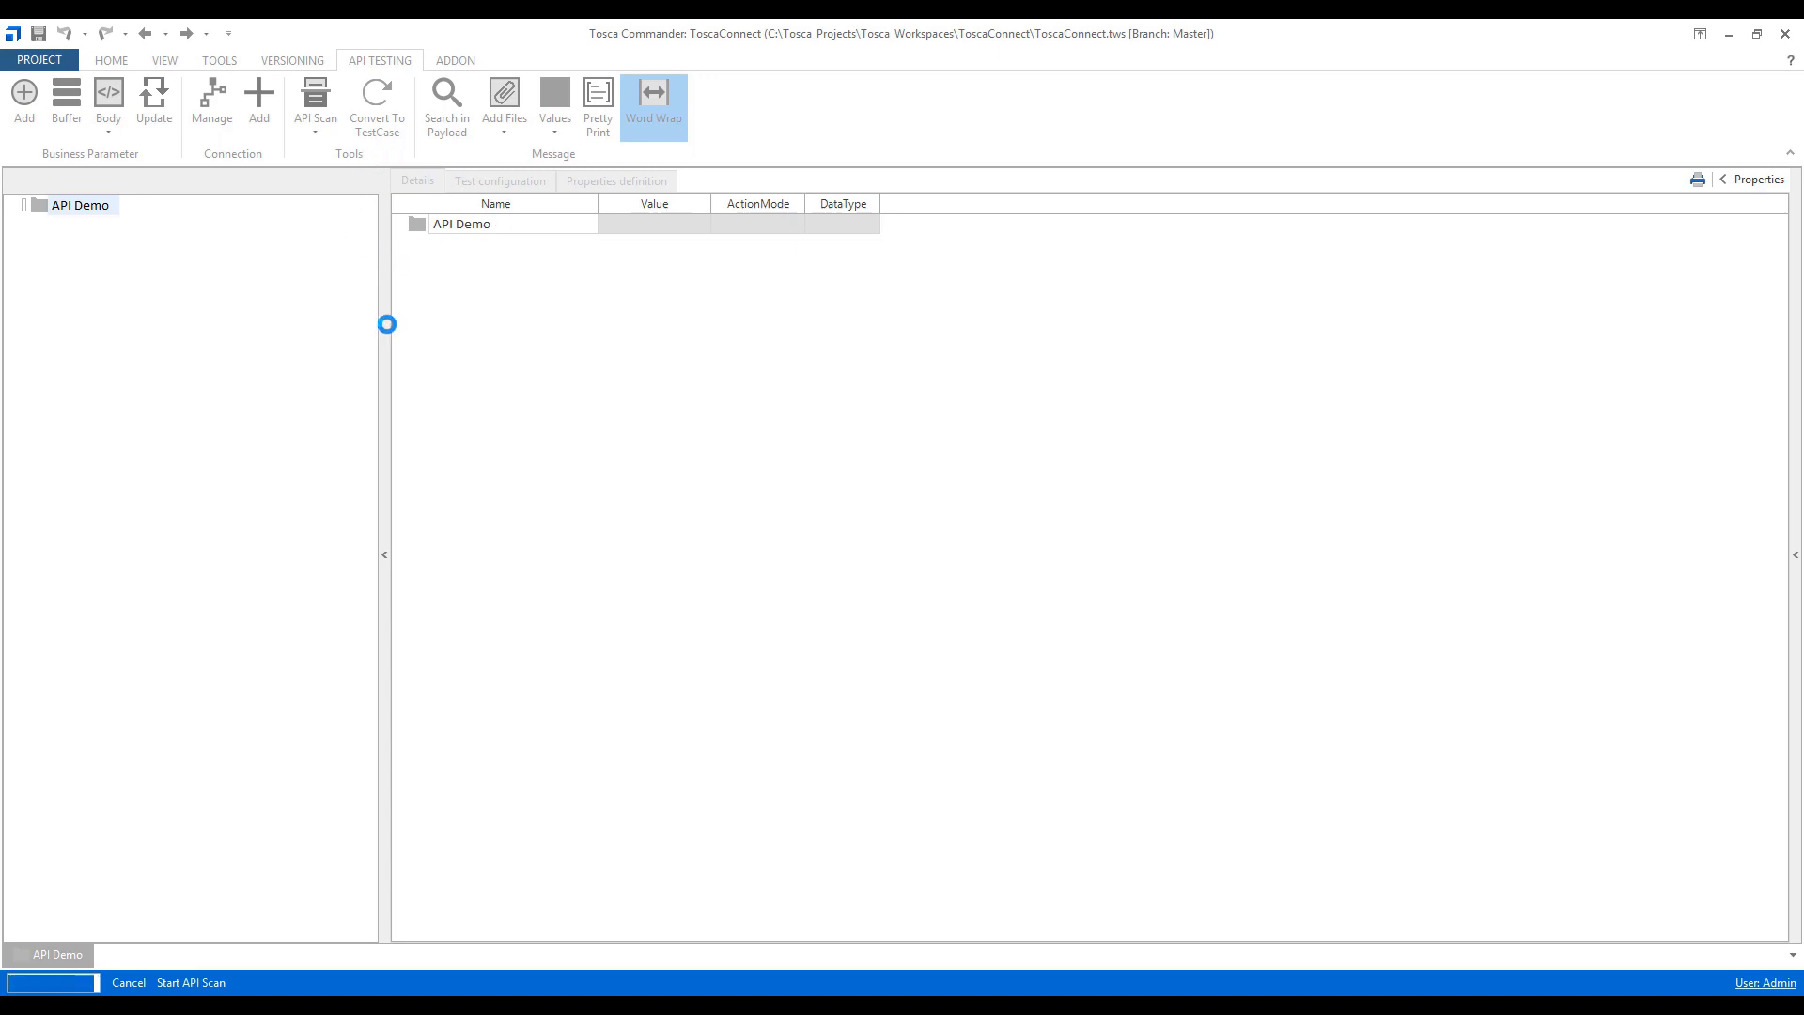
{"action": "left_click", "coordinate": [314, 101]}
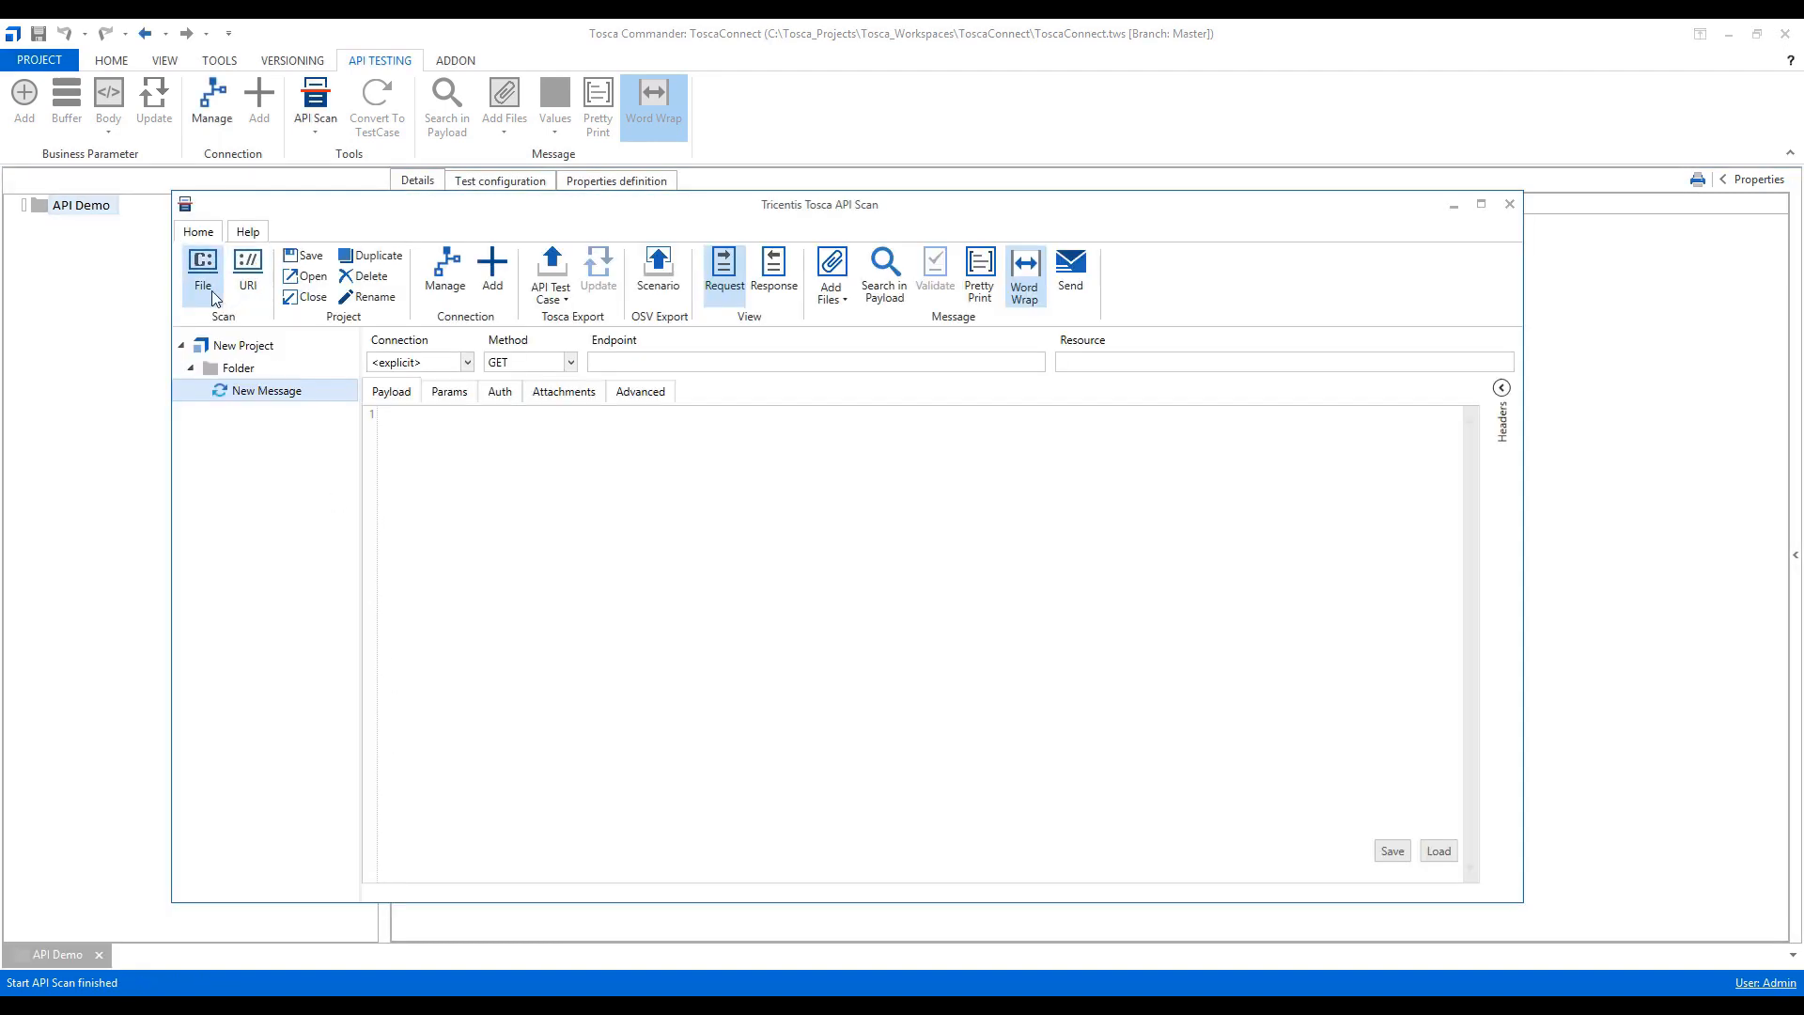
{"action": "mouse_move", "coordinate": [203, 265]}
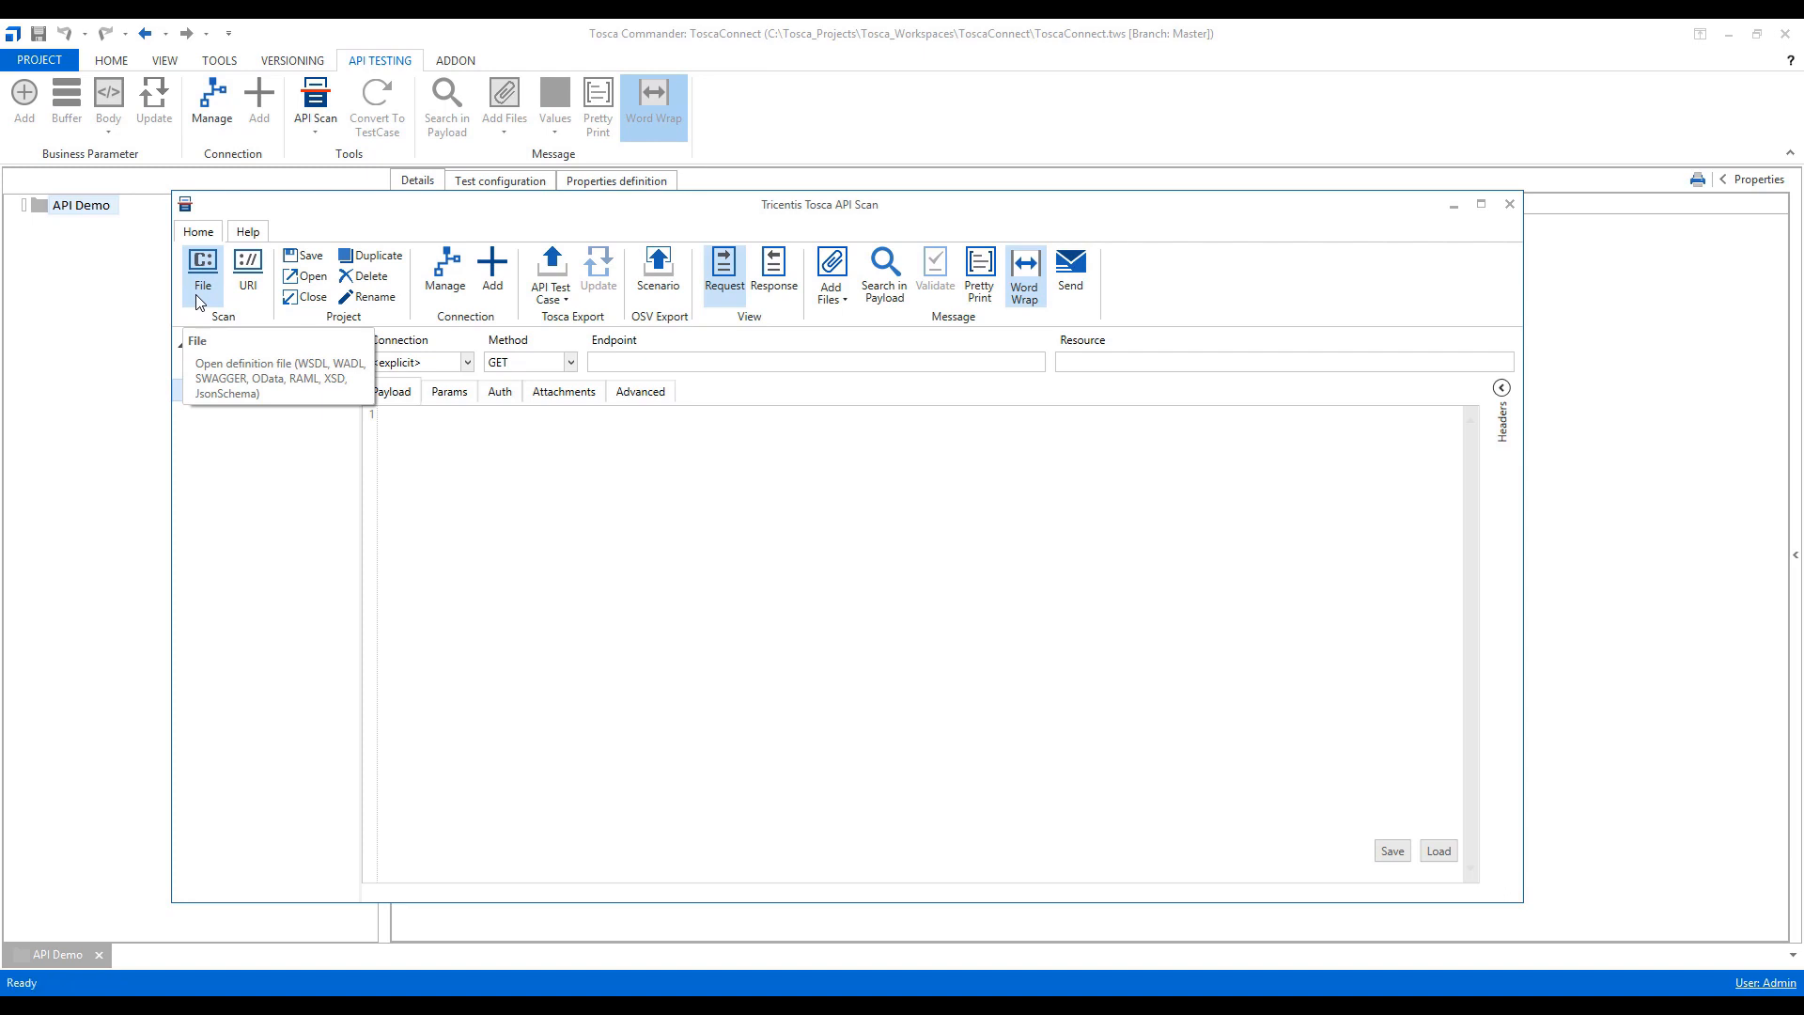
Step: Load the Calculator WSDL file from the Desktop via Scan > File
{"action": "left_click", "coordinate": [310, 275]}
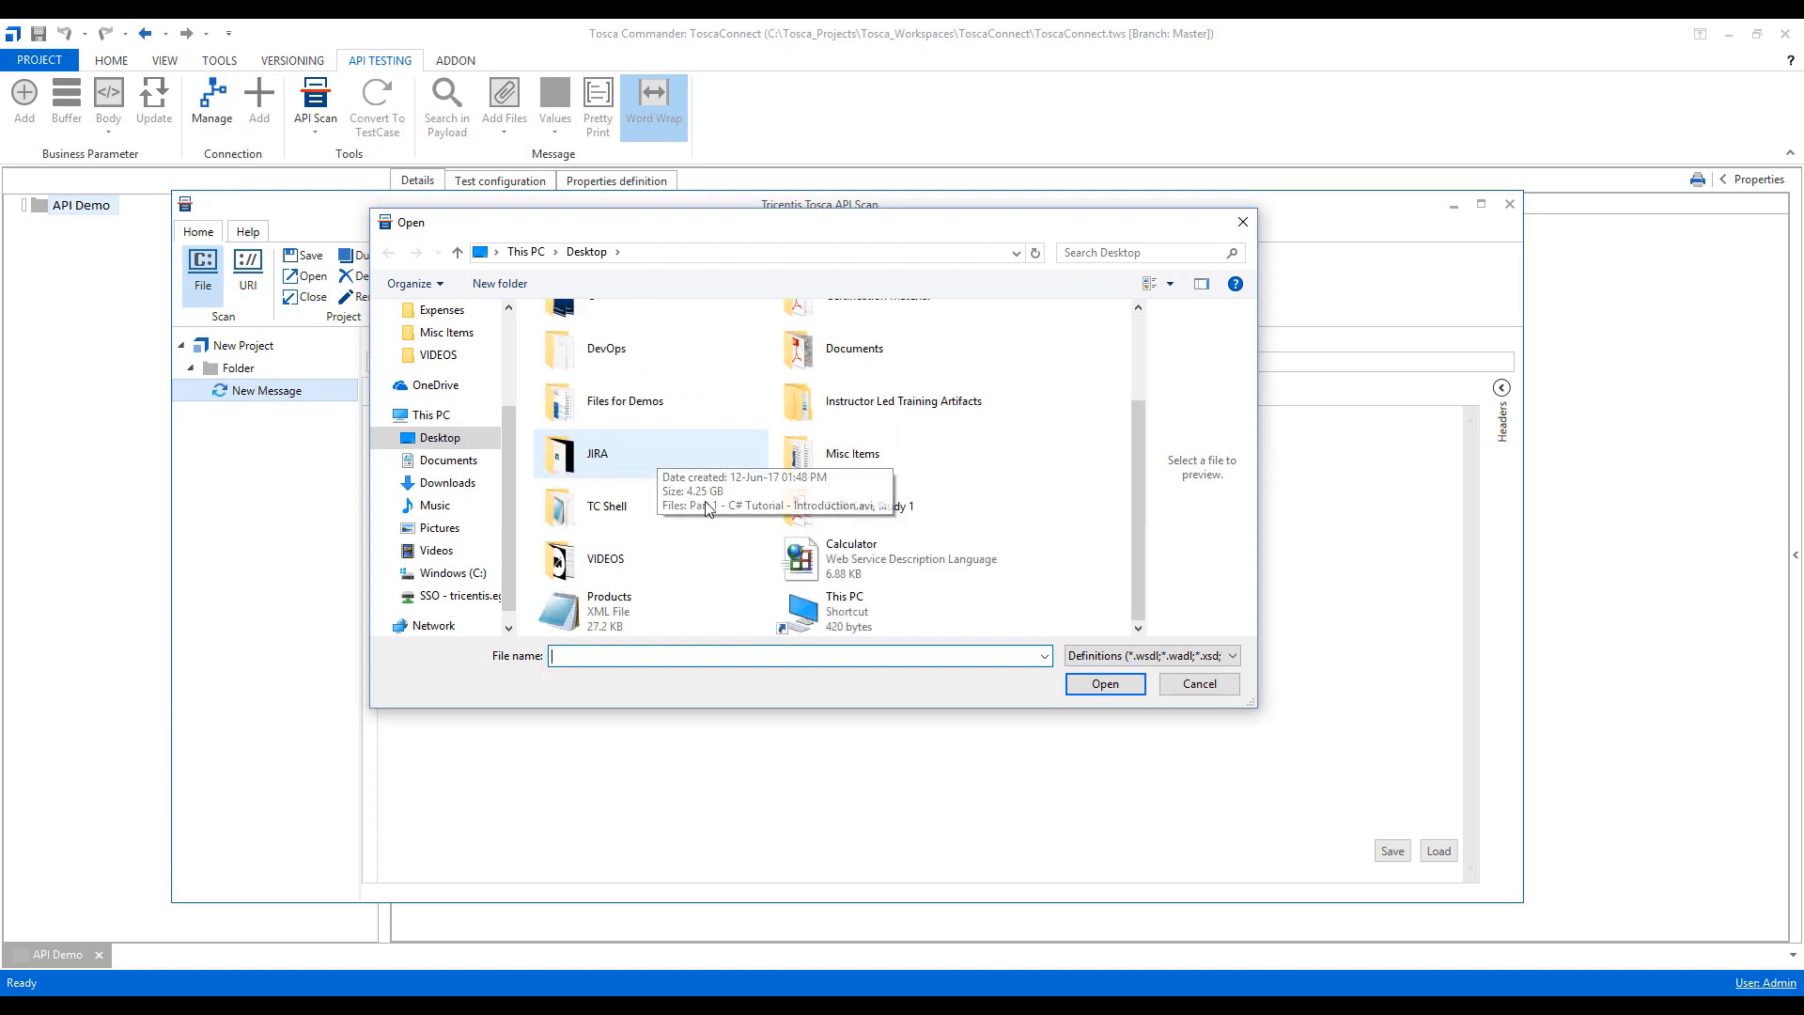
{"action": "mouse_move", "coordinate": [863, 575]}
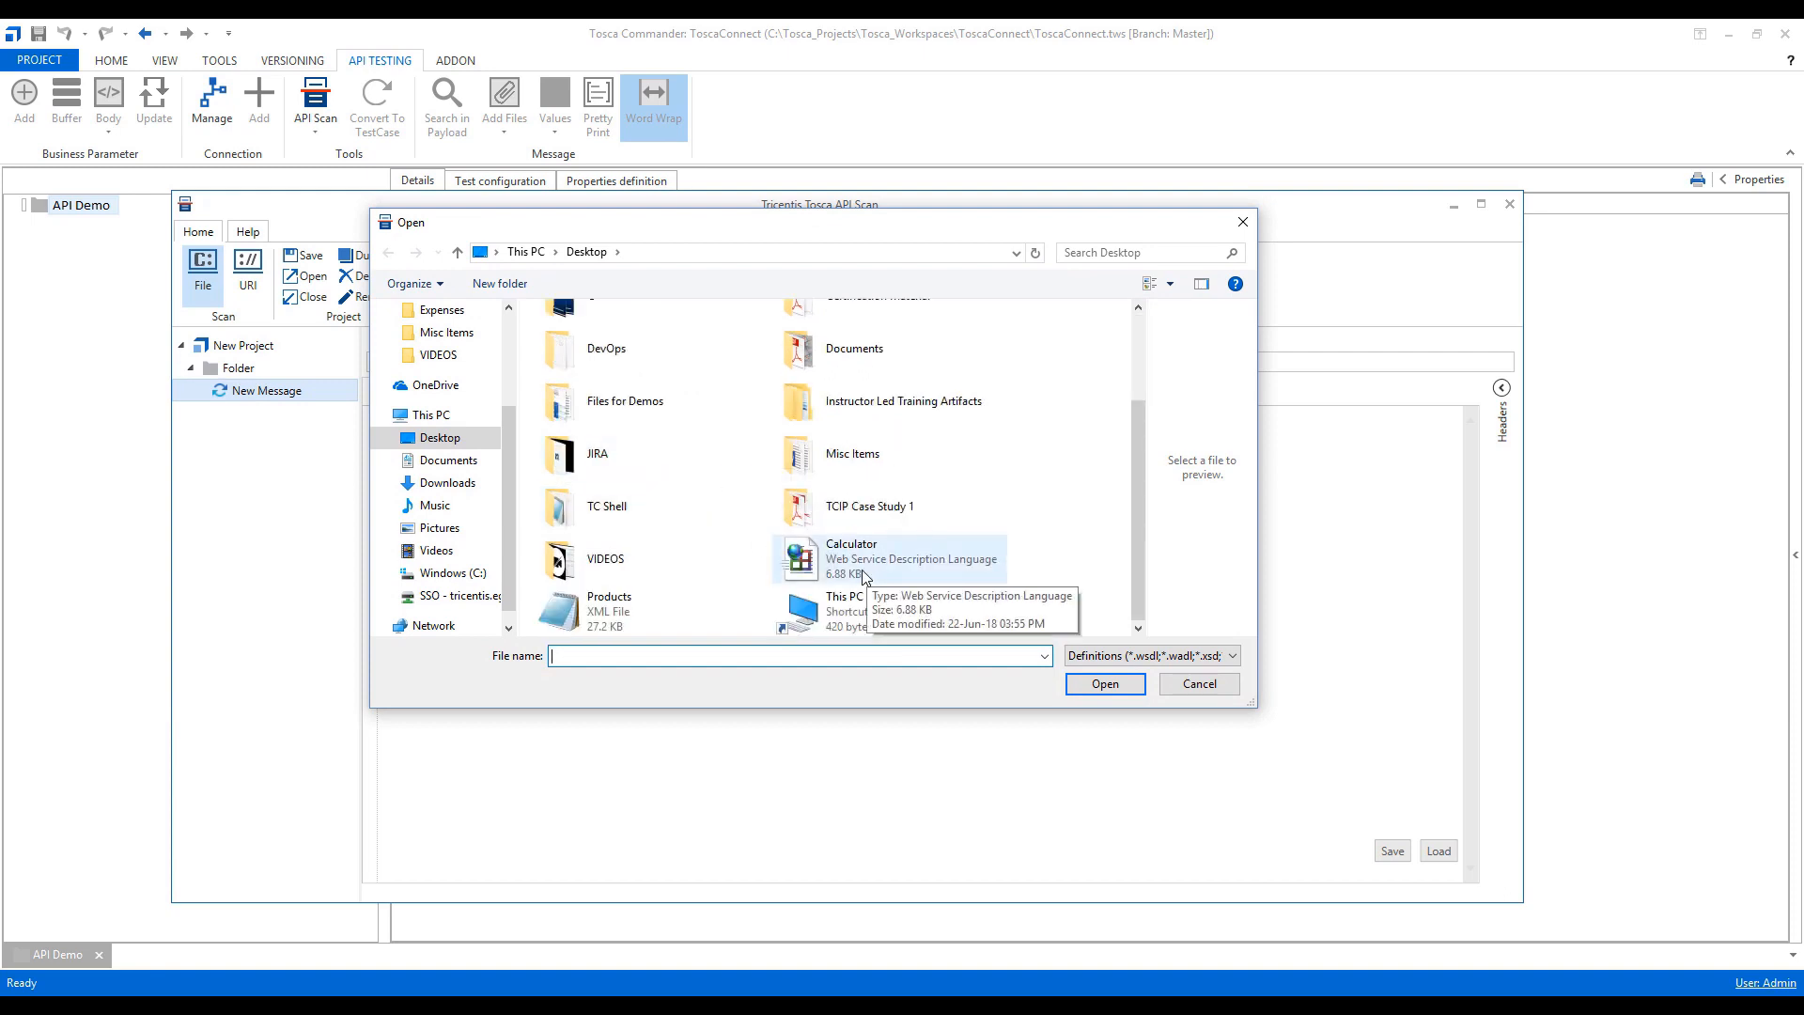
{"action": "mouse_move", "coordinate": [849, 570]}
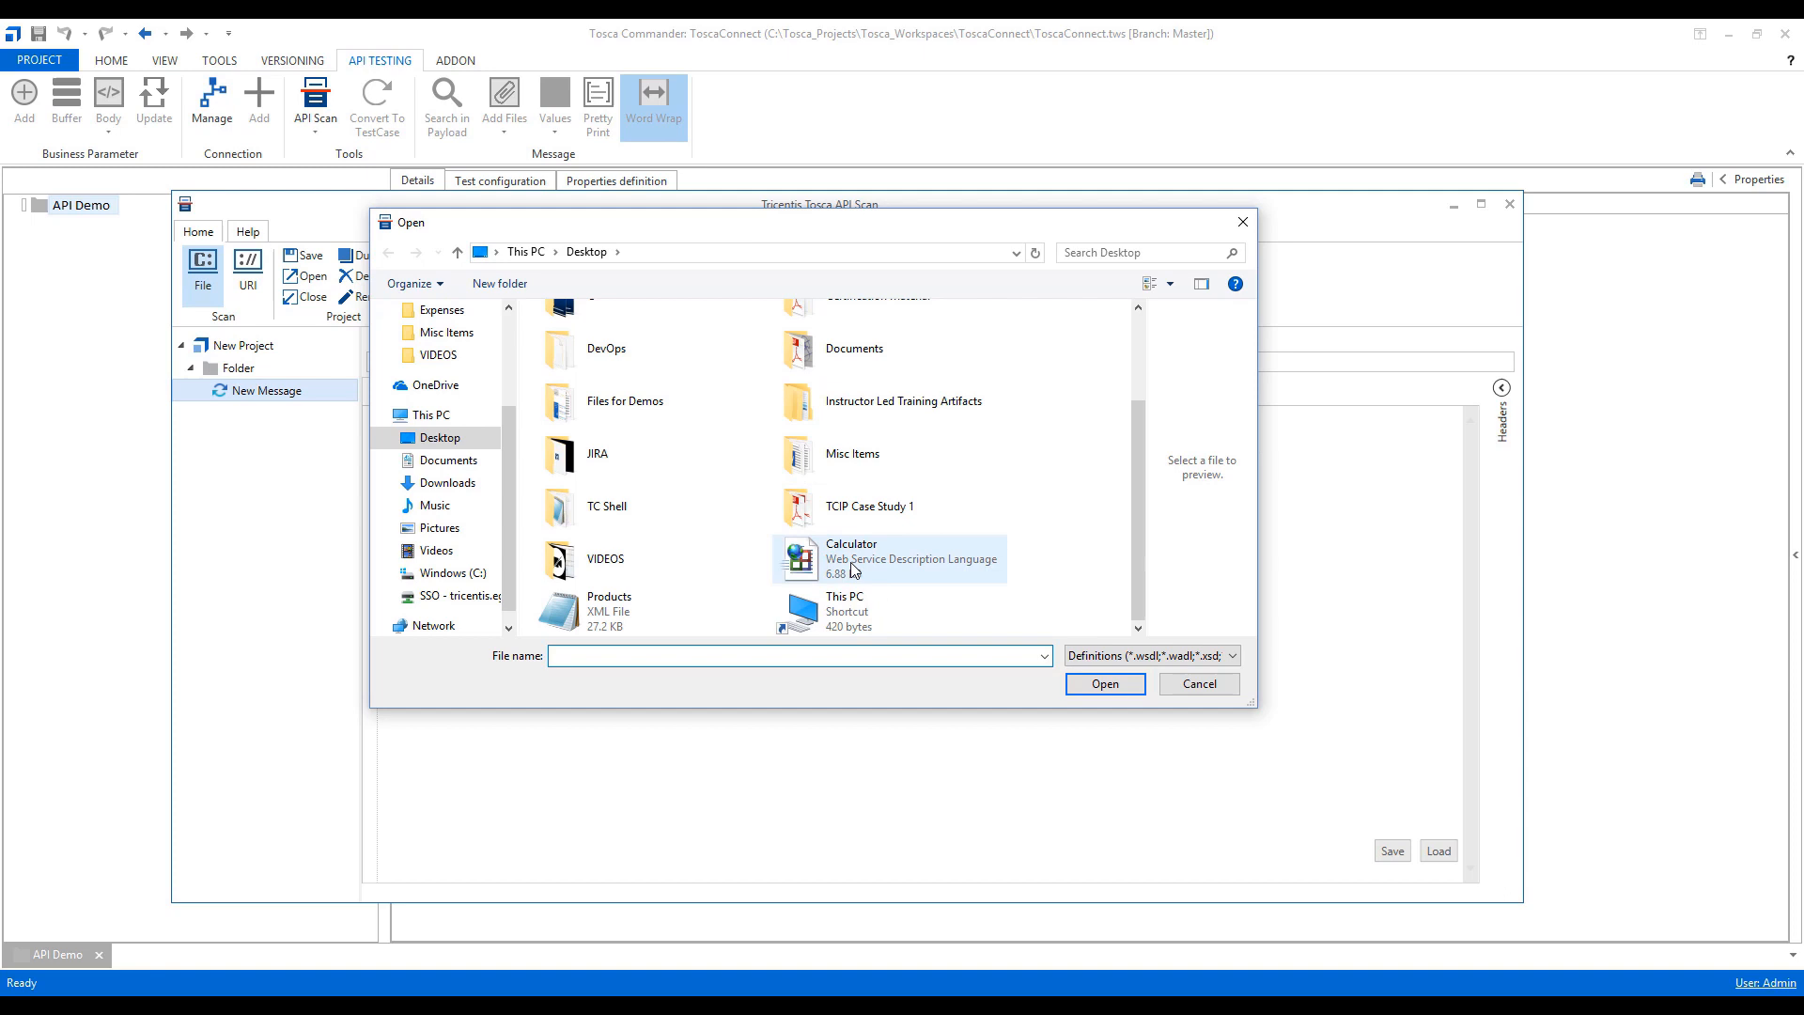
{"action": "mouse_move", "coordinate": [849, 563]}
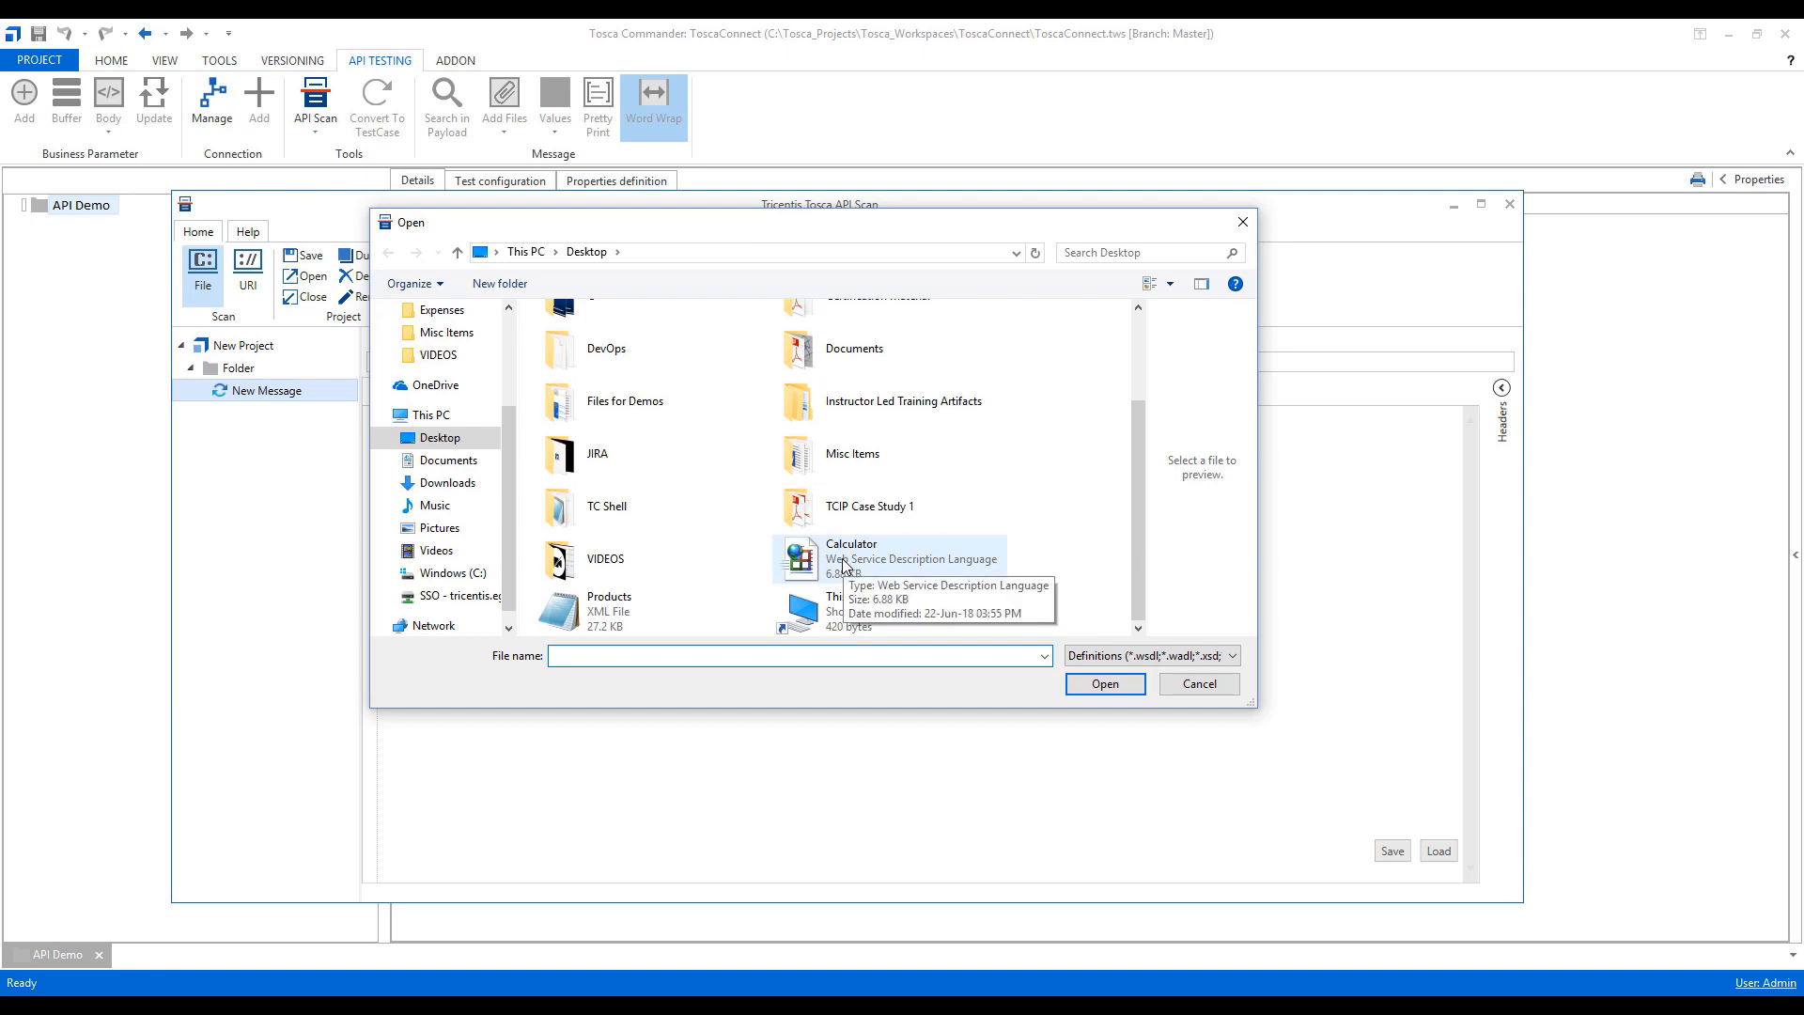
{"action": "left_click", "coordinate": [885, 558]}
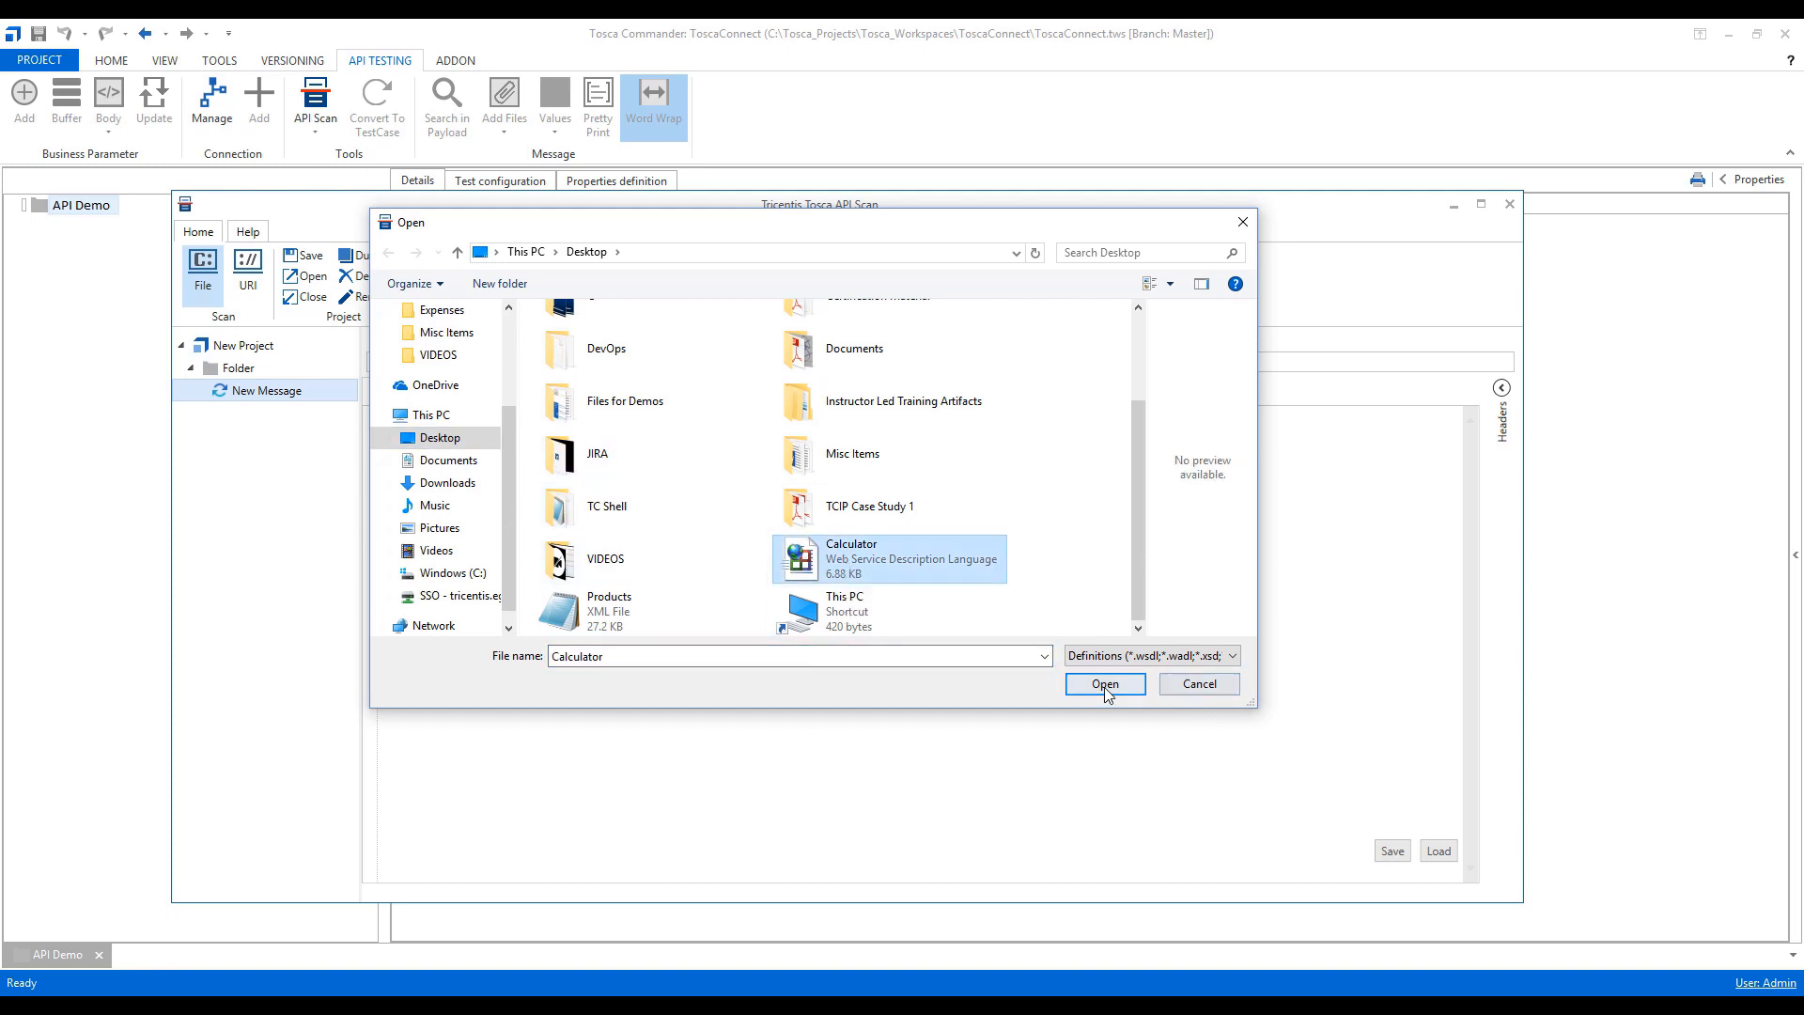
{"action": "left_click", "coordinate": [1103, 684]}
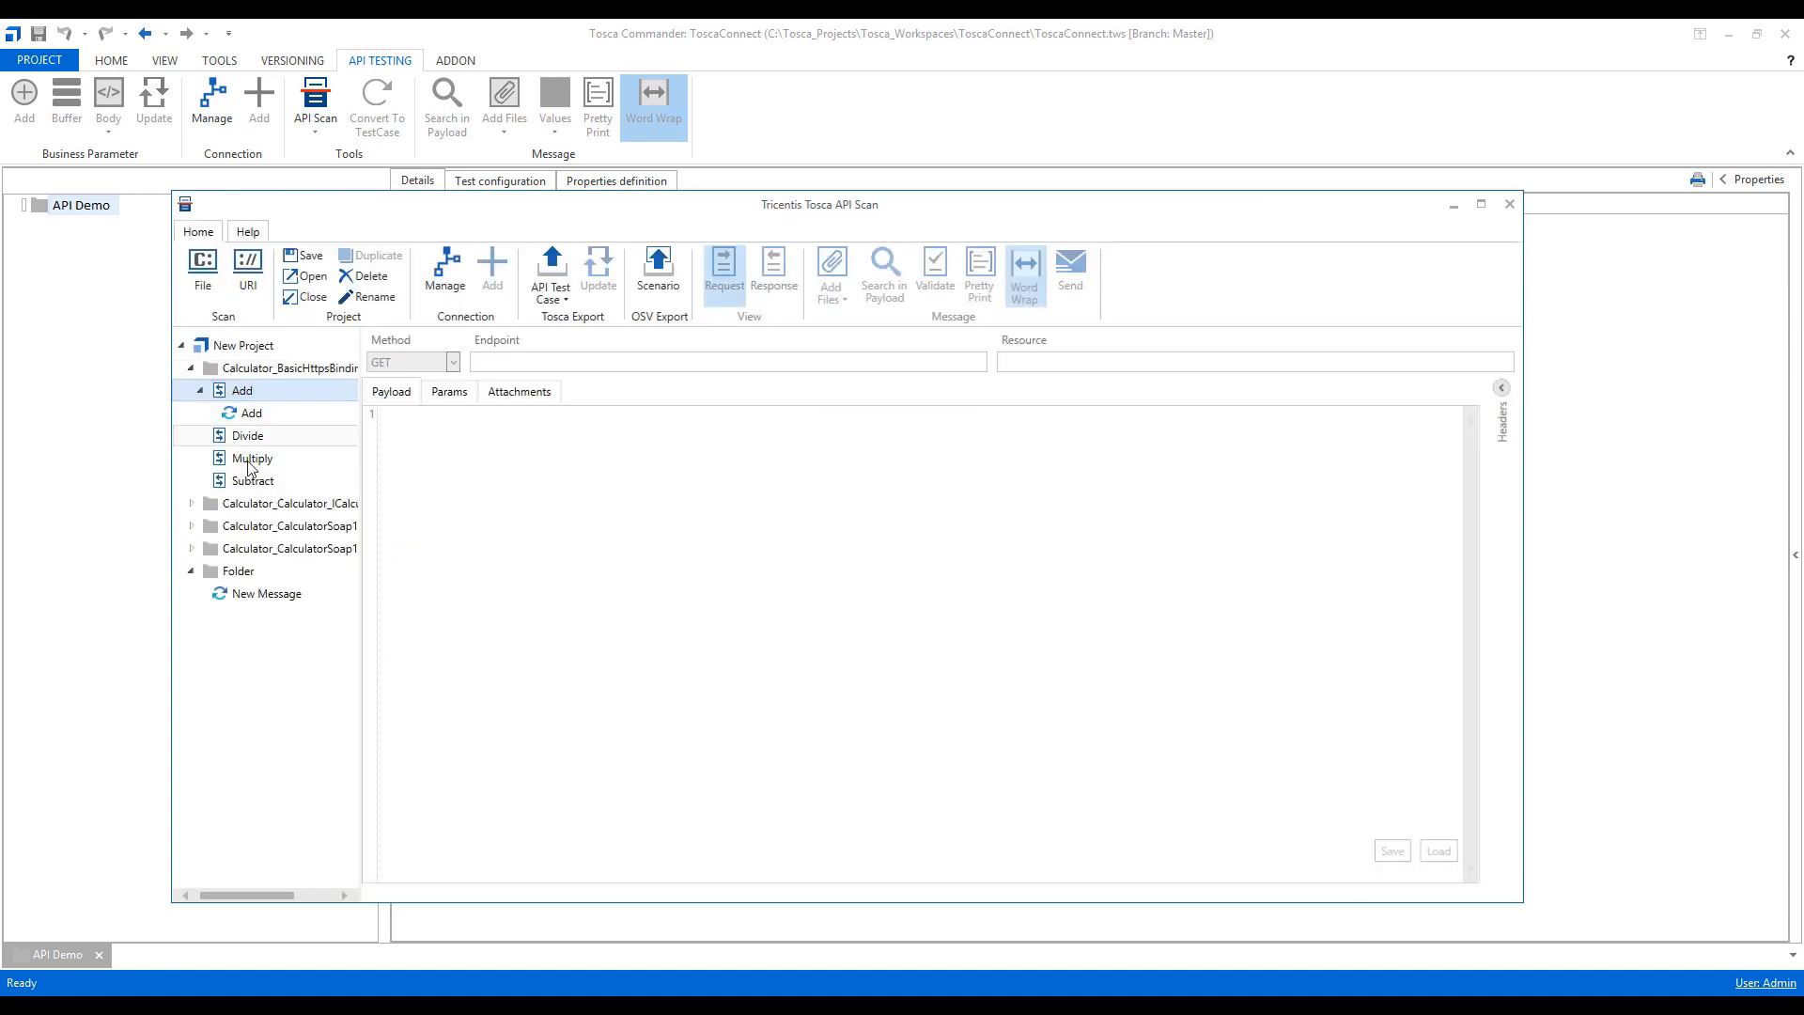
Step: Expand the Calculator operations and view the Add and Subtract request payloads
{"action": "left_click", "coordinate": [250, 414]}
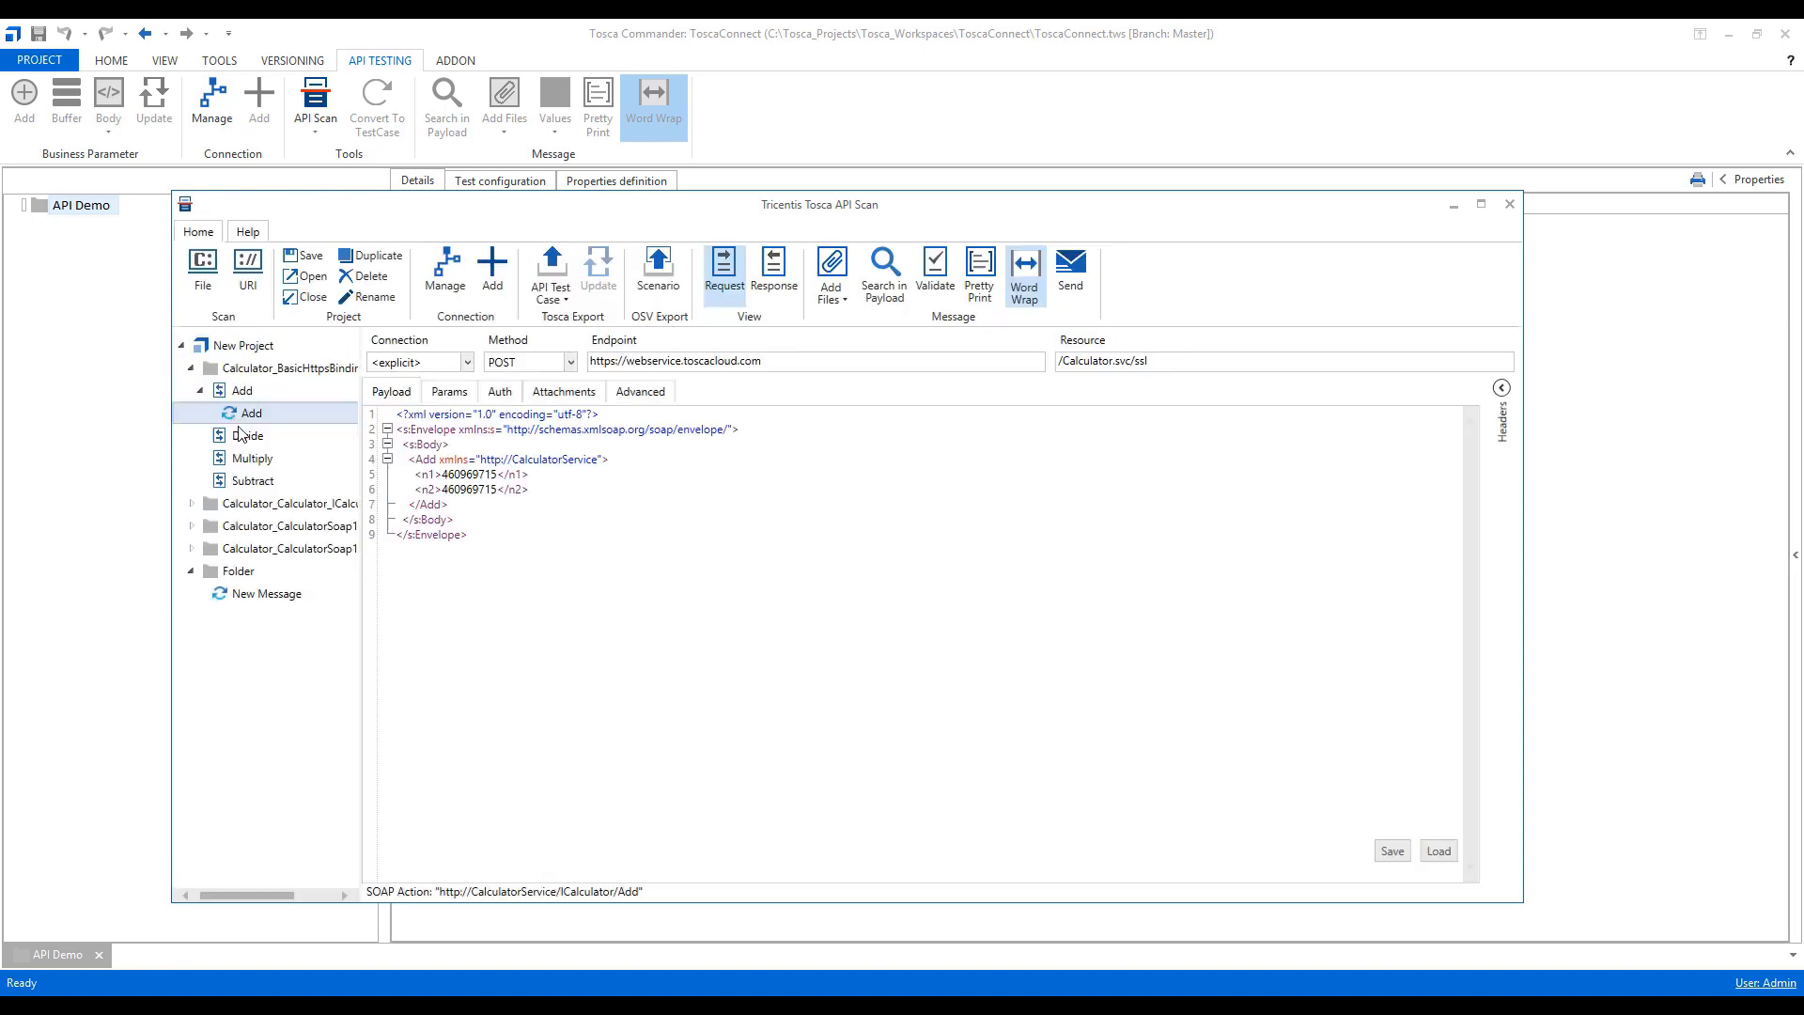
{"action": "left_click", "coordinate": [250, 479]}
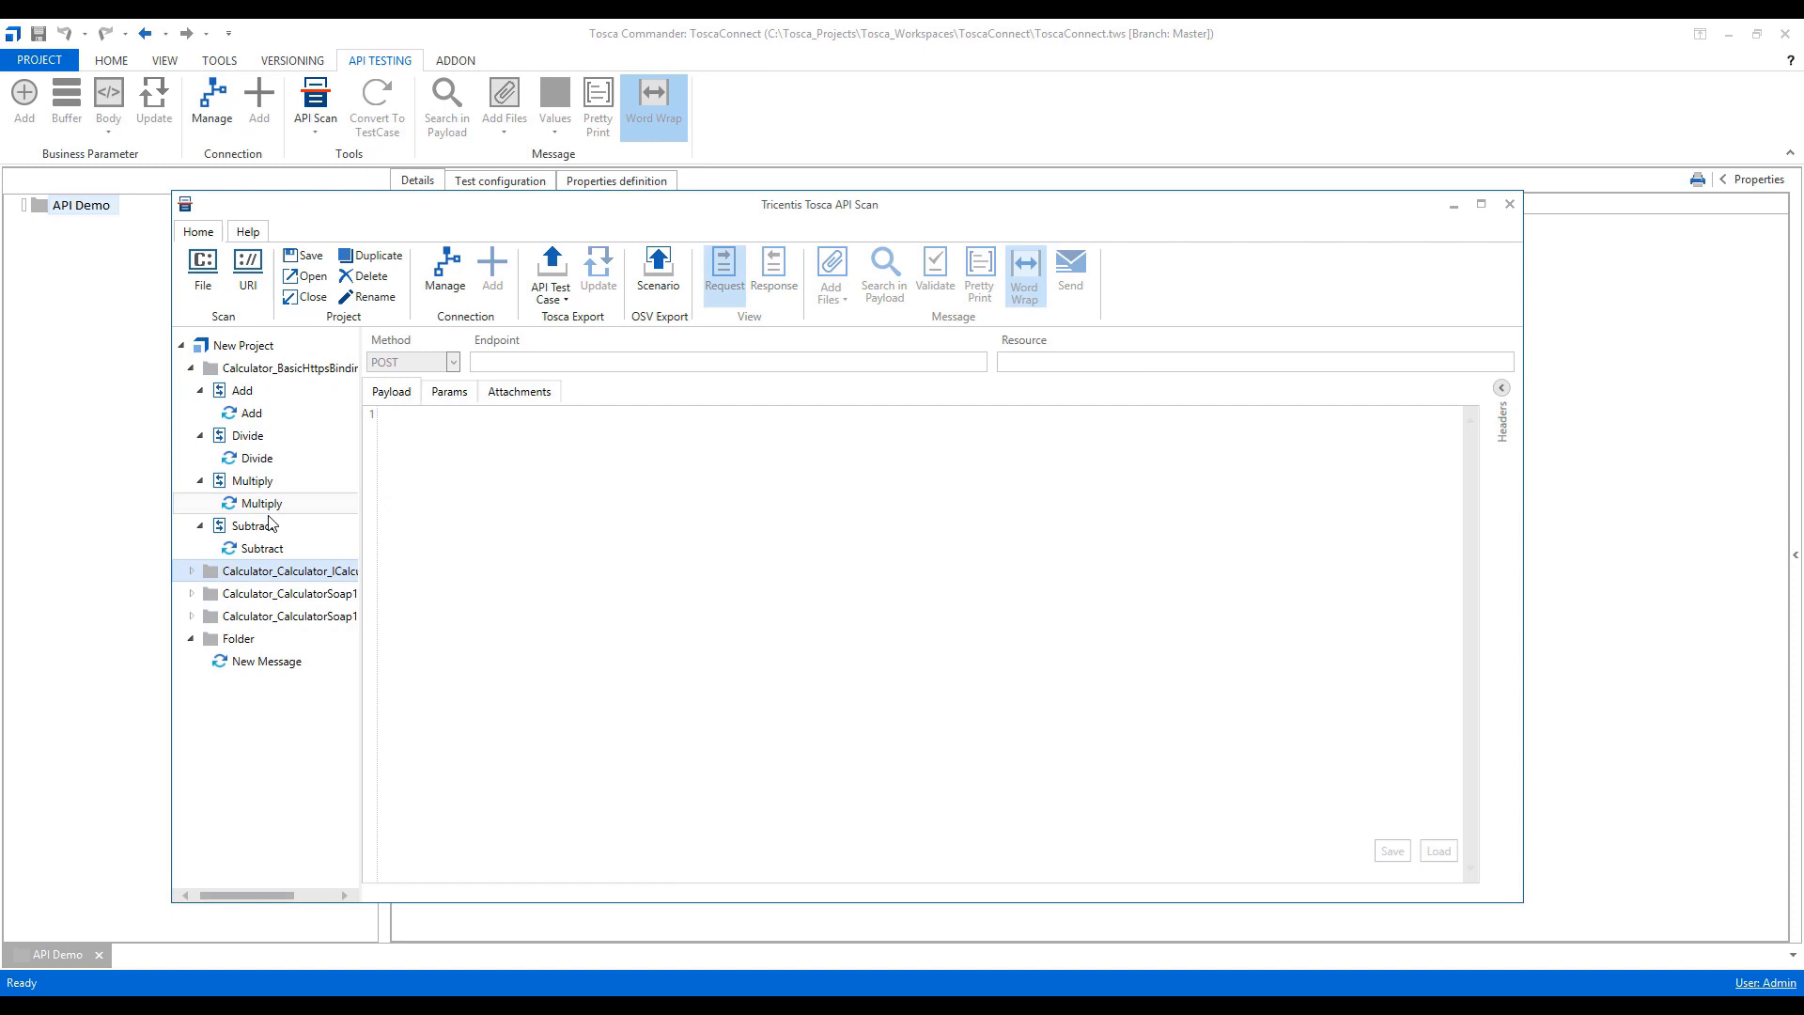
{"action": "left_click", "coordinate": [262, 547]}
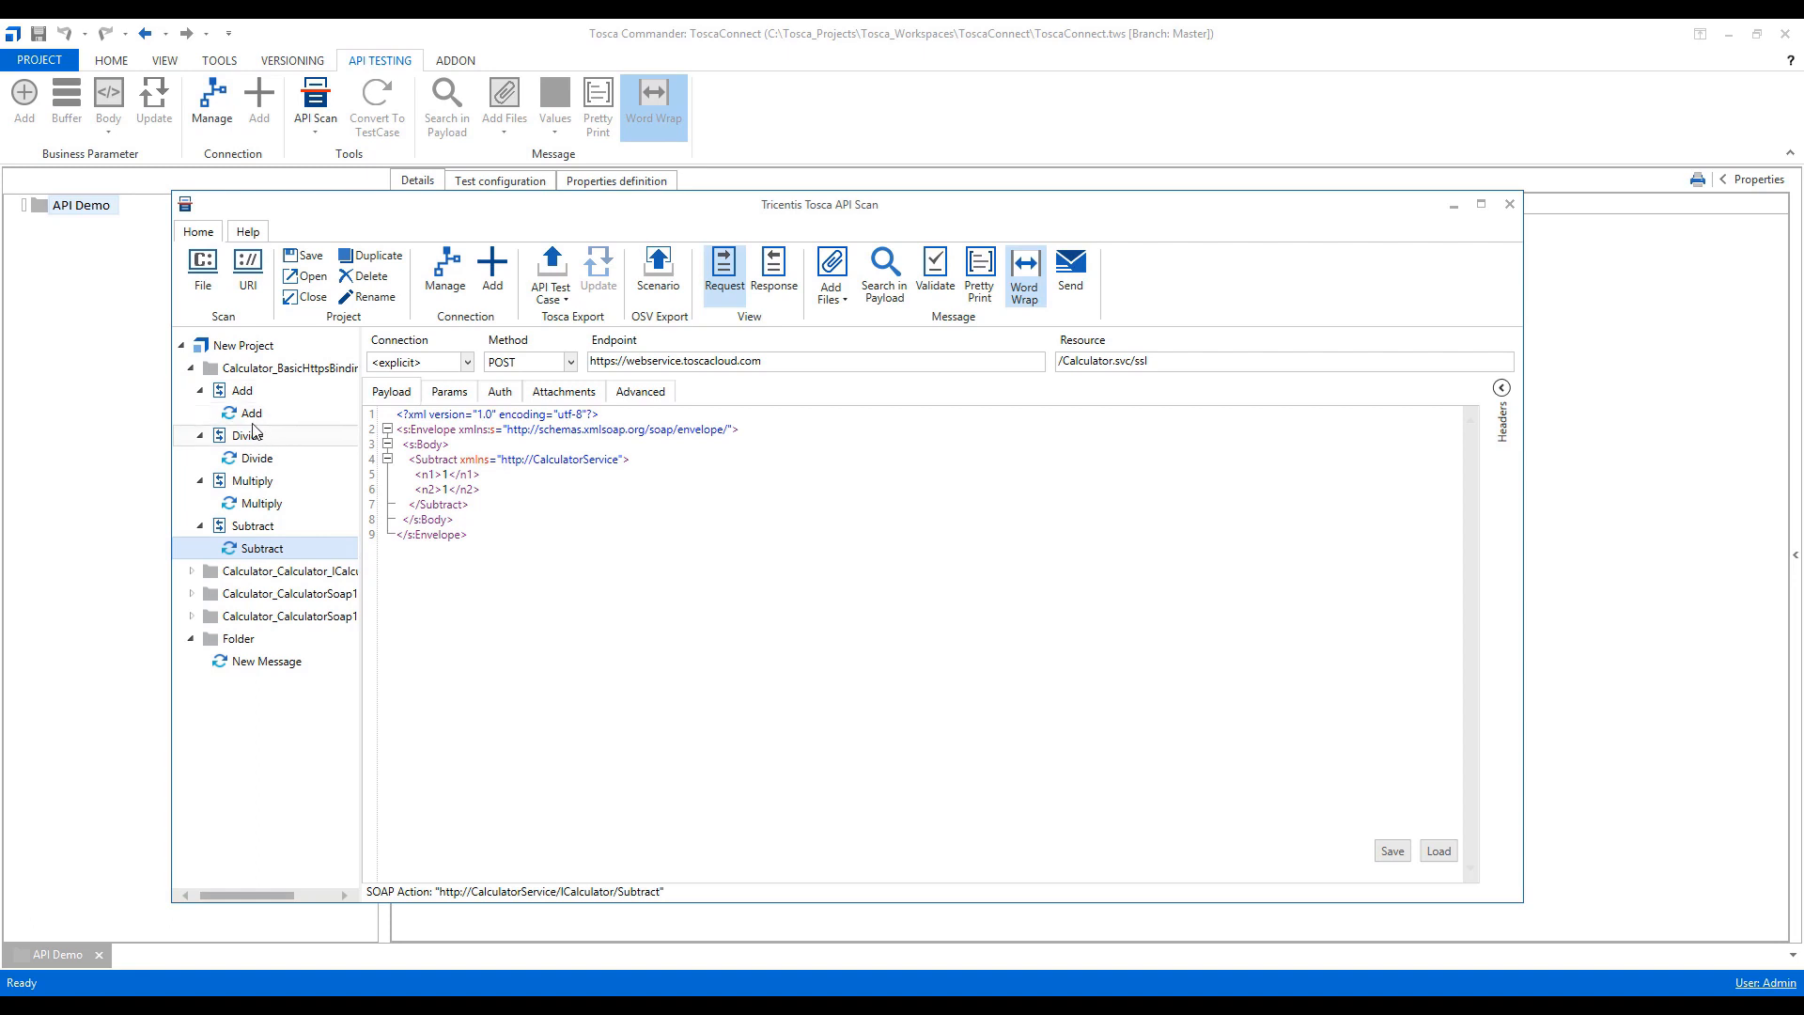
Step: Send the Add request, receive 200 OK, and return to the request payload
{"action": "left_click", "coordinate": [250, 412]}
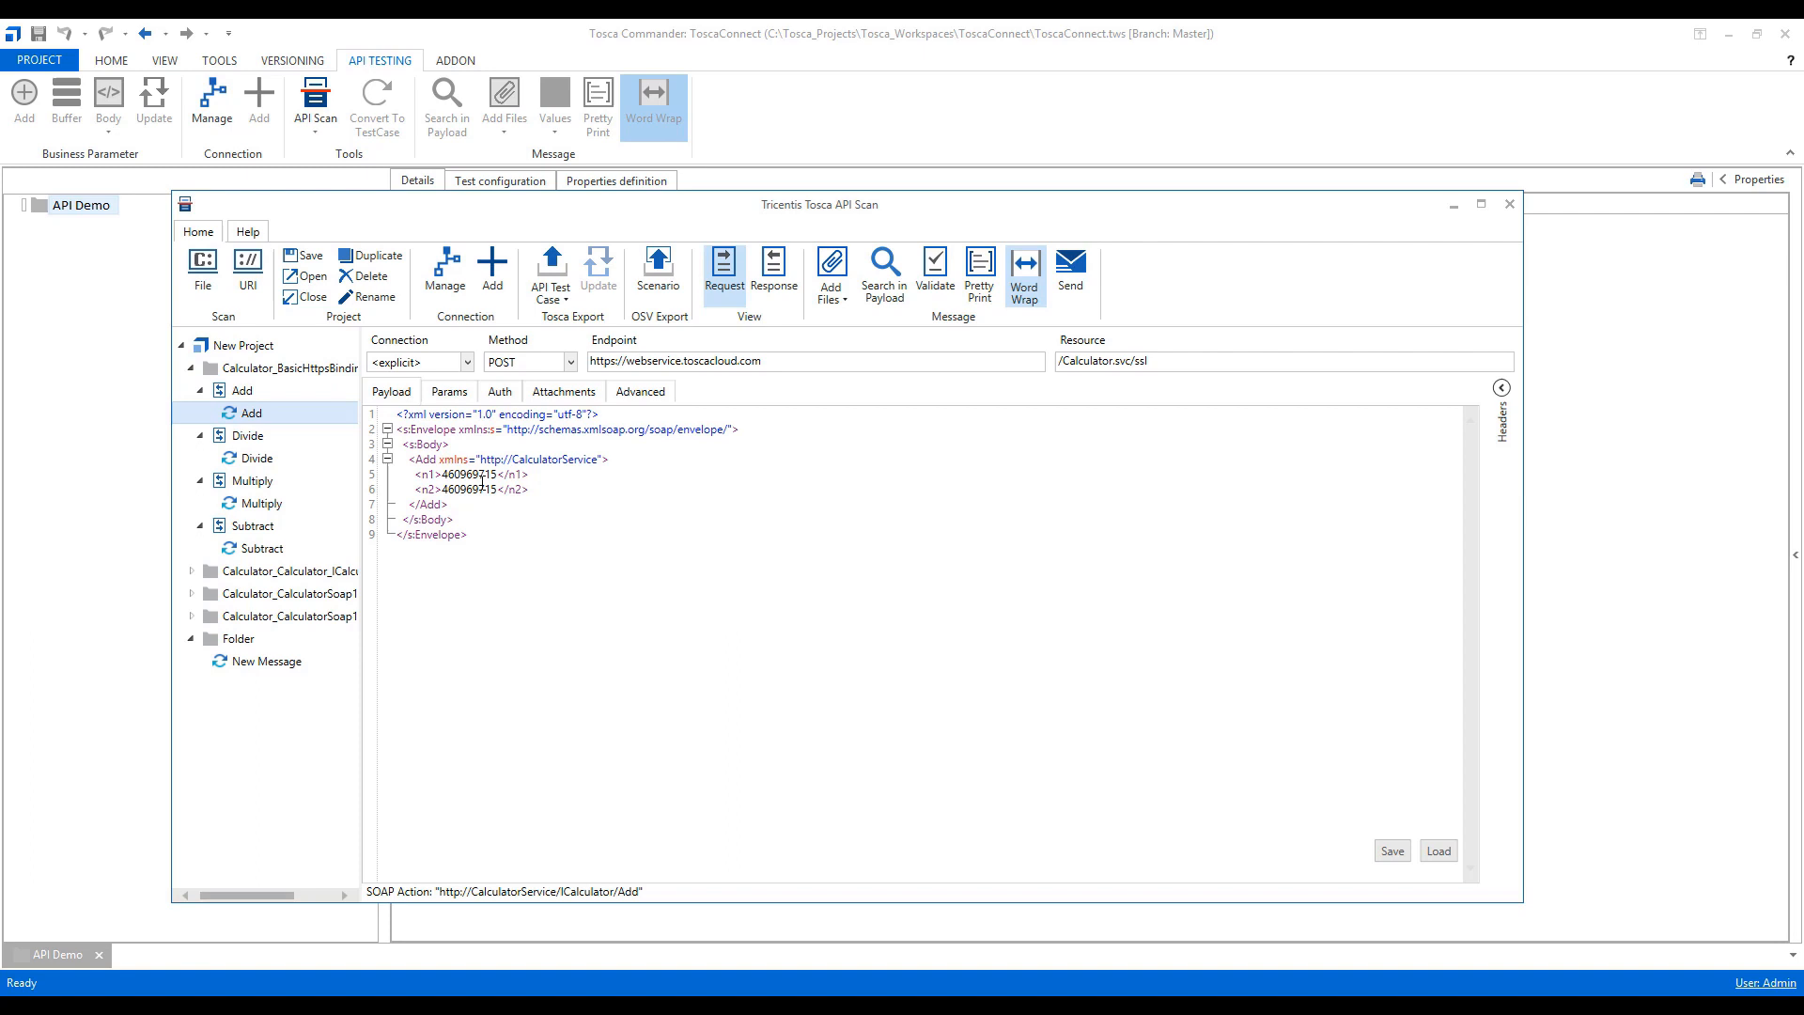
{"action": "mouse_move", "coordinate": [1070, 274]}
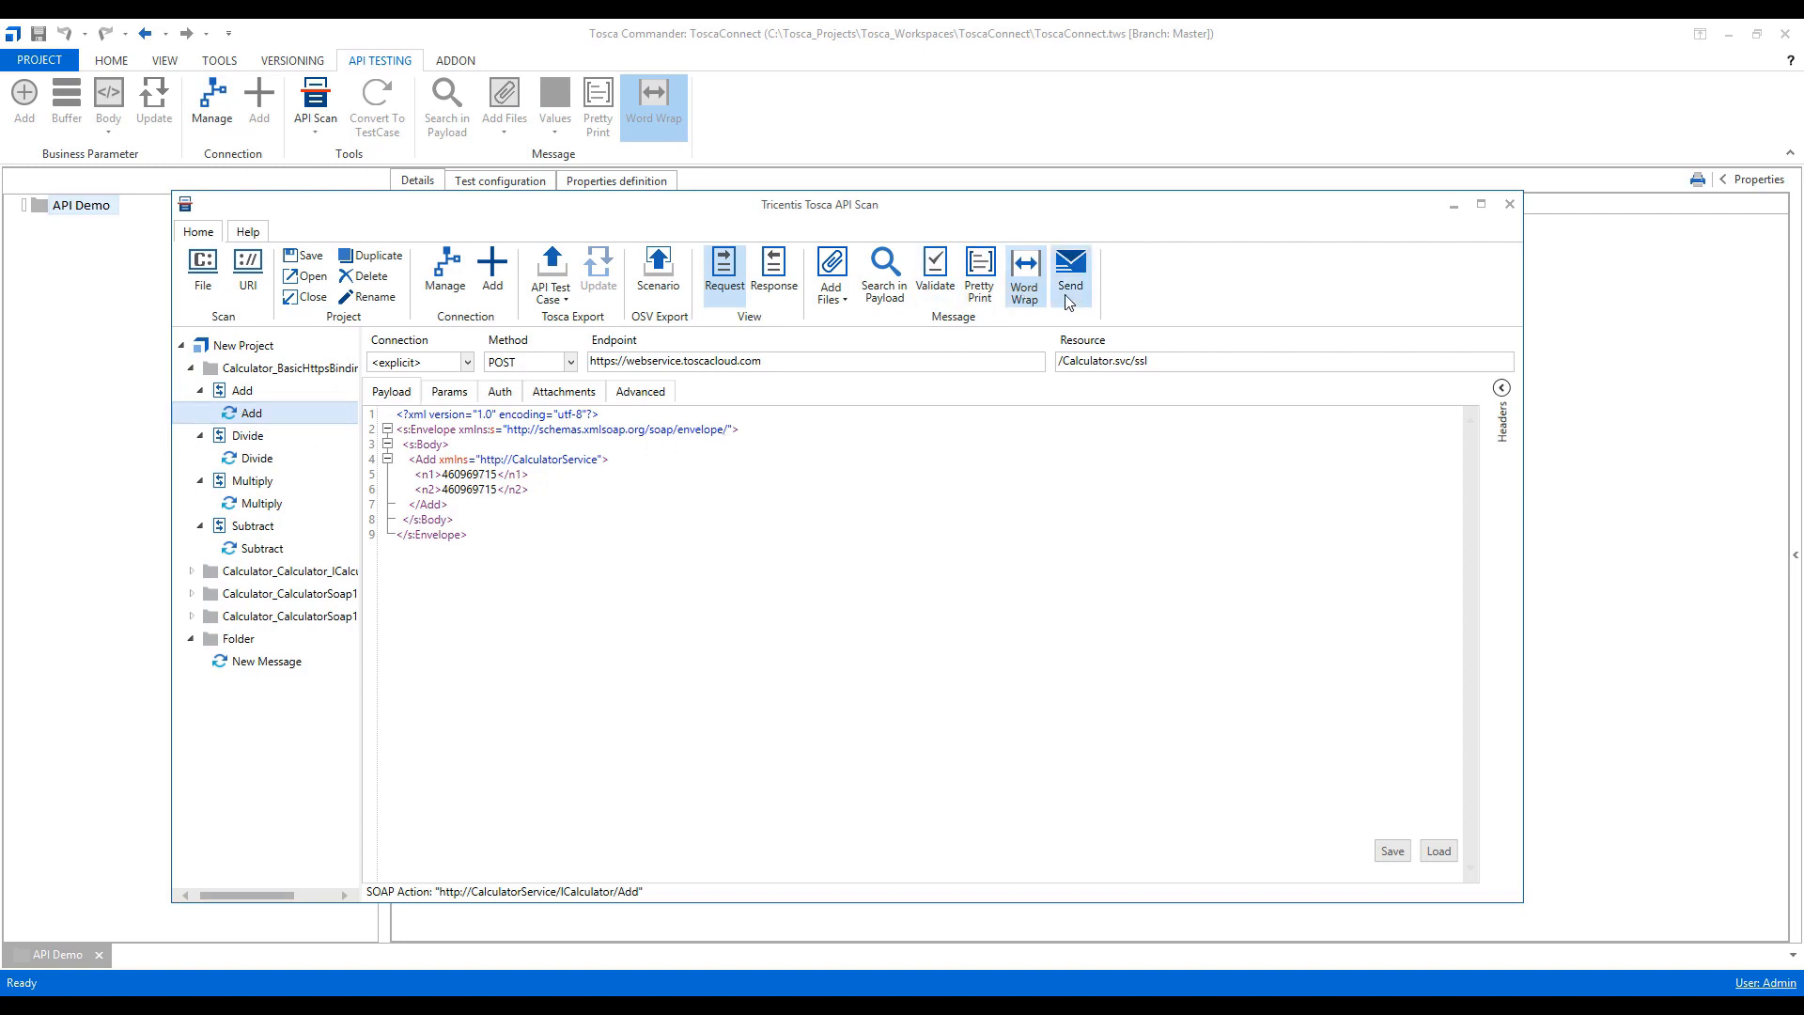
{"action": "left_click", "coordinate": [1069, 270]}
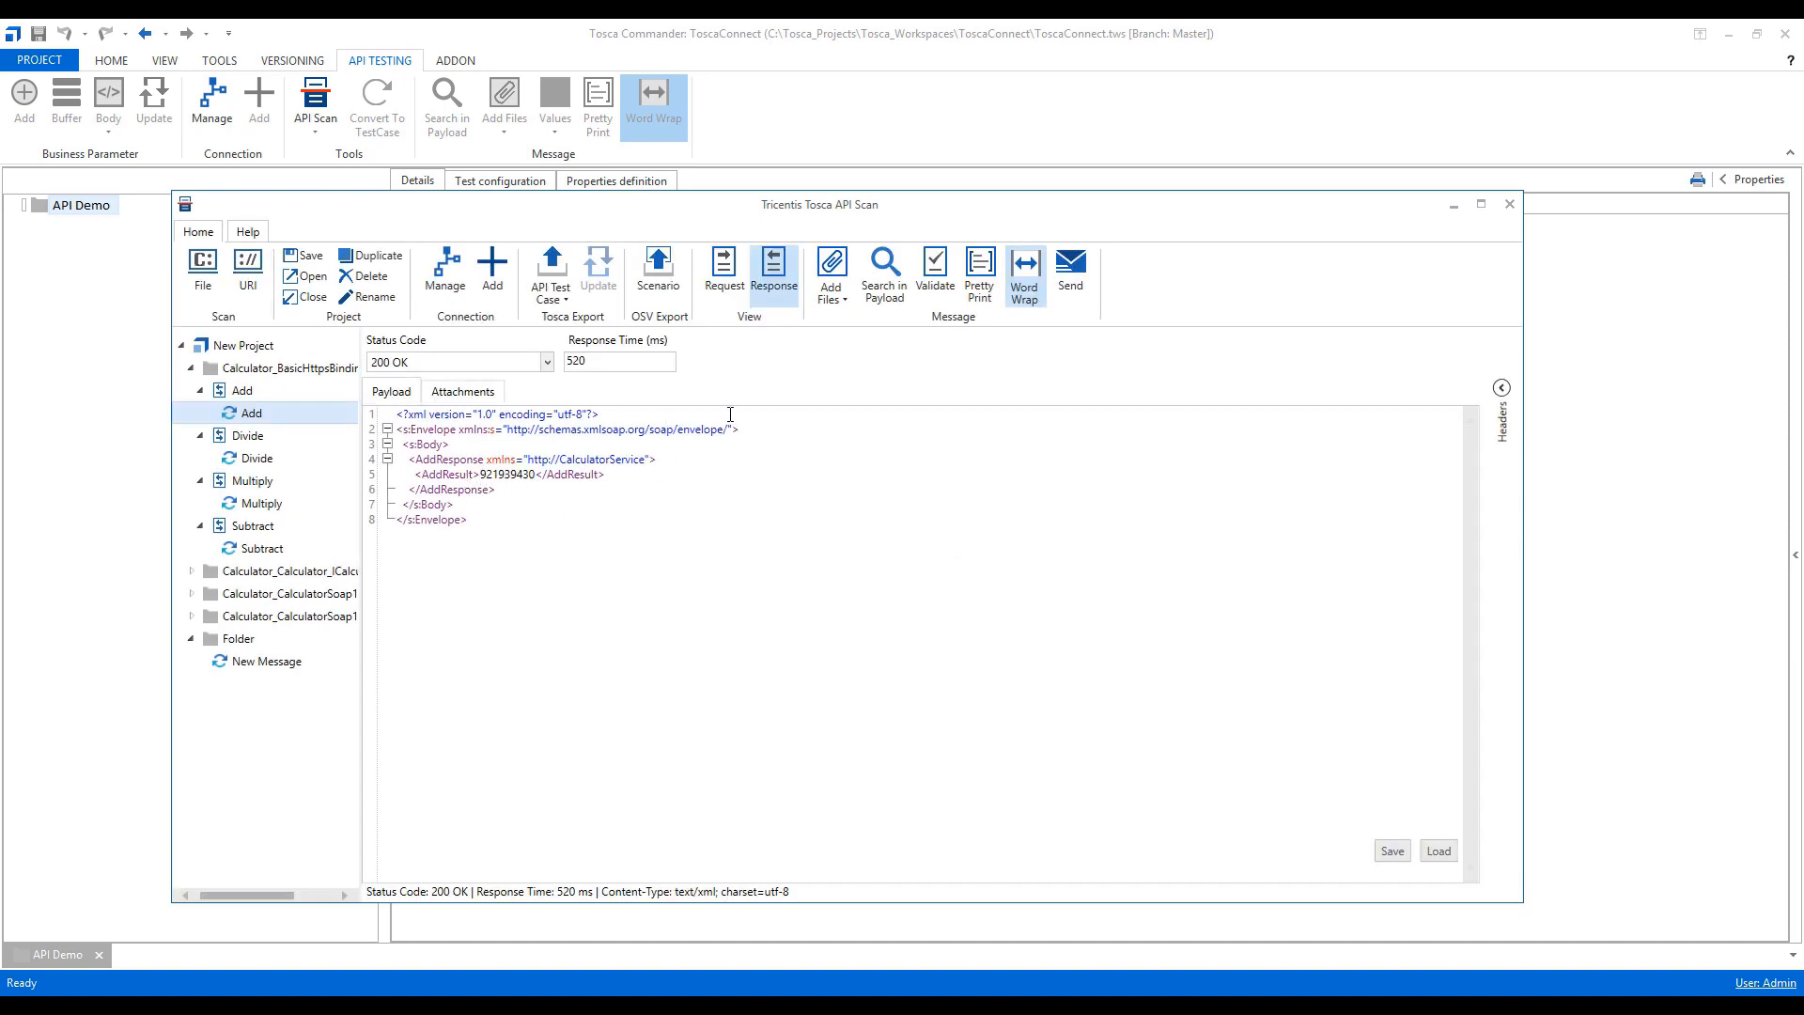
{"action": "left_click", "coordinate": [723, 275]}
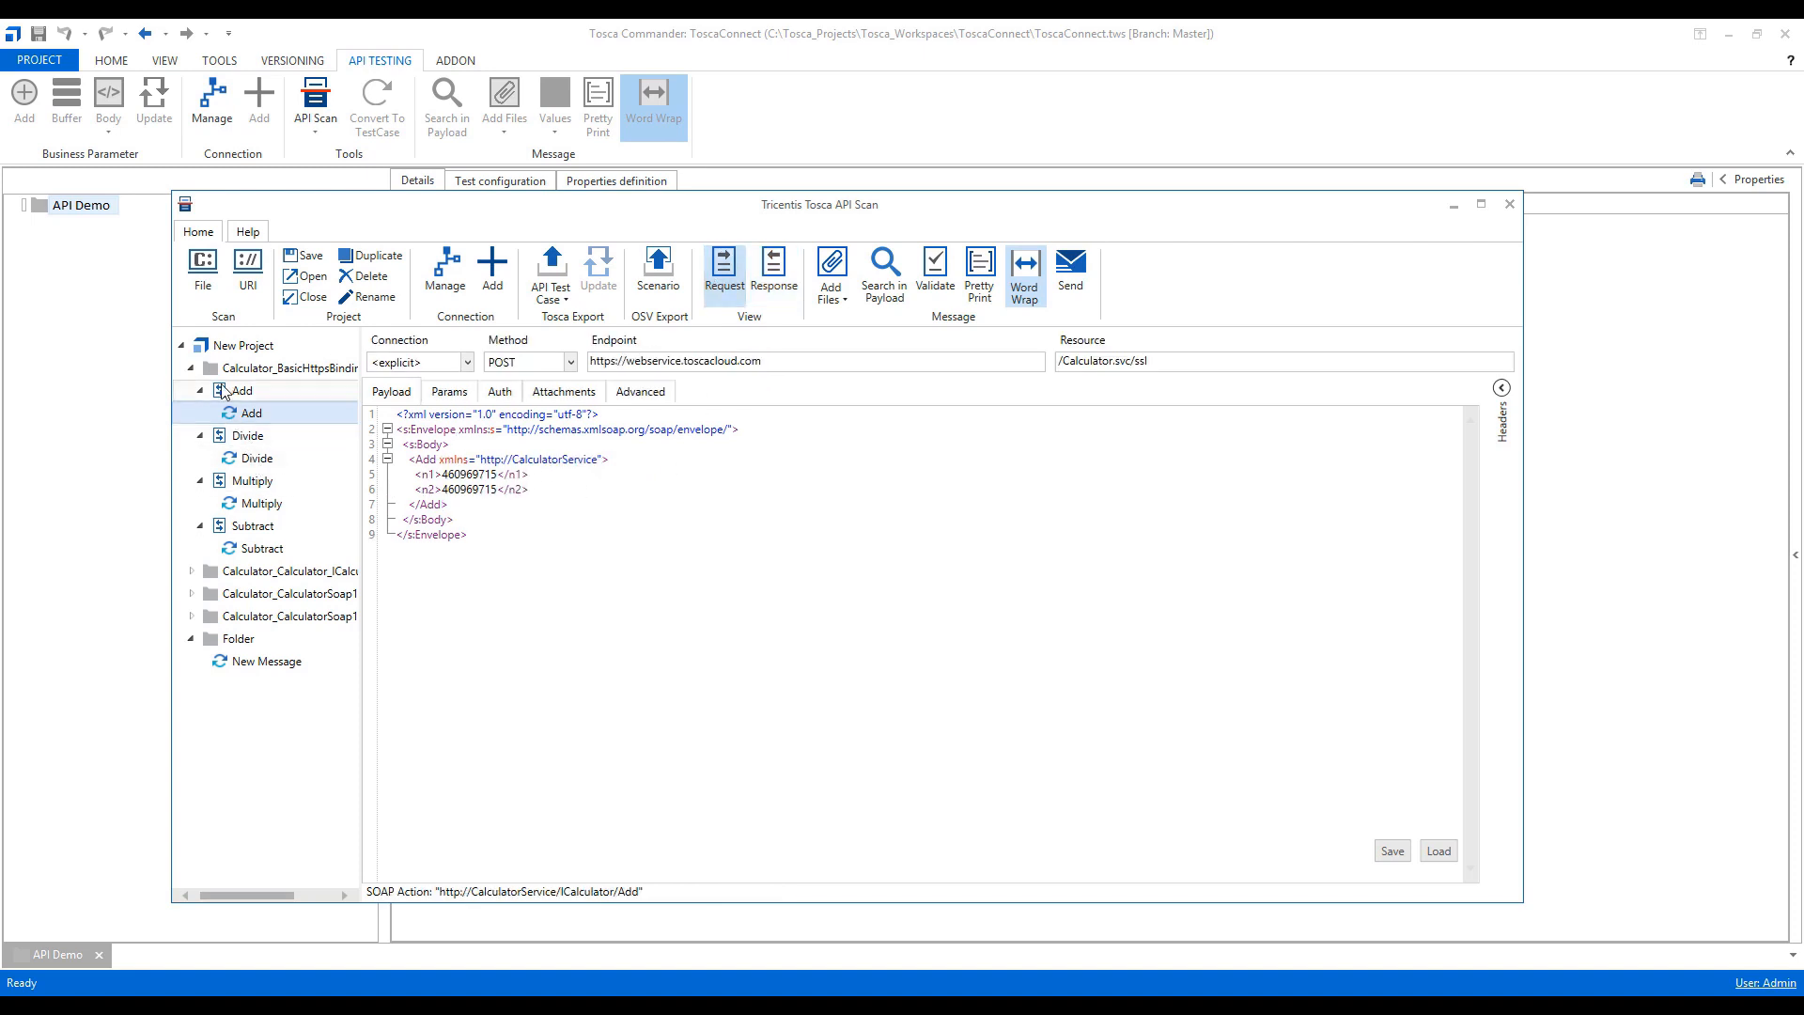
Step: Delete the scanned Calculator folders from the project and start a URI scan
{"action": "left_click", "coordinate": [289, 369]}
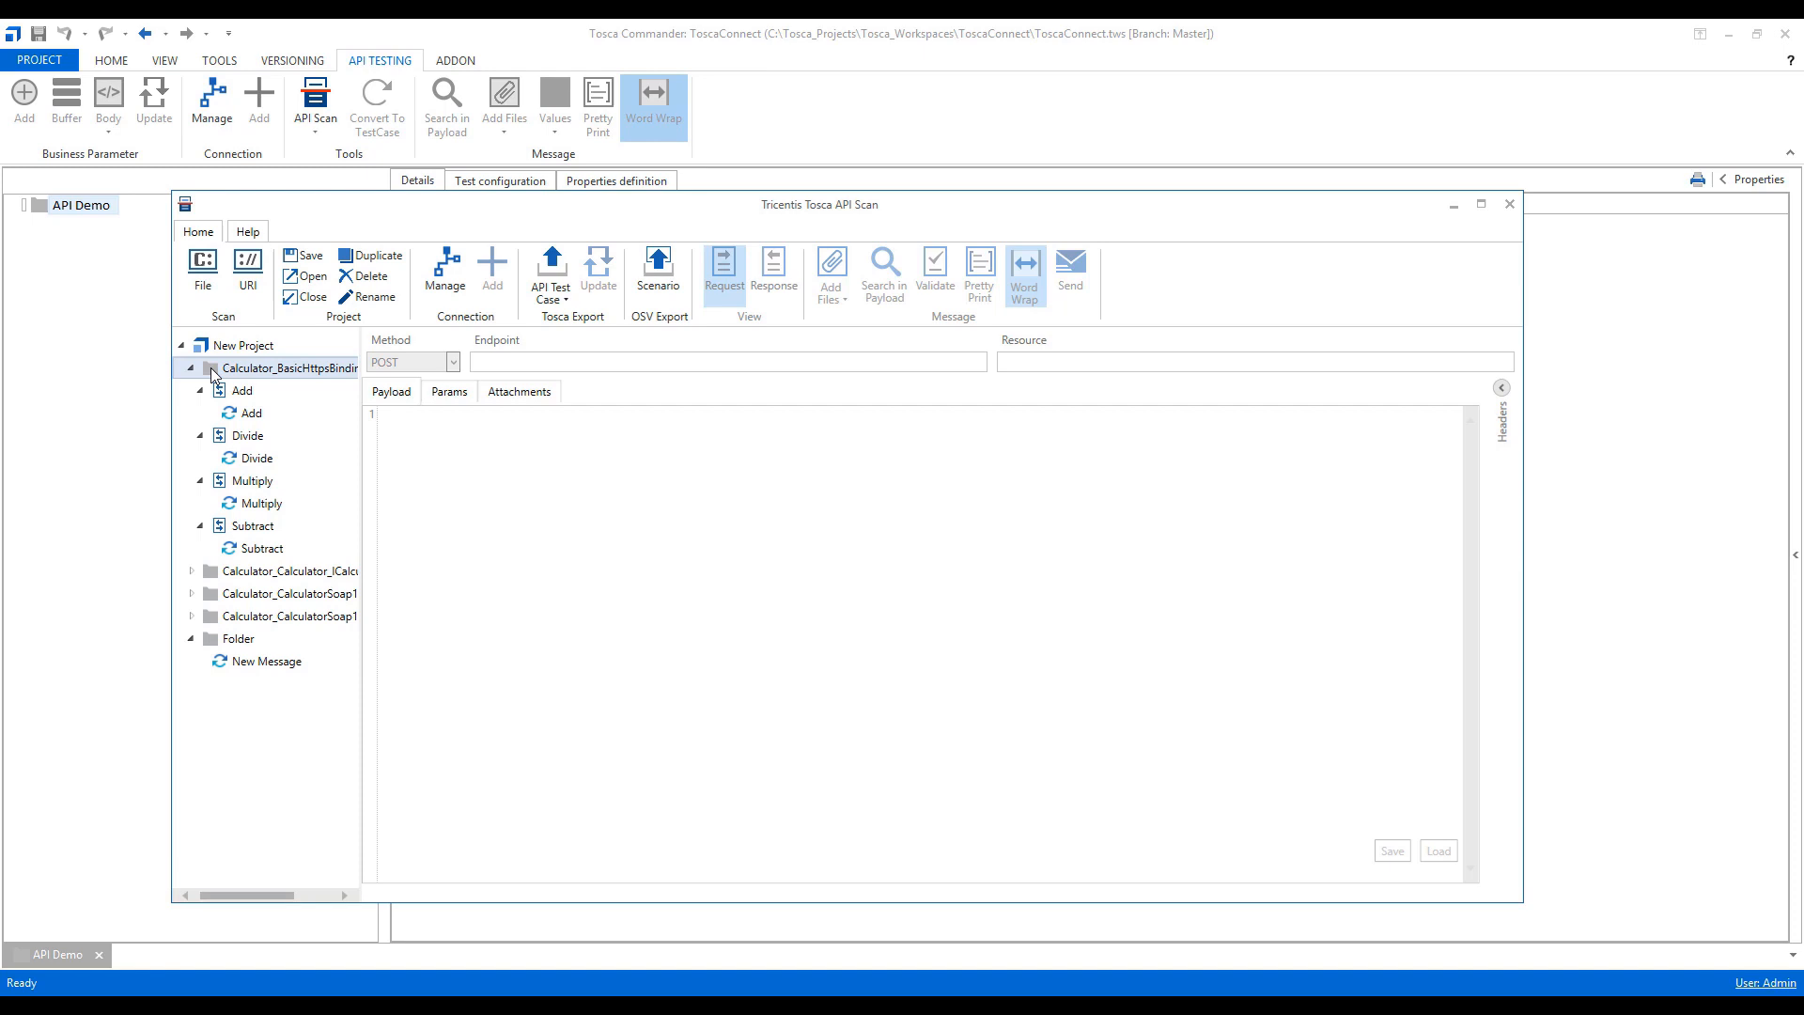
{"action": "left_click", "coordinate": [211, 369]}
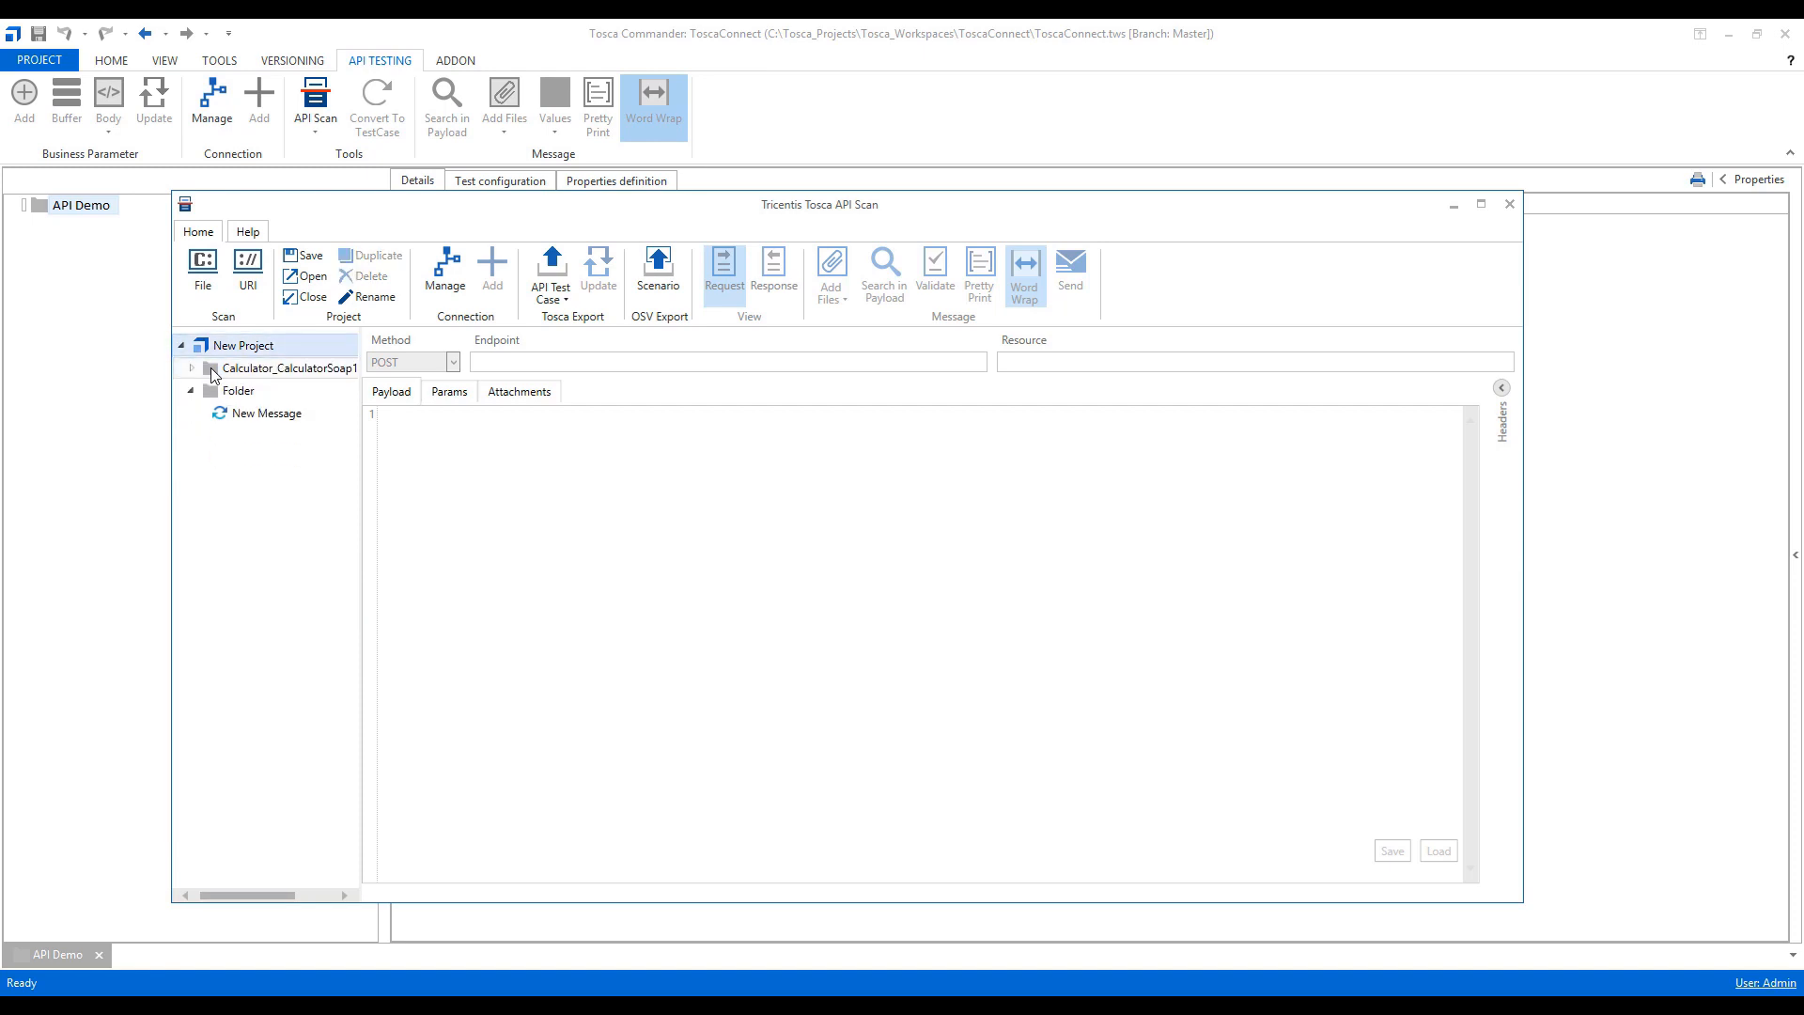
{"action": "left_click", "coordinate": [181, 346]}
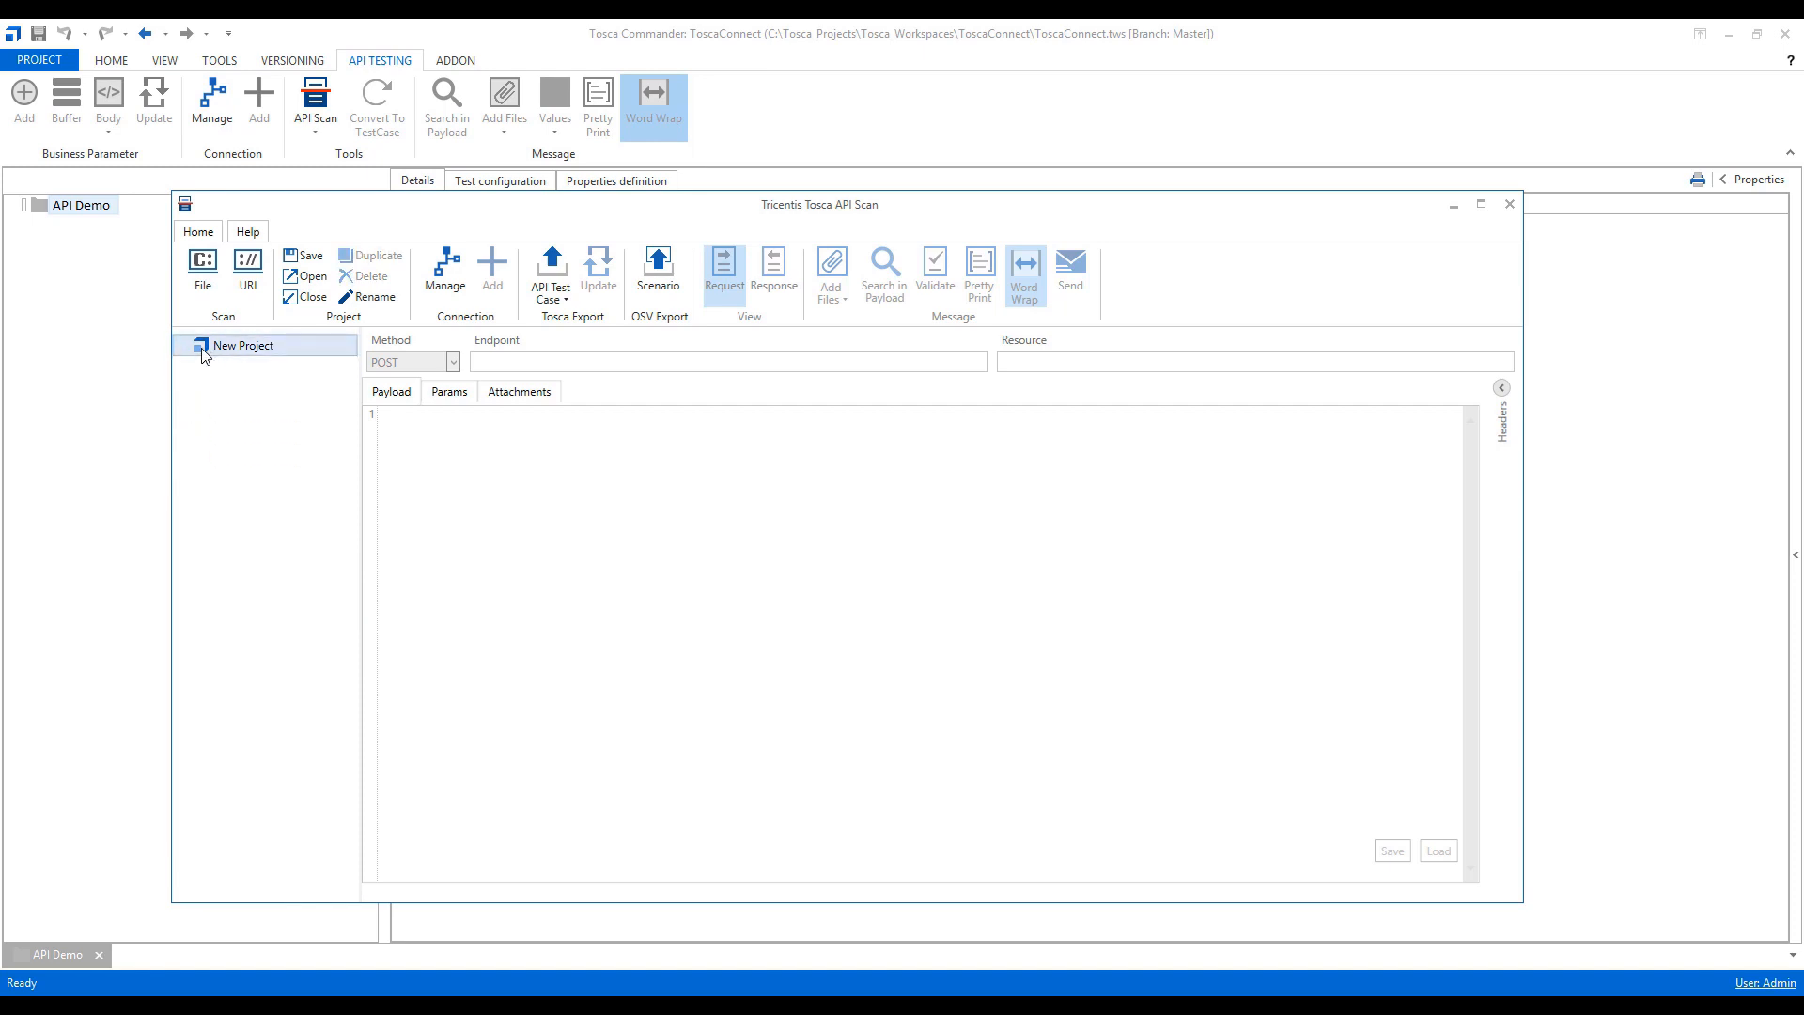
{"action": "left_click", "coordinate": [248, 267]}
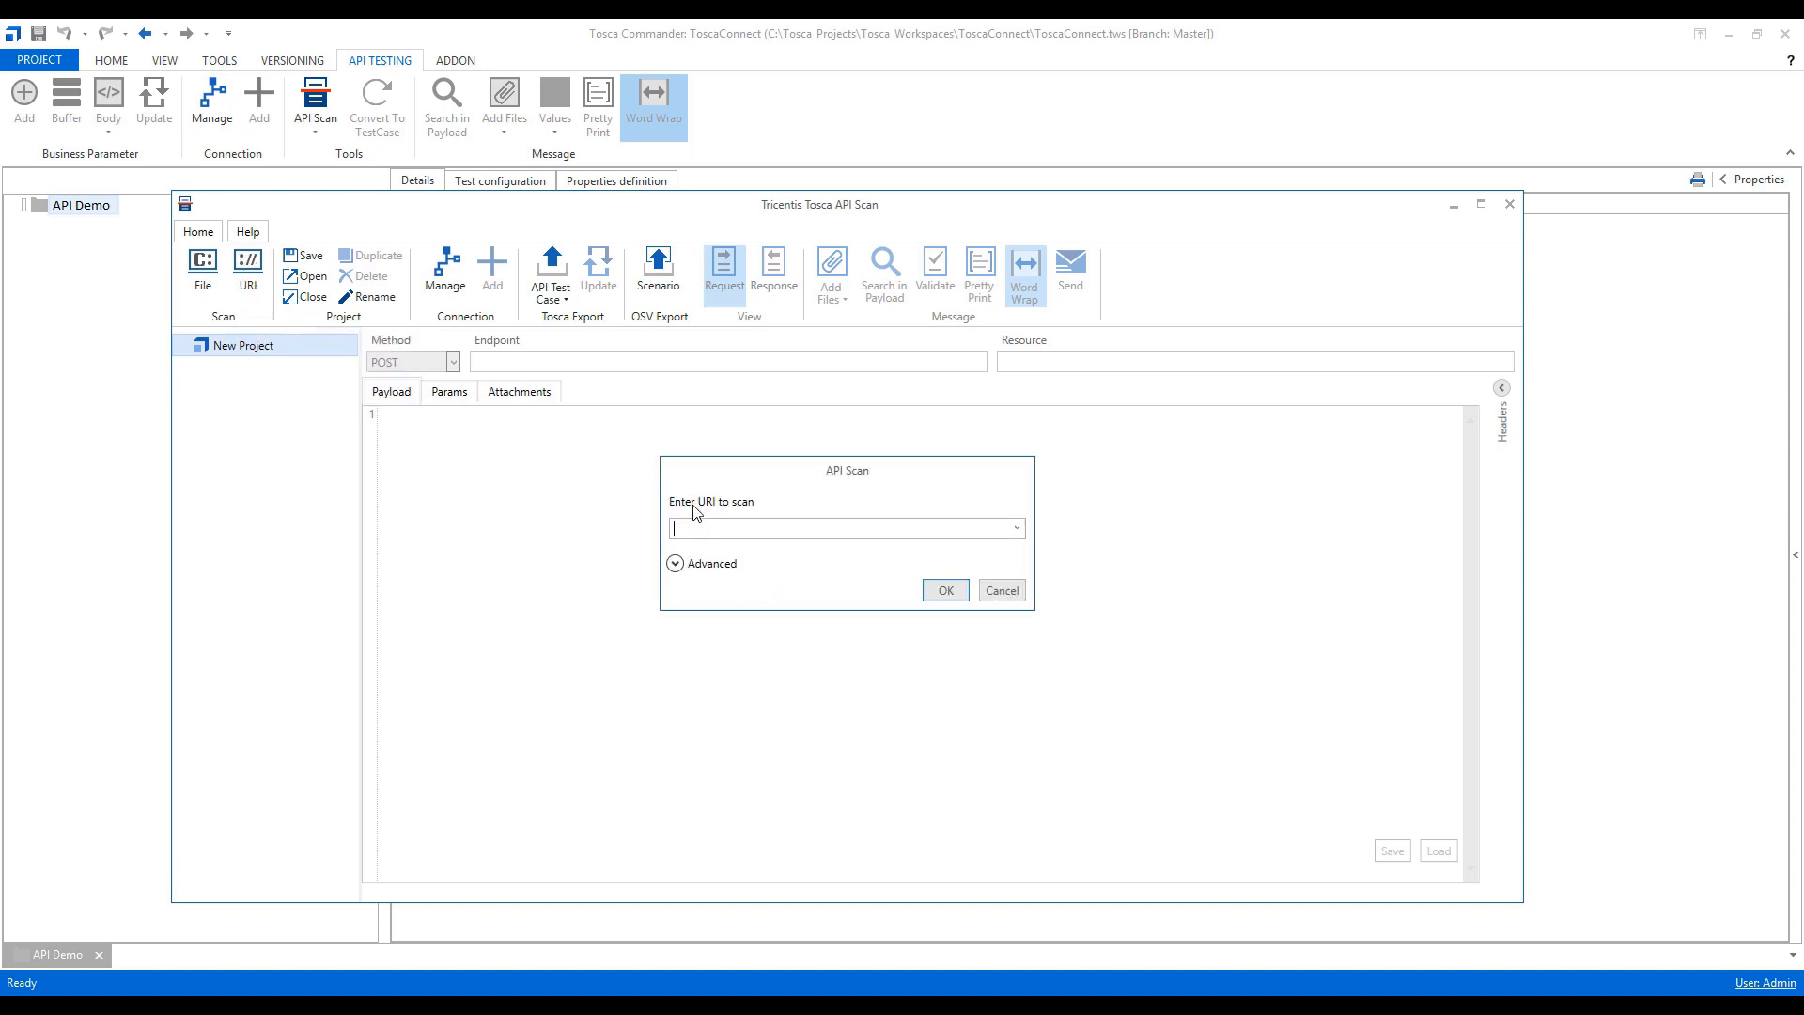
{"action": "type", "text": "https://webservice.toscacloud.com/Calculator.svc"}
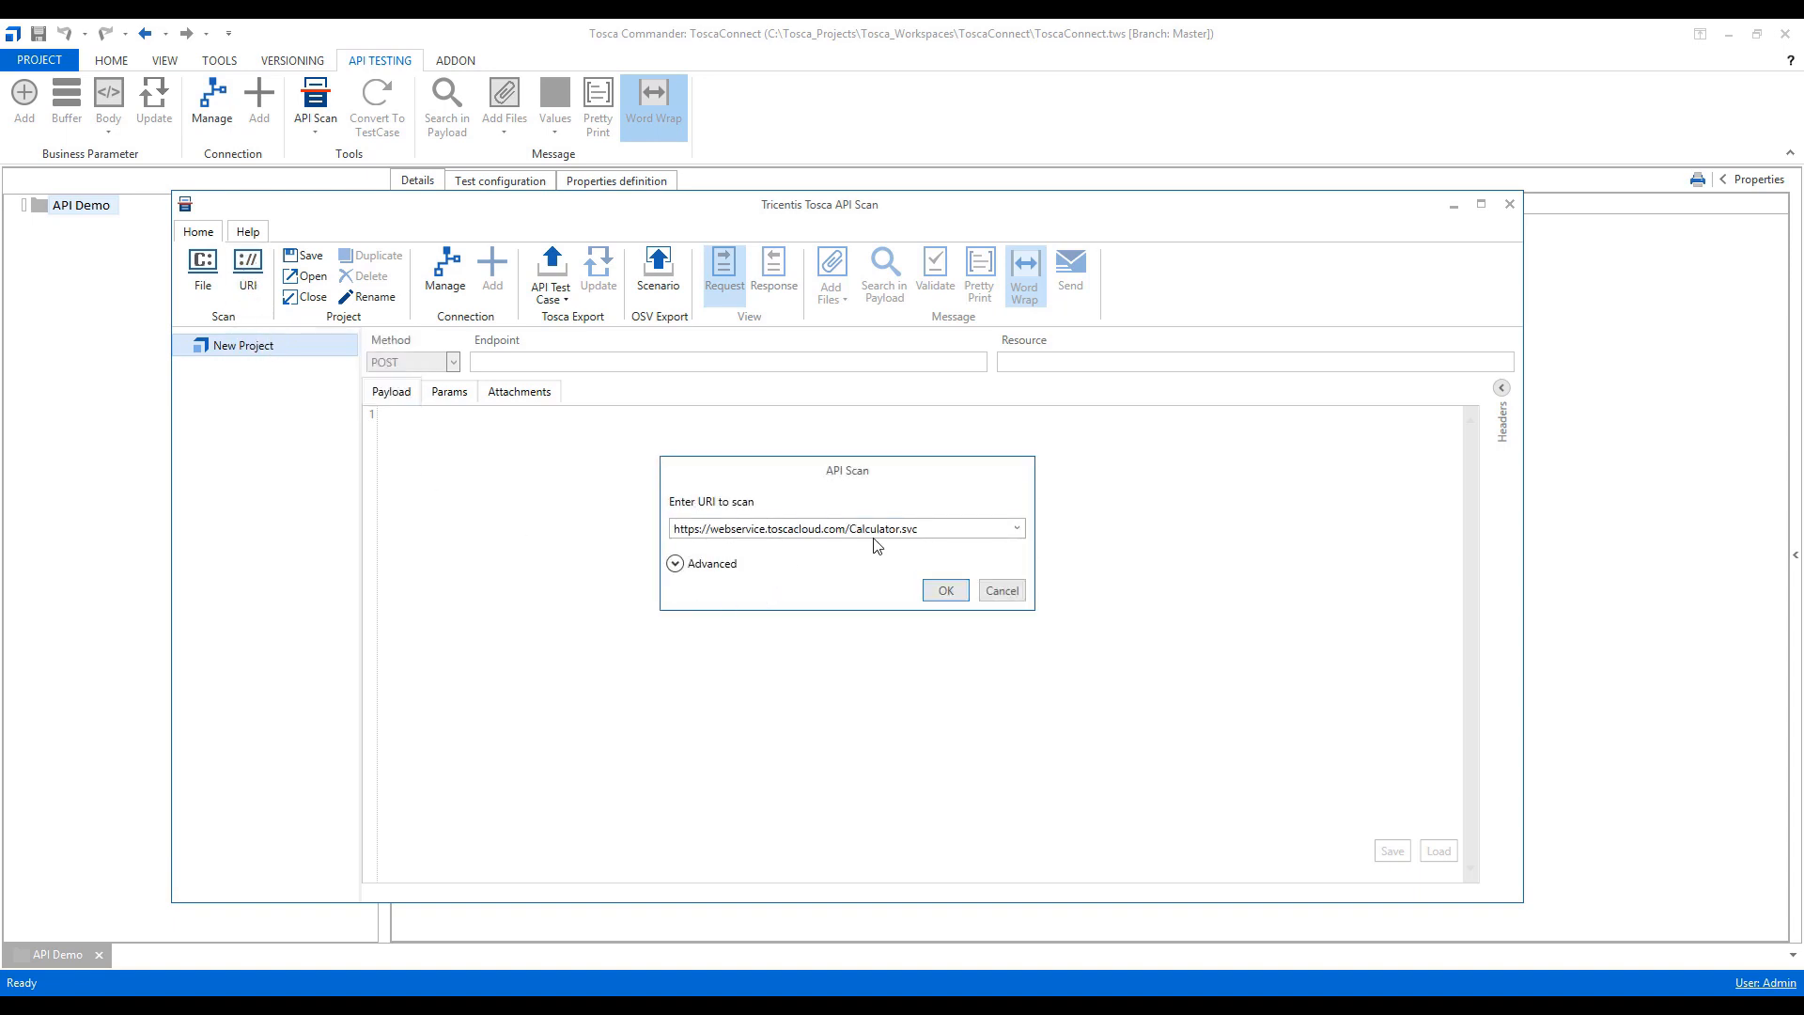
{"action": "left_click", "coordinate": [846, 526]}
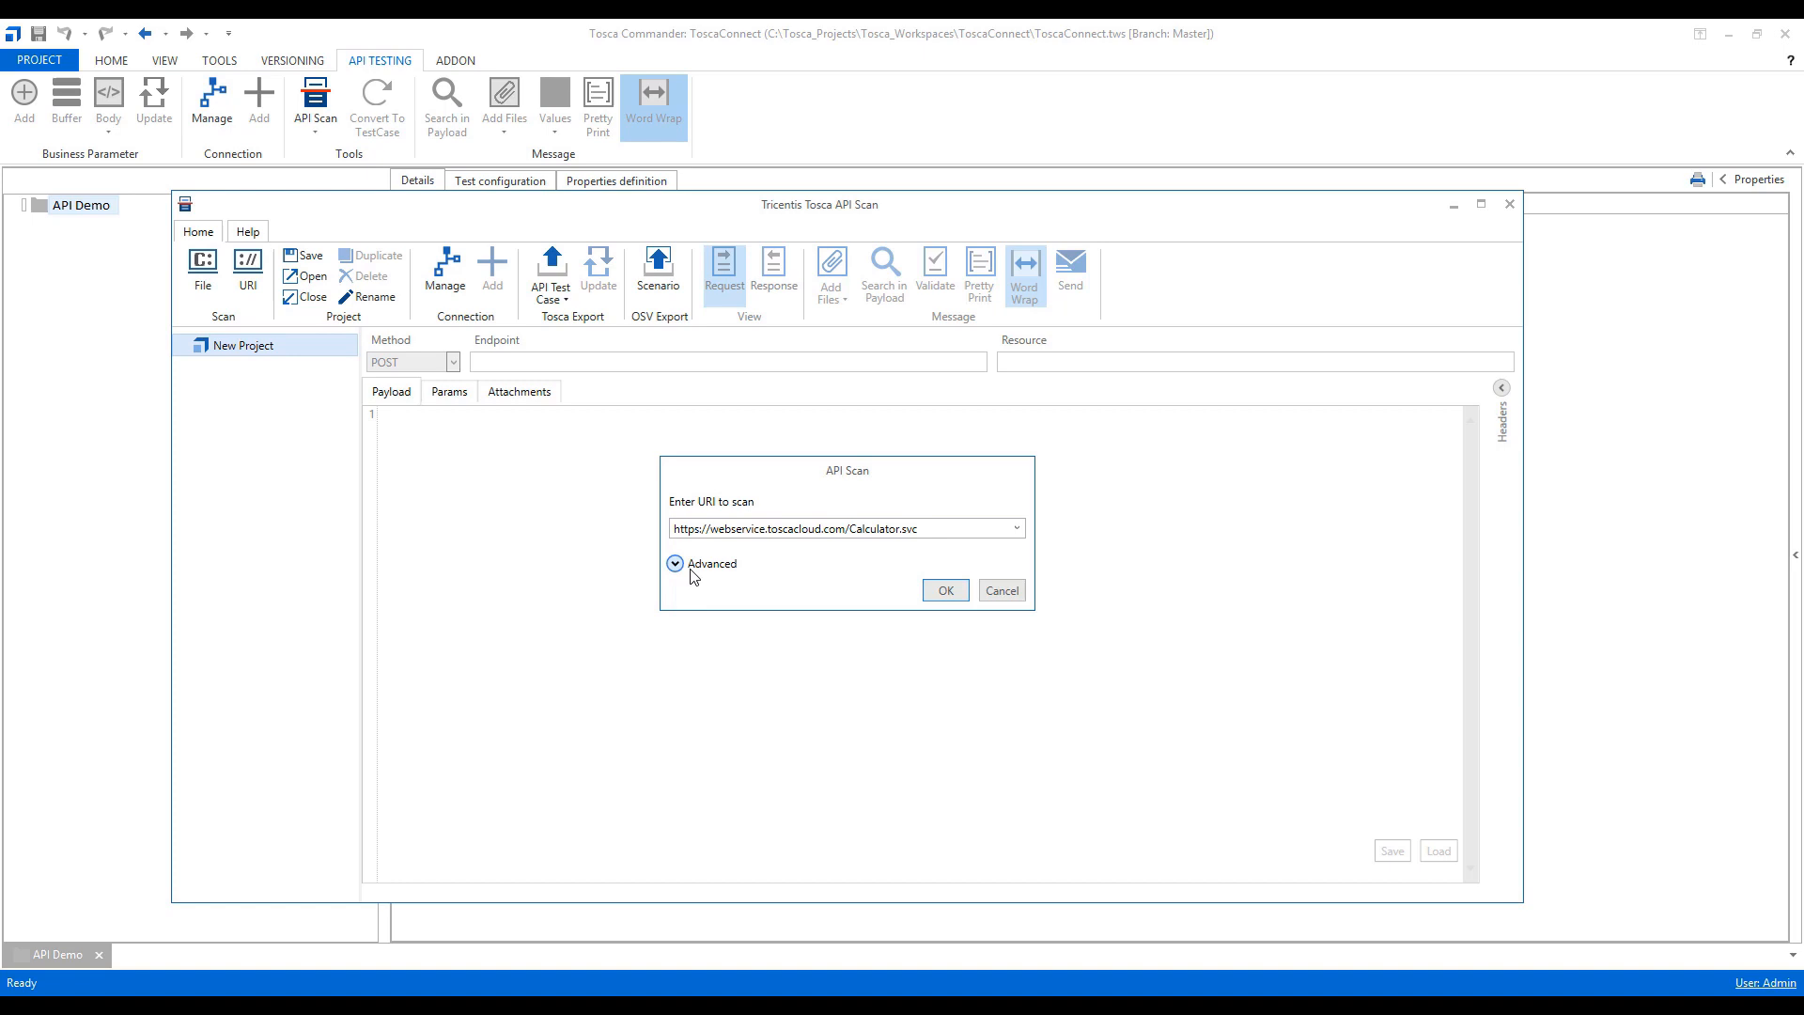
{"action": "left_click", "coordinate": [675, 562]}
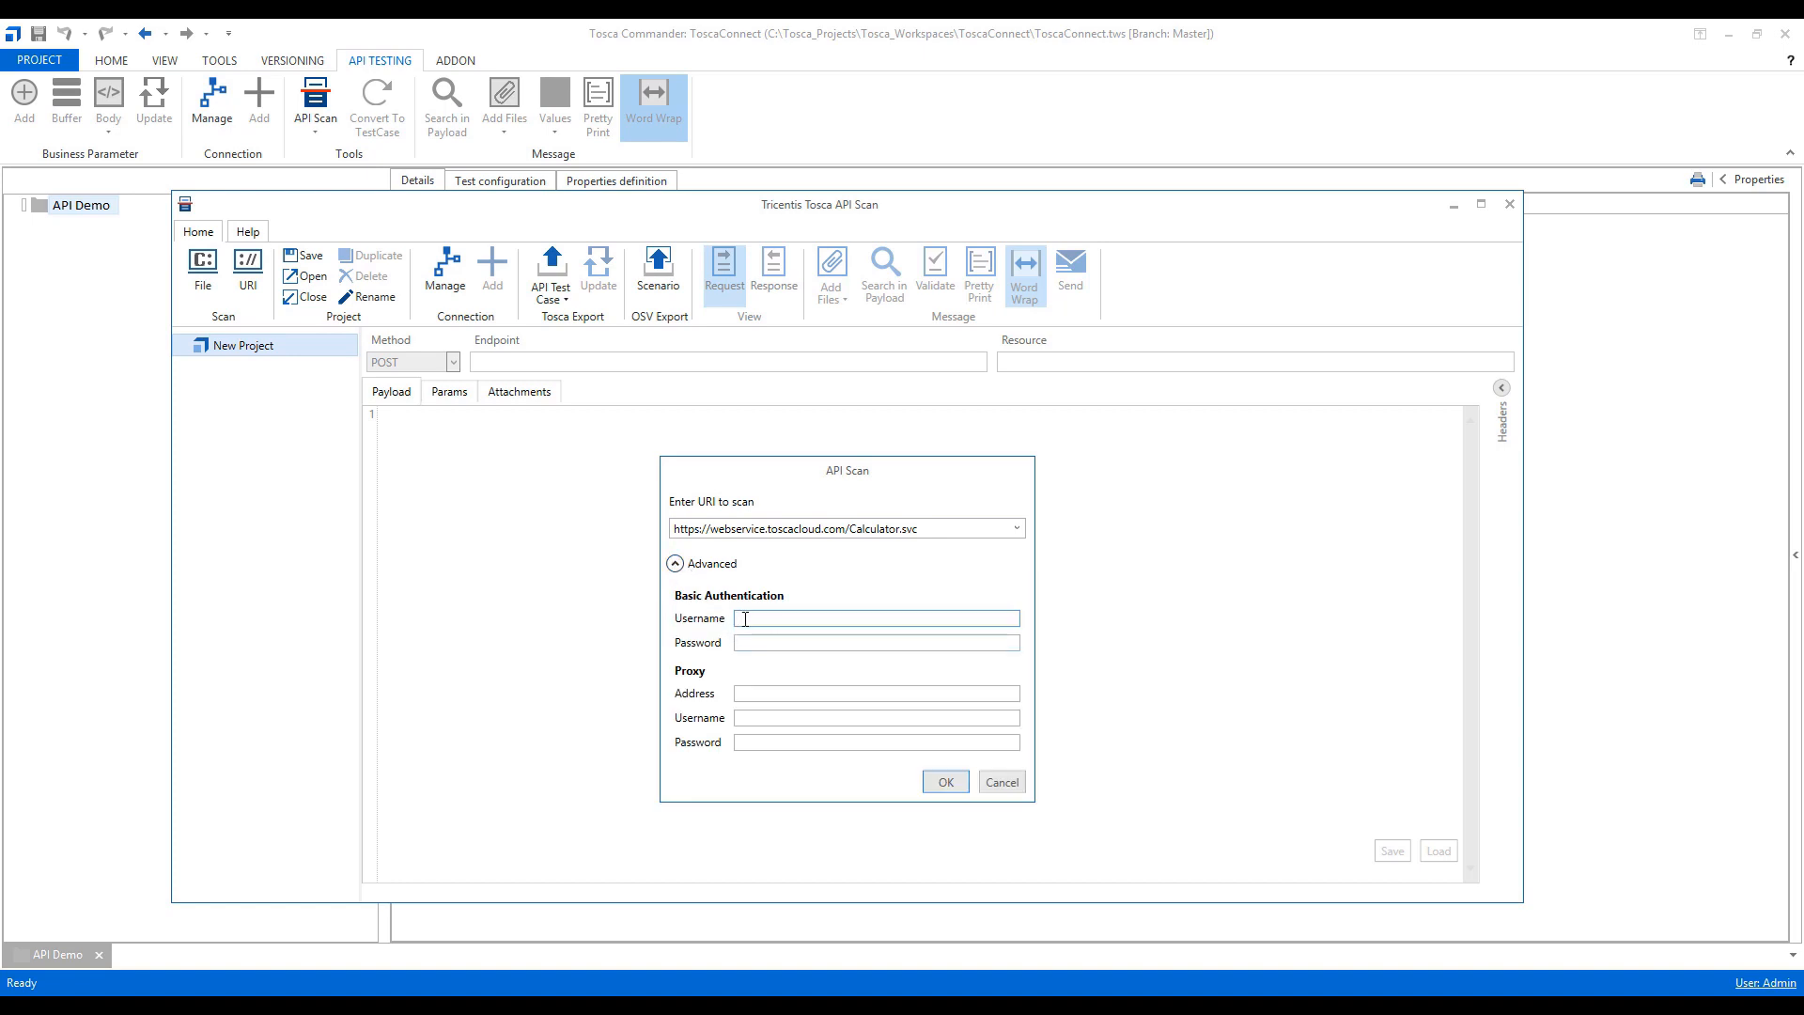
{"action": "mouse_move", "coordinate": [878, 594]}
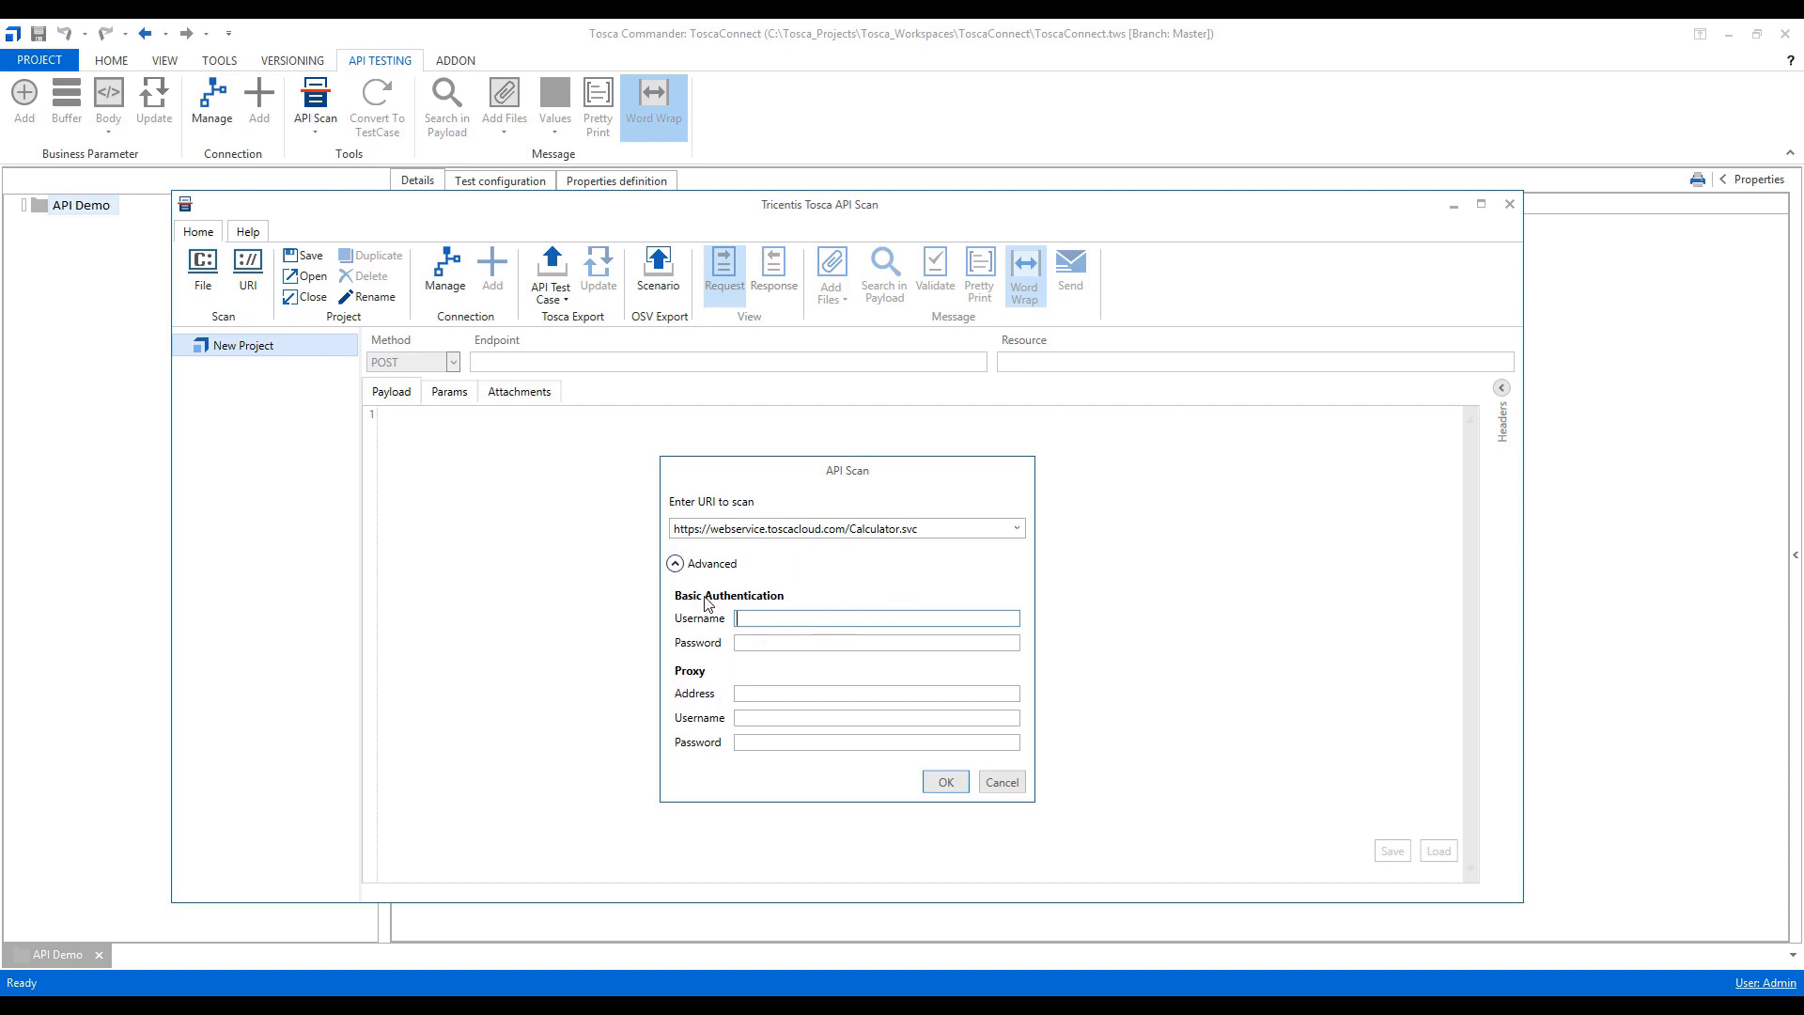
{"action": "mouse_move", "coordinate": [921, 671]}
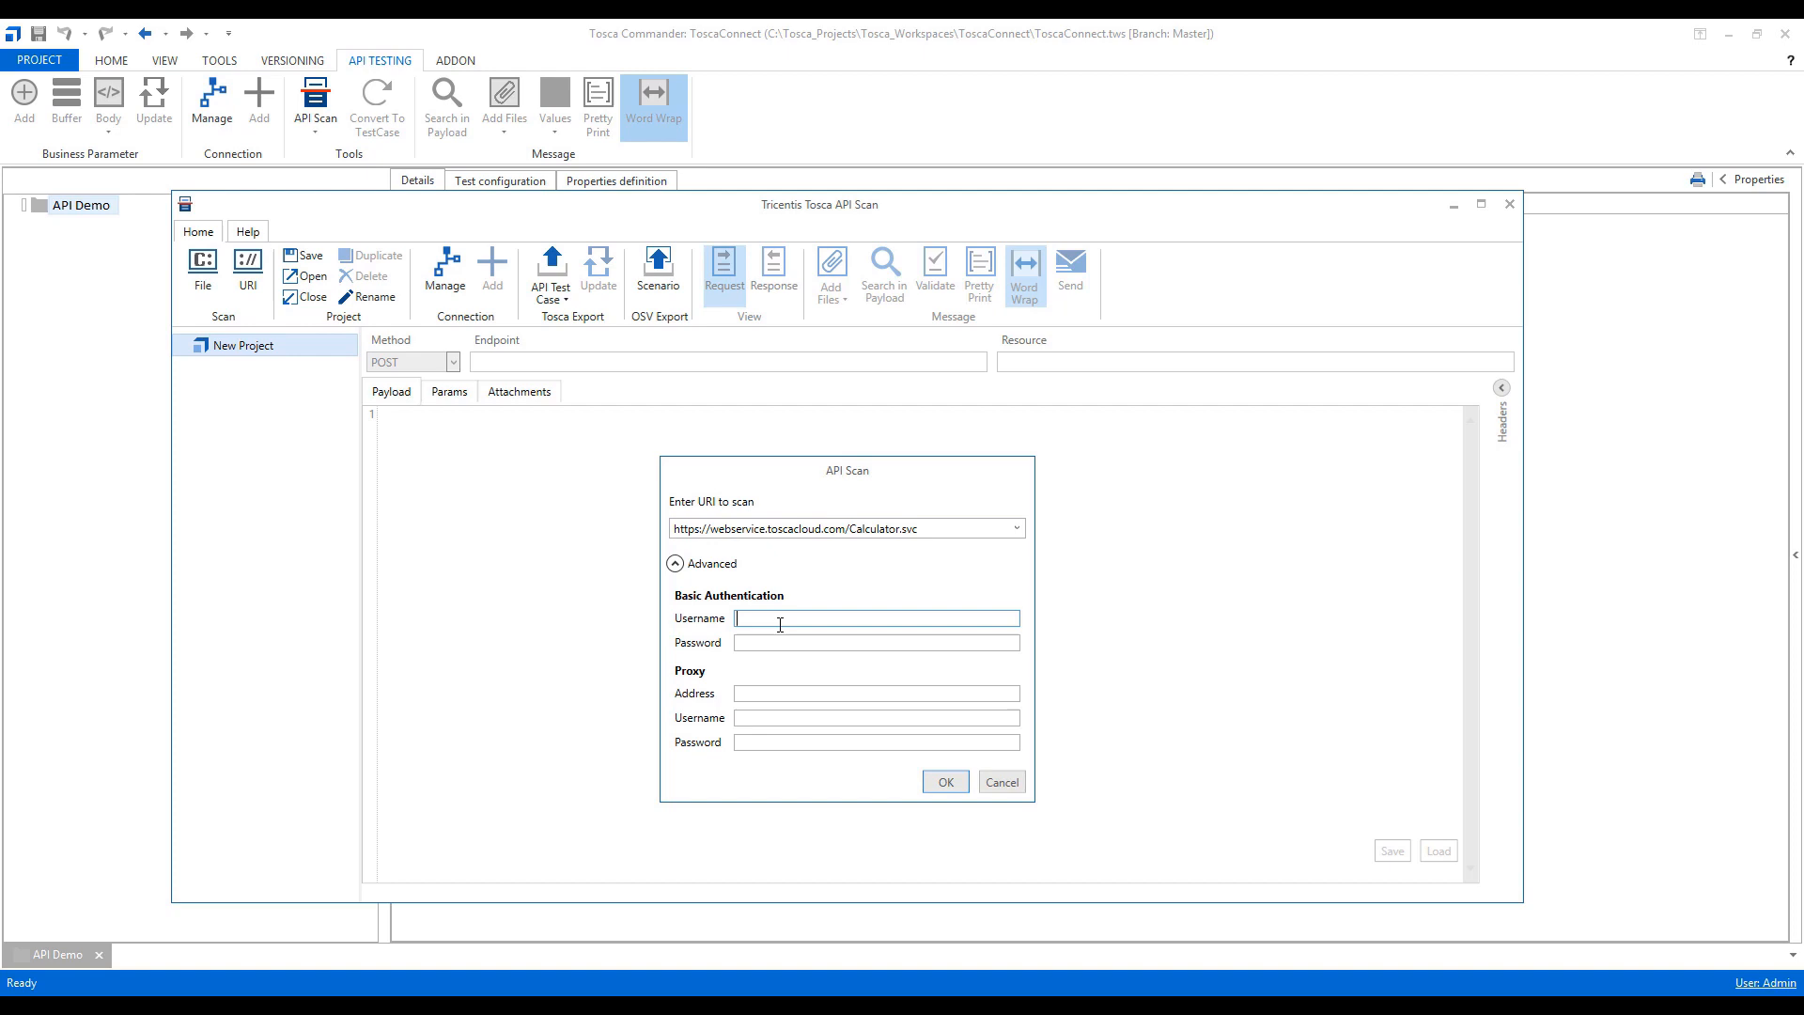
{"action": "left_click", "coordinate": [876, 643]}
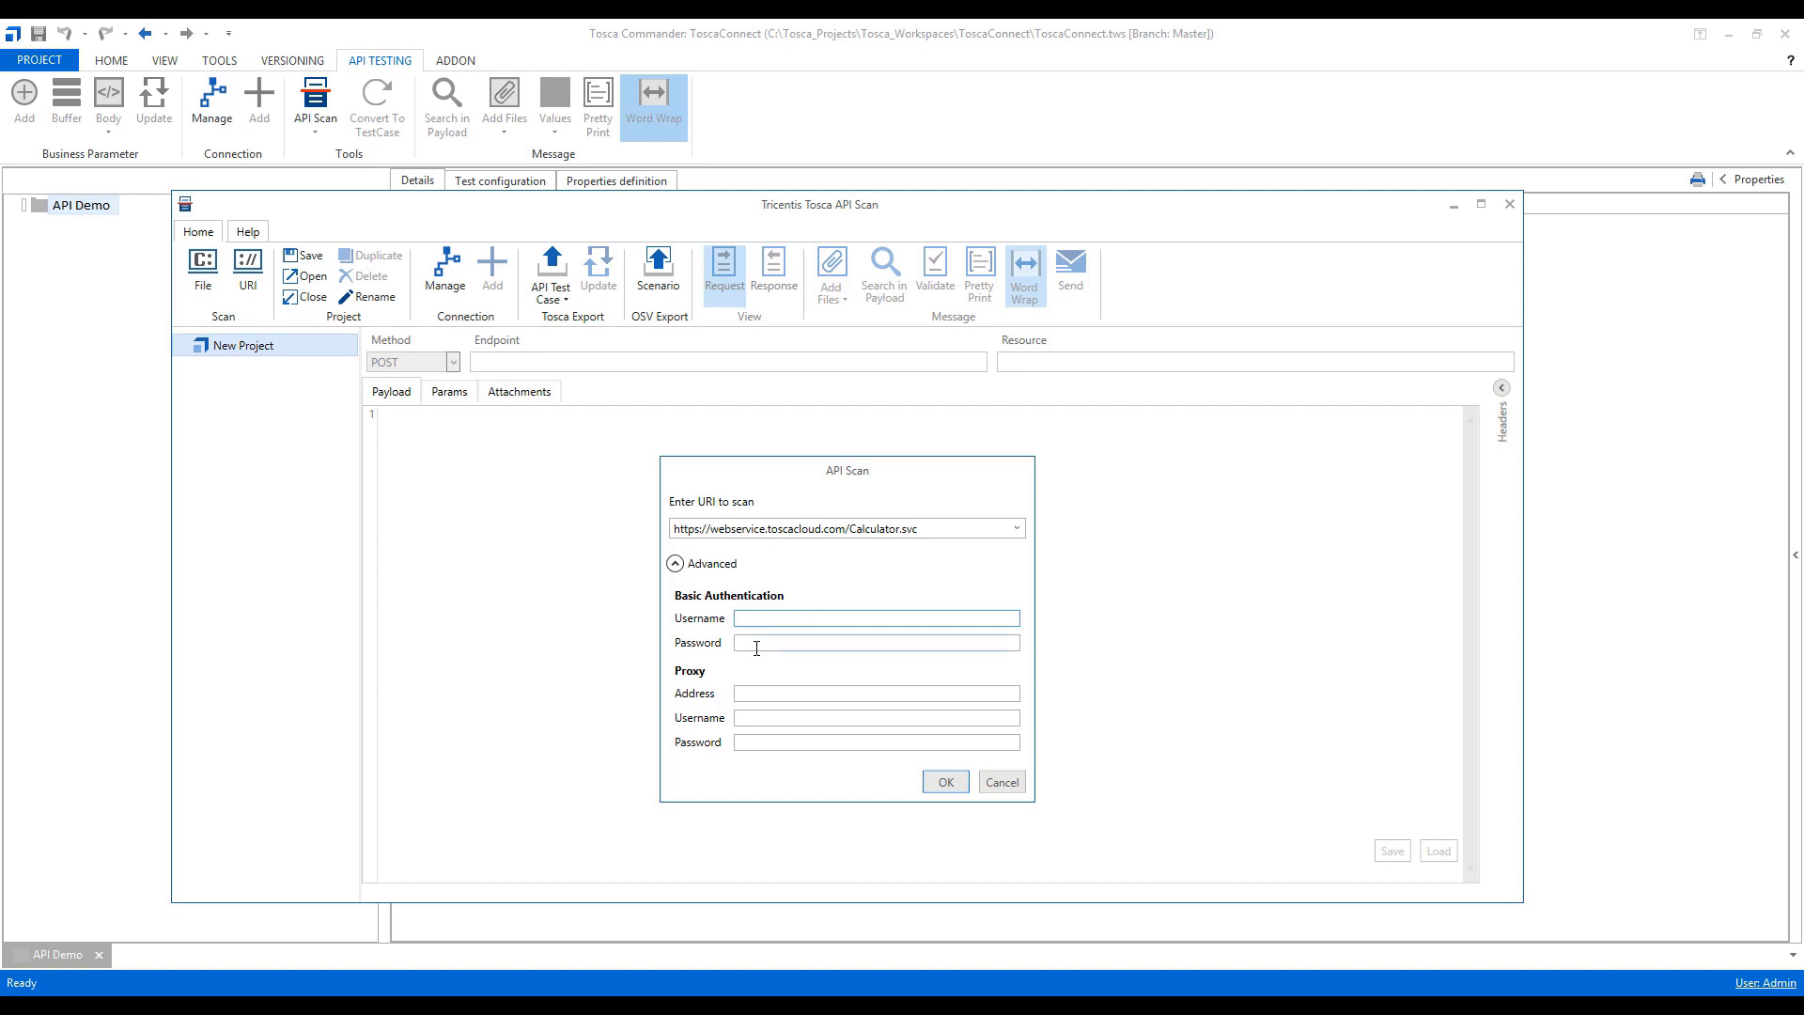
{"action": "mouse_move", "coordinate": [701, 690]}
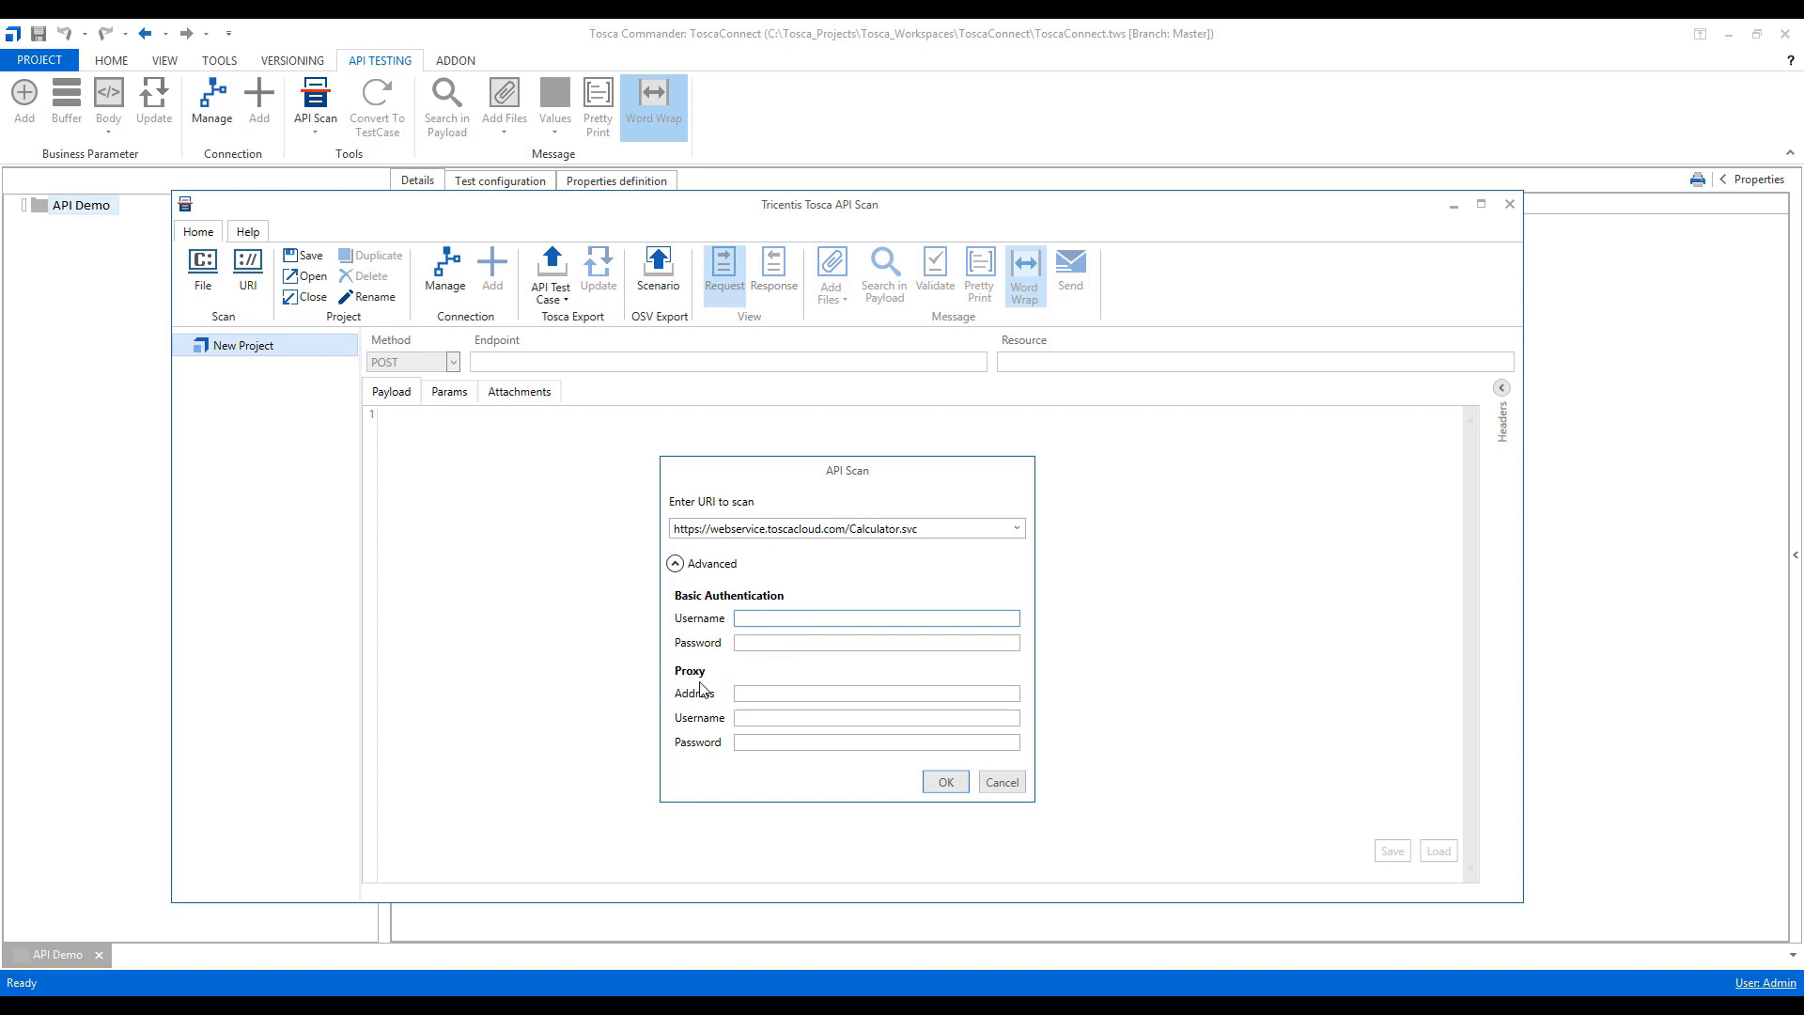
{"action": "mouse_move", "coordinate": [727, 753]}
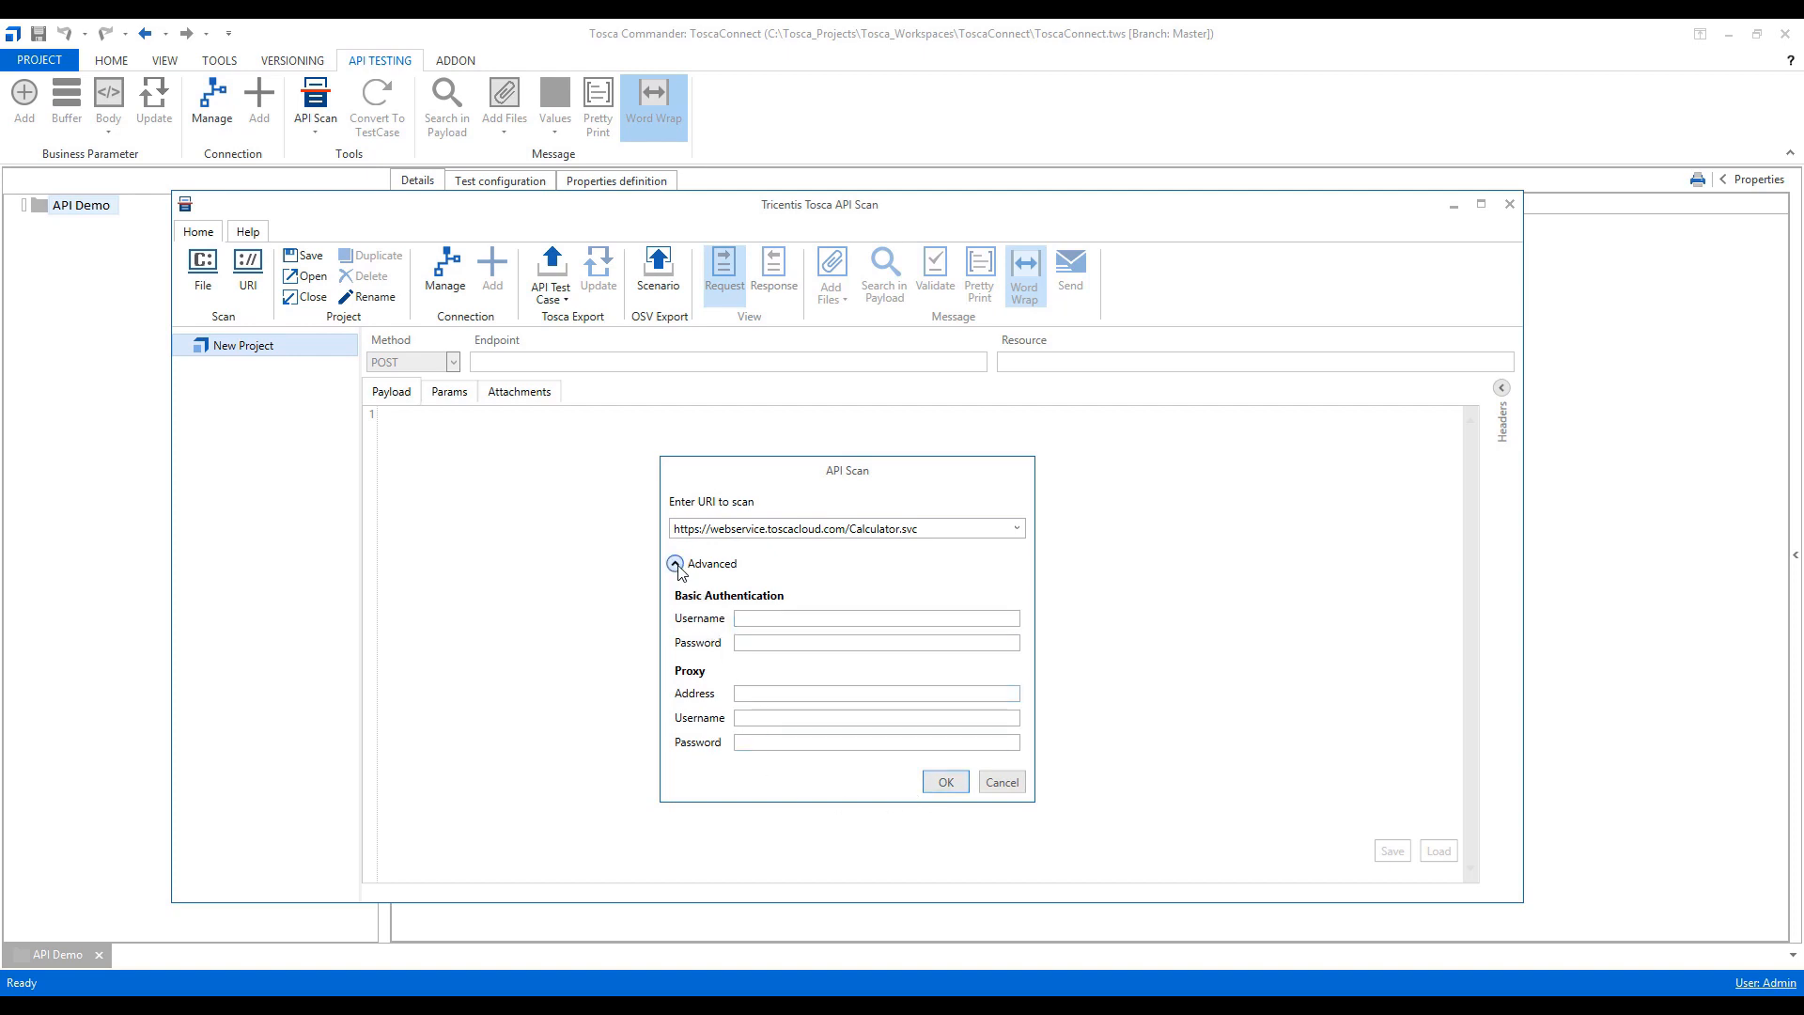
{"action": "left_click", "coordinate": [998, 782]}
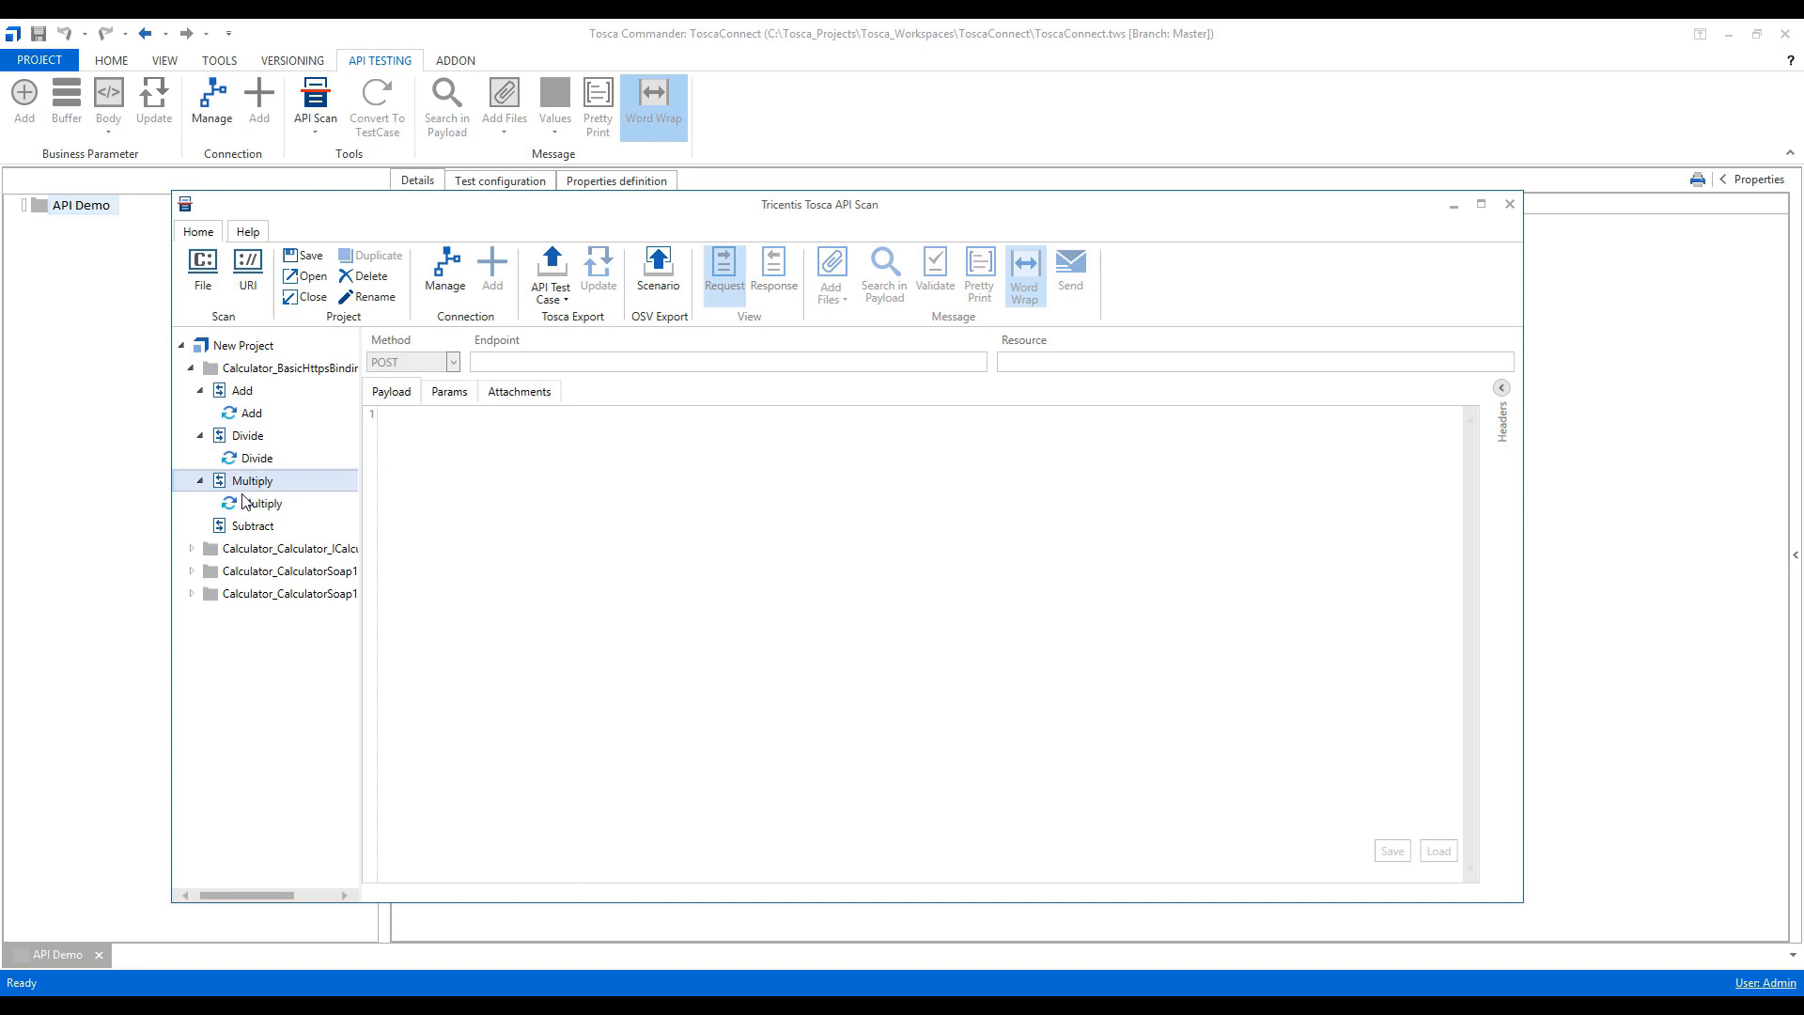
Step: Review a rescanned request, select the BasicHttpsBinding folder, and return to Tosca Commander
{"action": "left_click", "coordinate": [262, 547]}
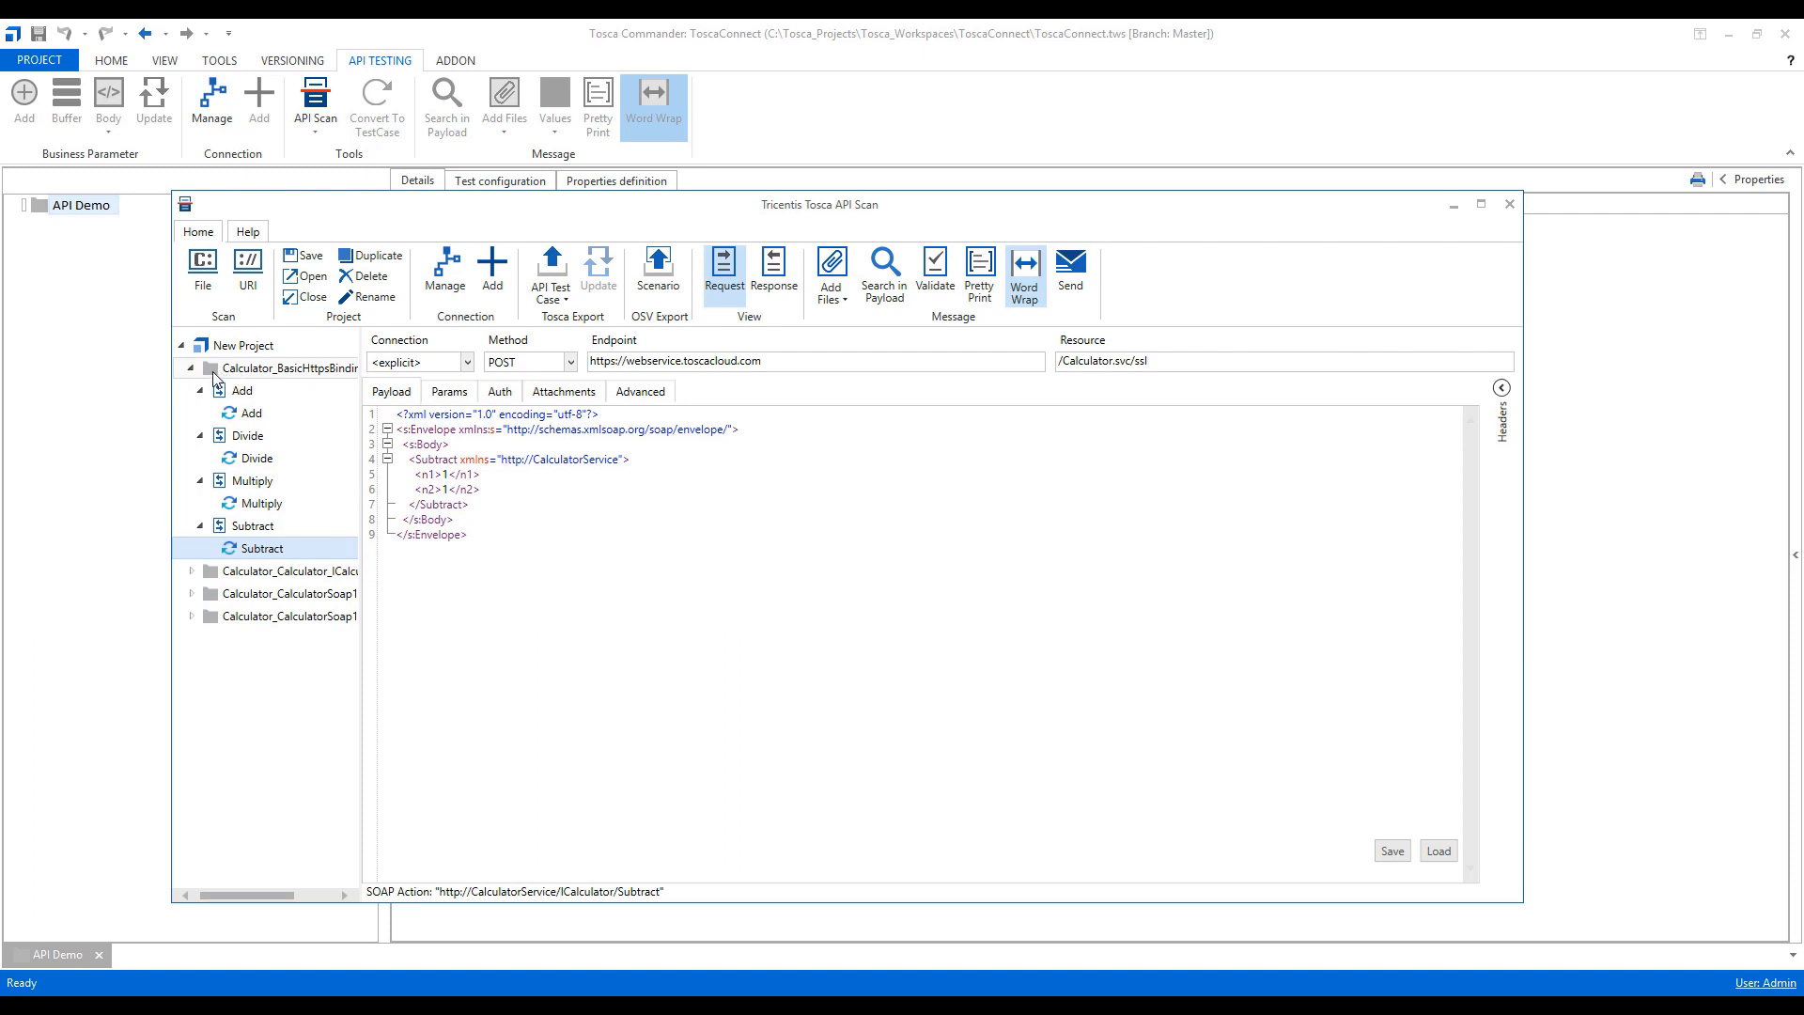
{"action": "left_click", "coordinate": [291, 369]}
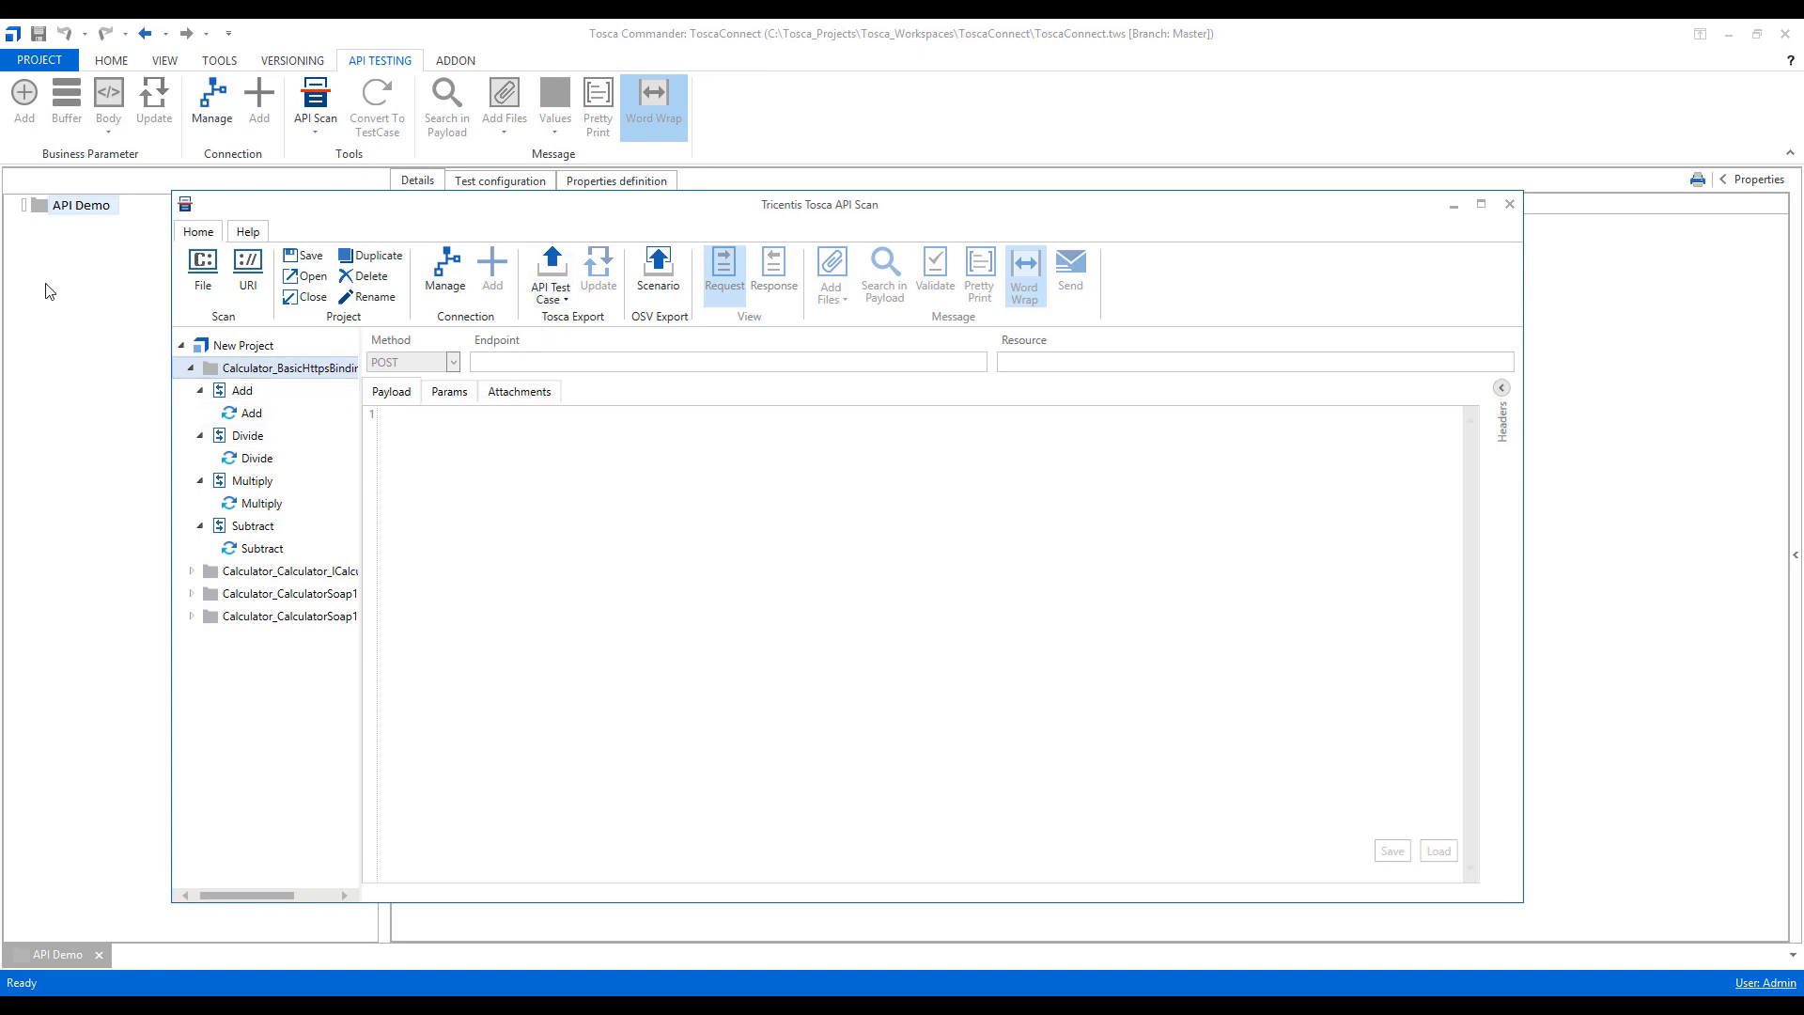
{"action": "left_click", "coordinate": [1508, 203]}
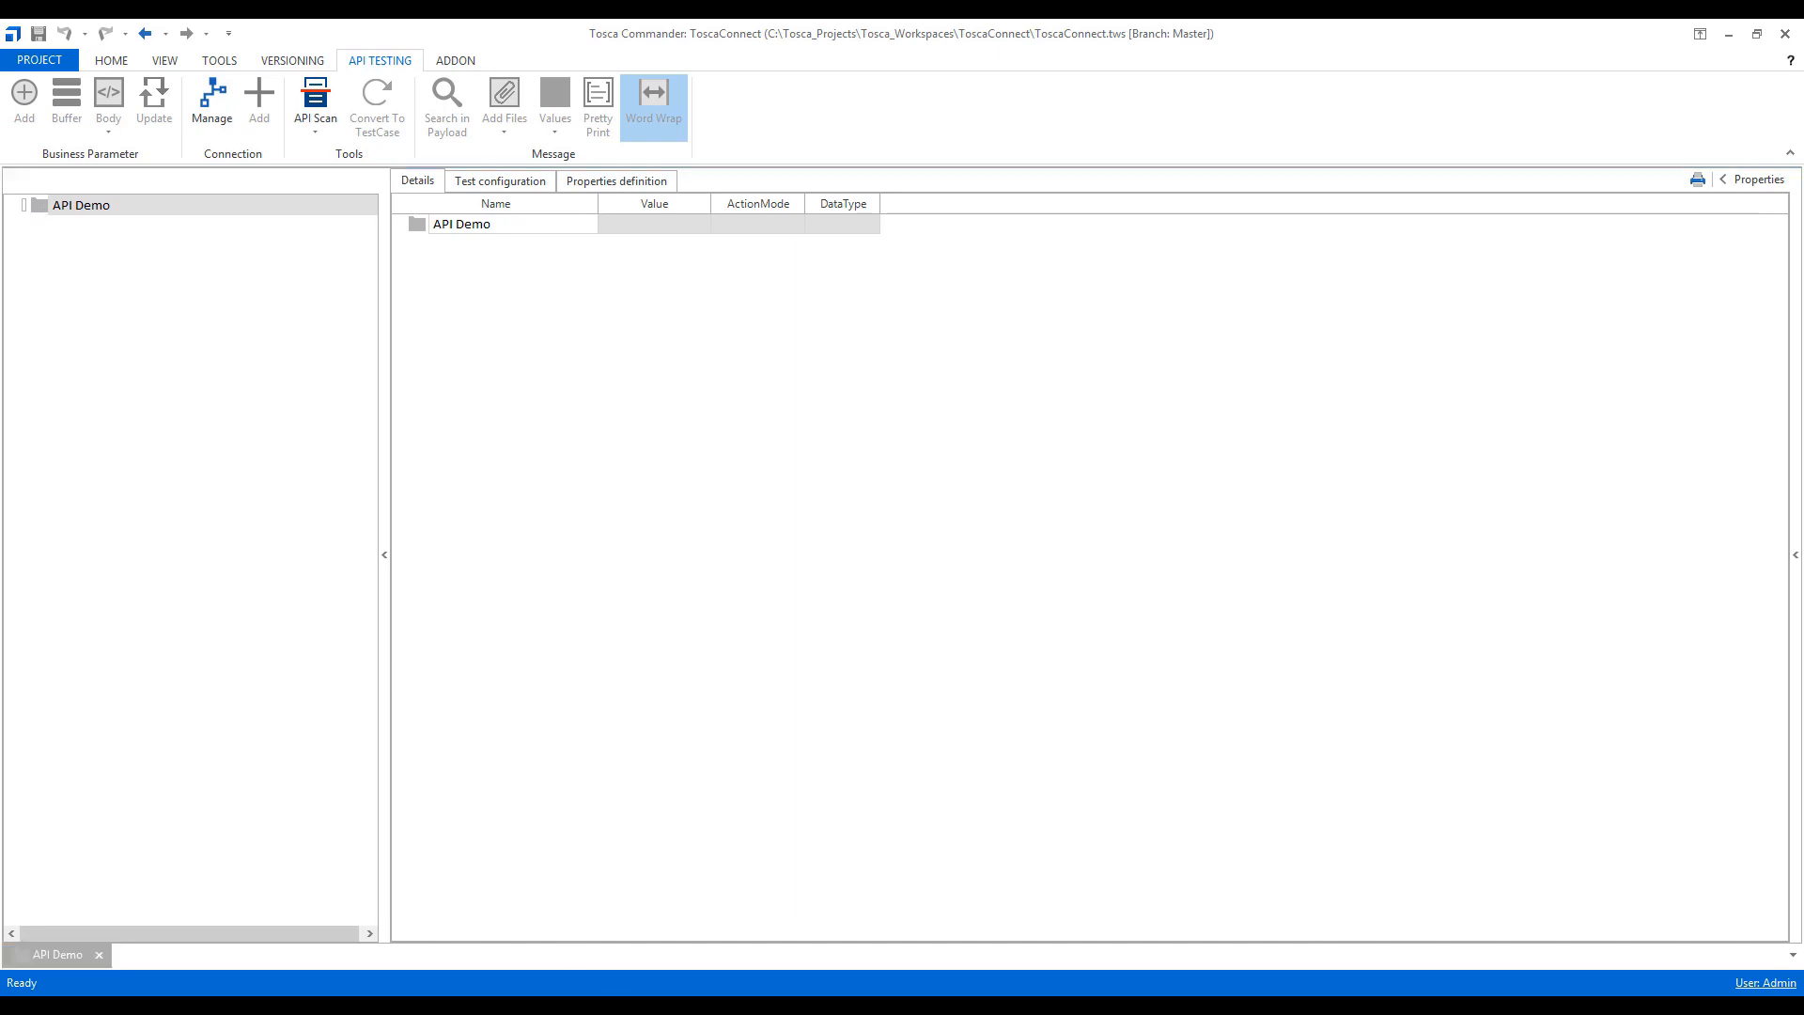
Step: Export the Calculator binding to Tosca via Tosca Export > API Test Case
{"action": "left_click", "coordinate": [314, 101]}
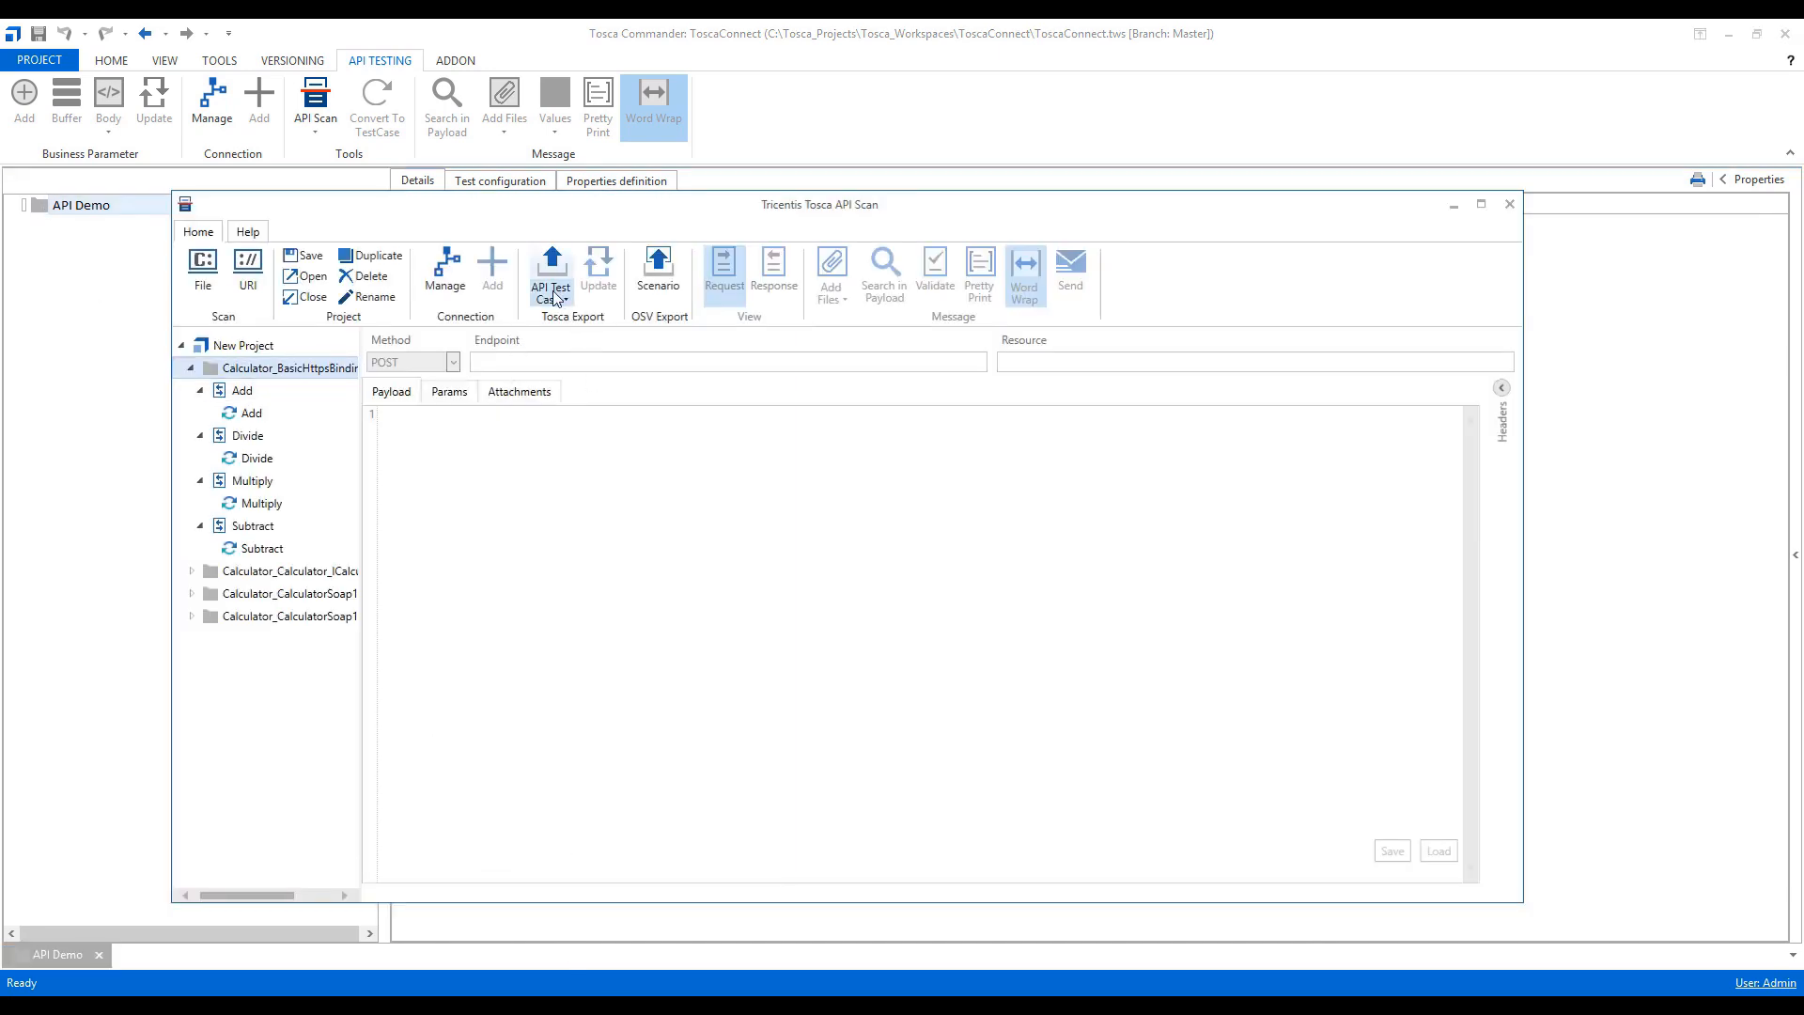
{"action": "left_click", "coordinate": [551, 276]}
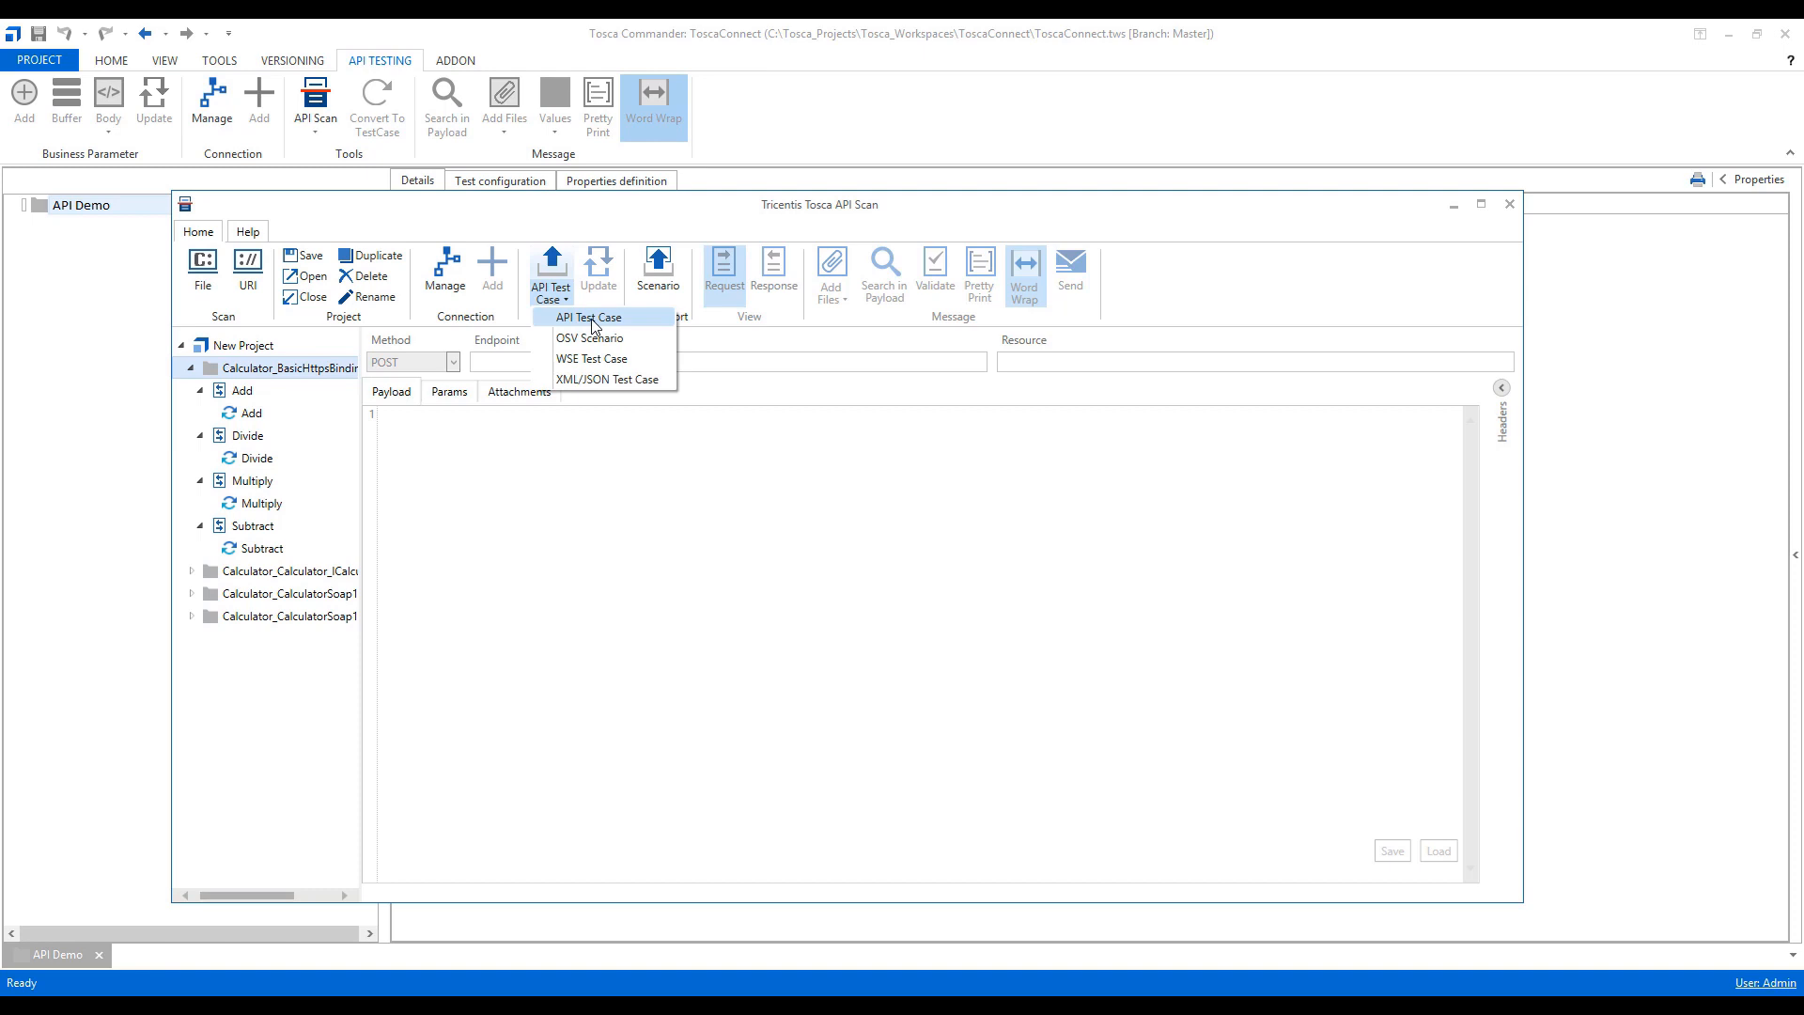
{"action": "left_click", "coordinate": [588, 315]}
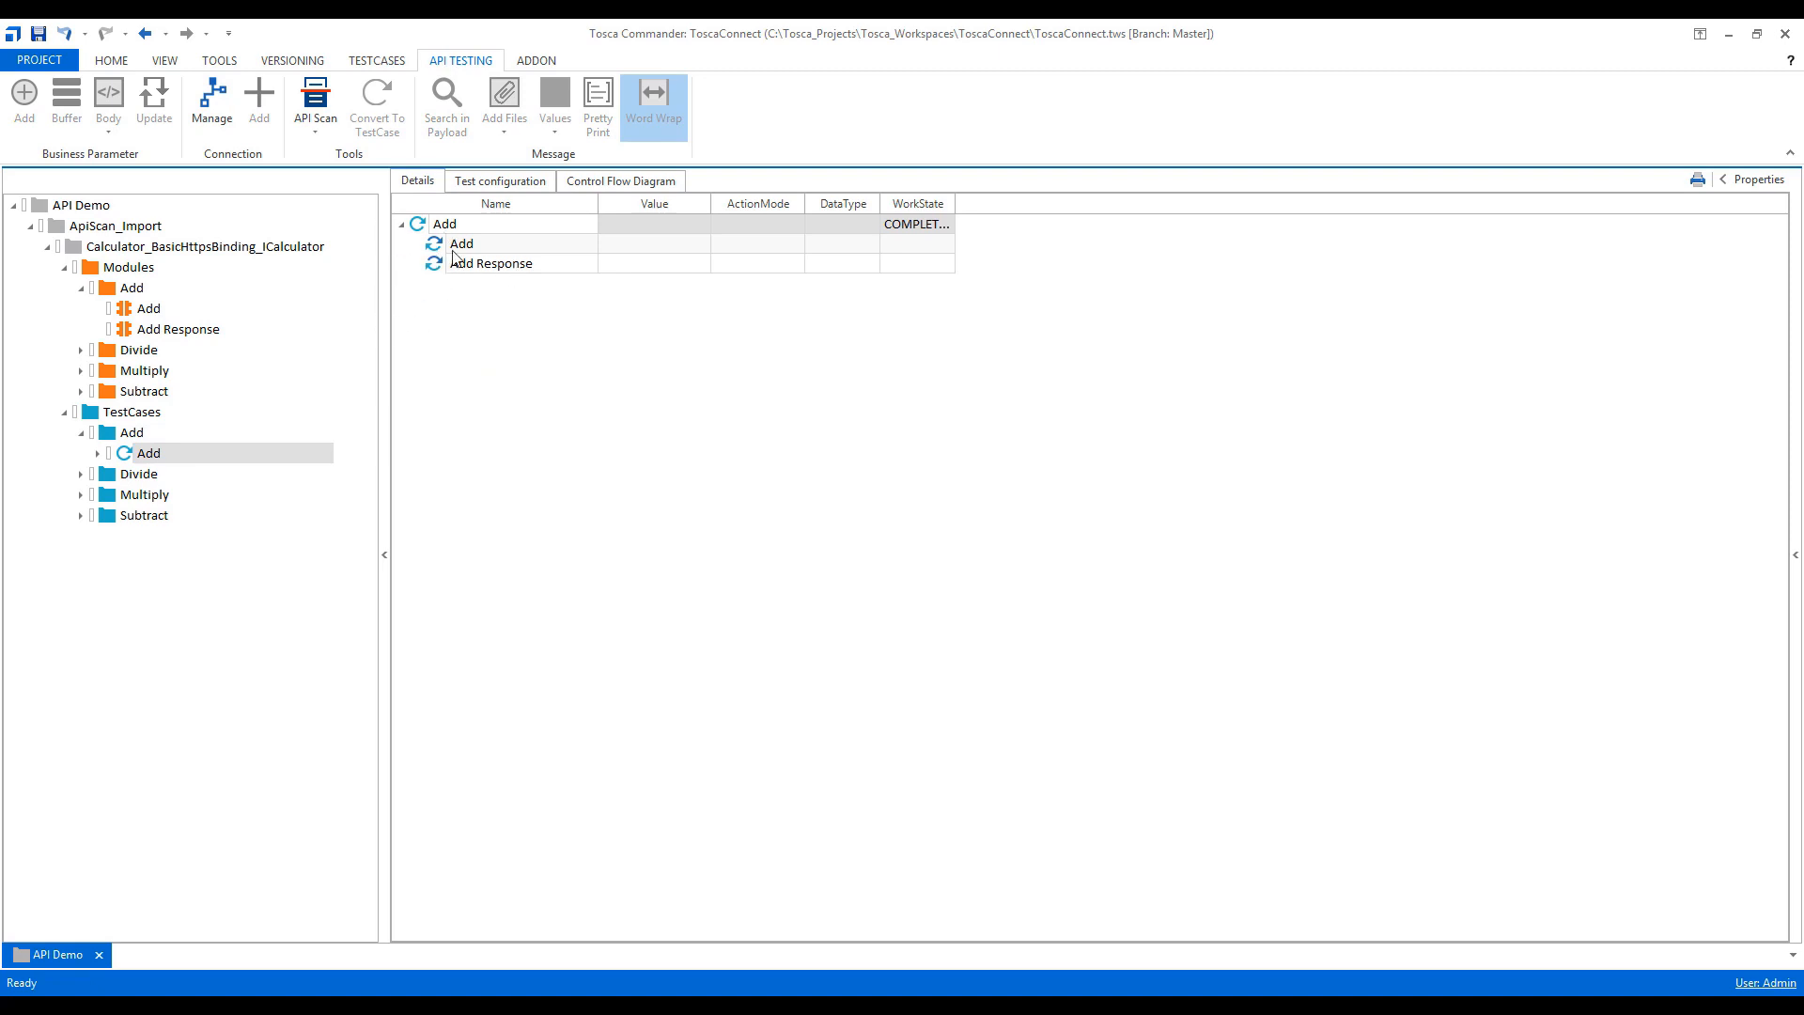
{"action": "left_click", "coordinate": [147, 306]}
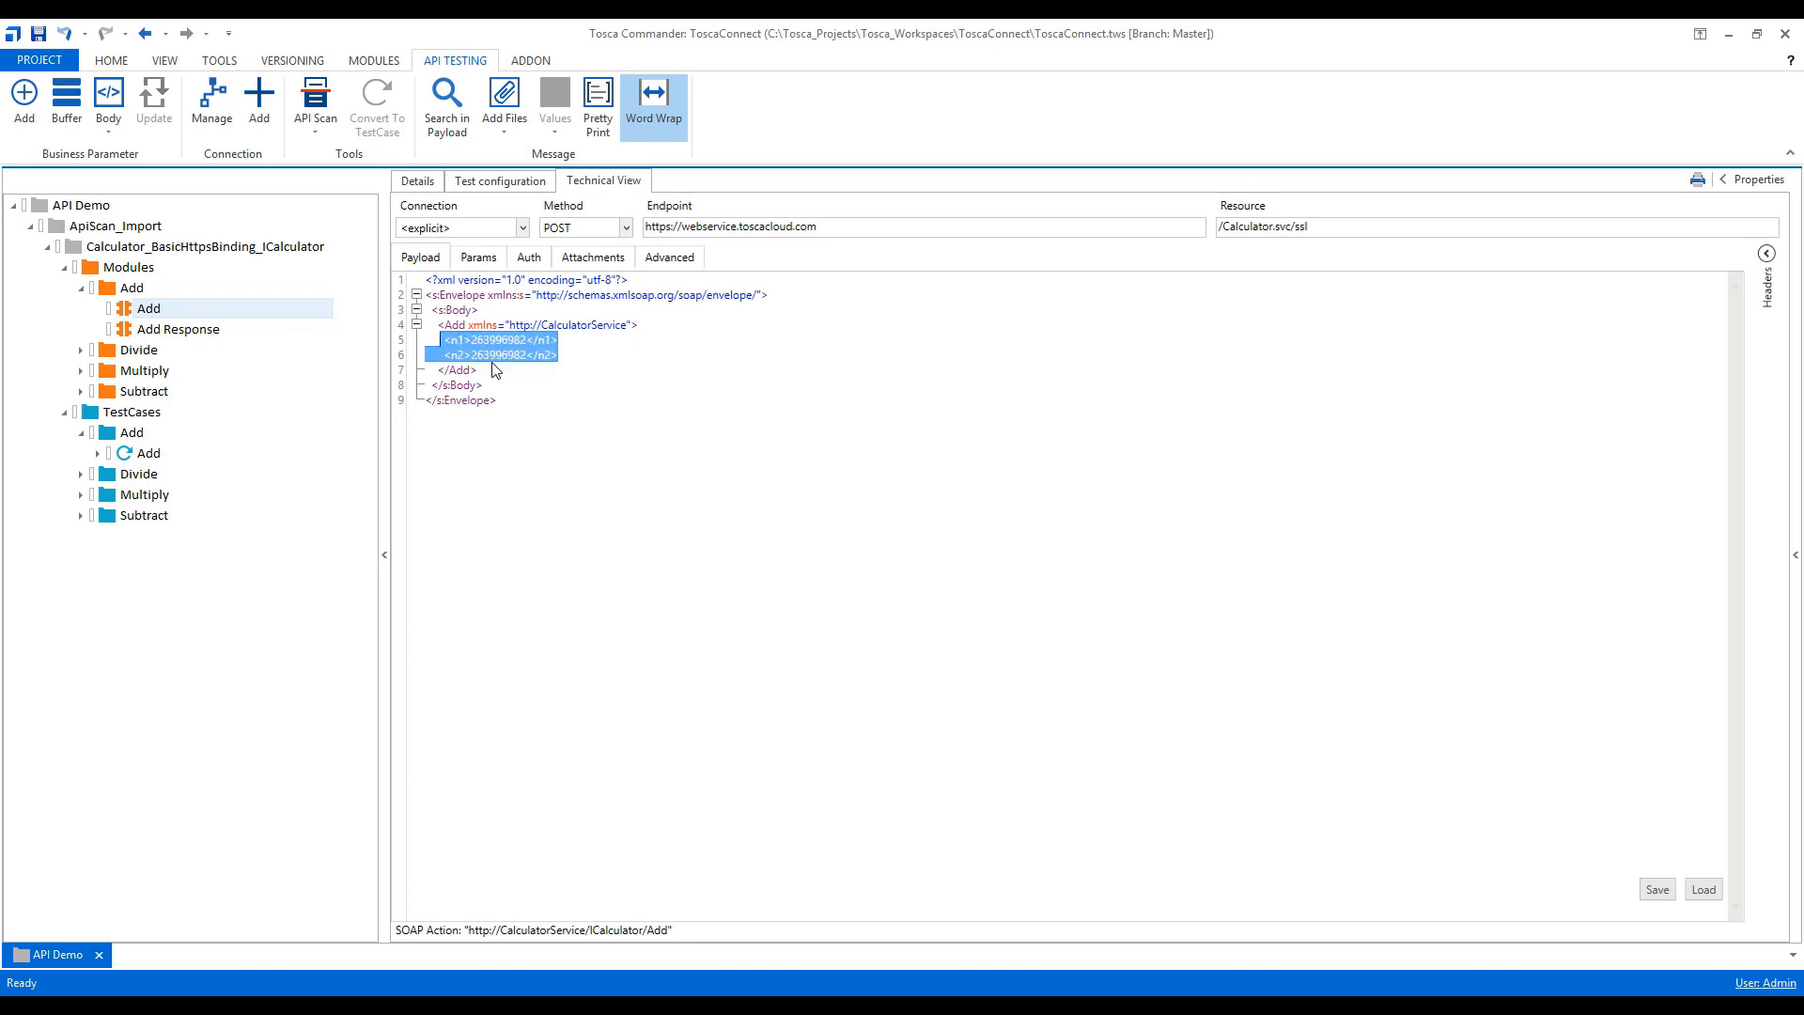
{"action": "mouse_move", "coordinate": [521, 366]}
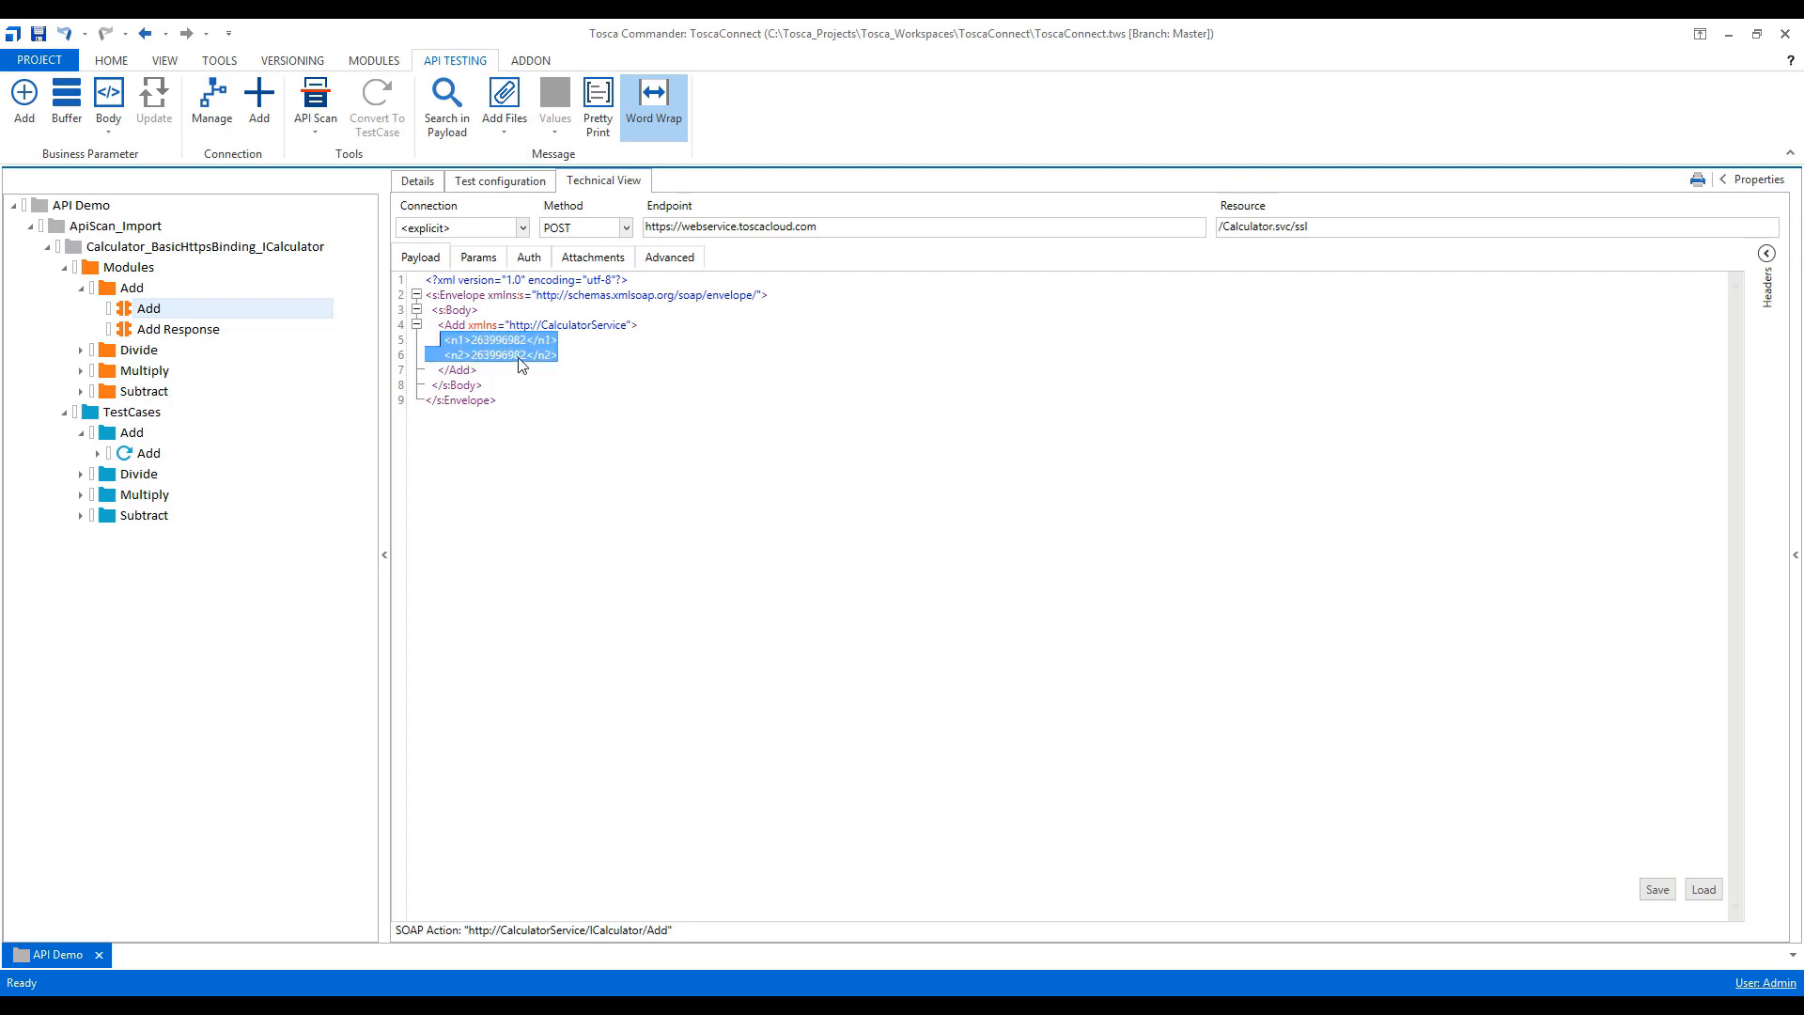
{"action": "mouse_move", "coordinate": [483, 351]}
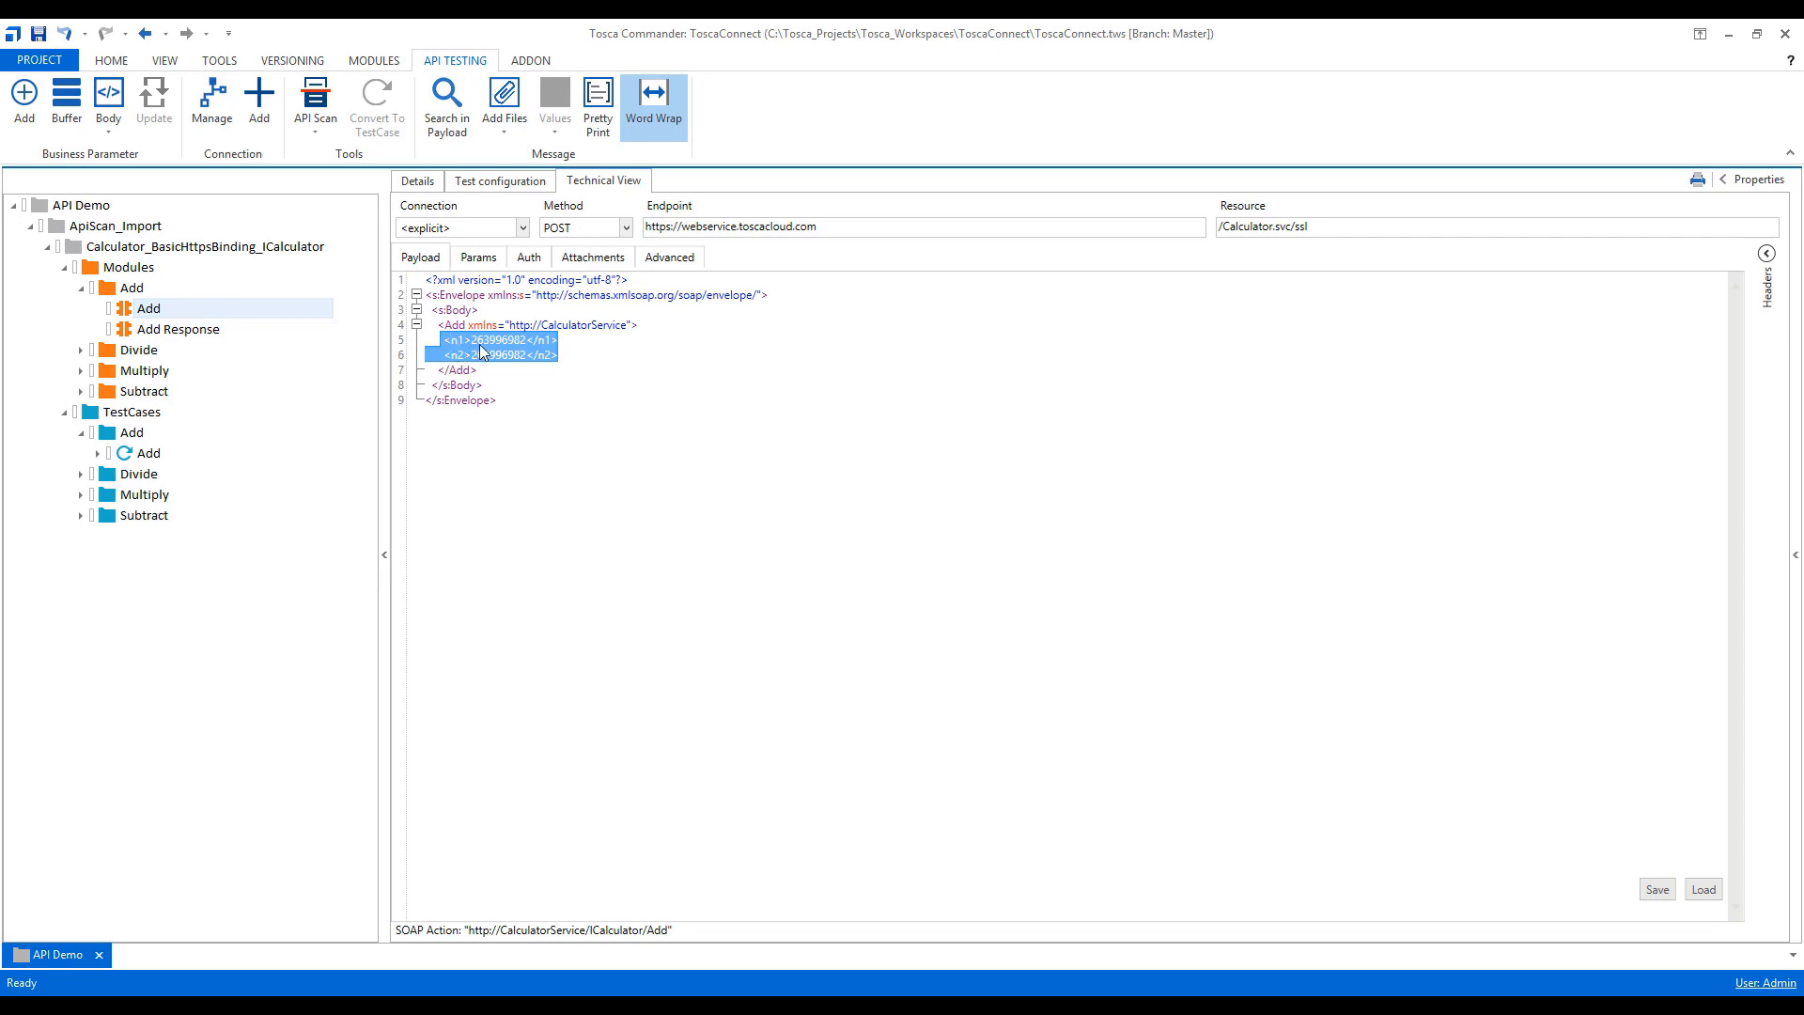
{"action": "mouse_move", "coordinate": [23, 94]}
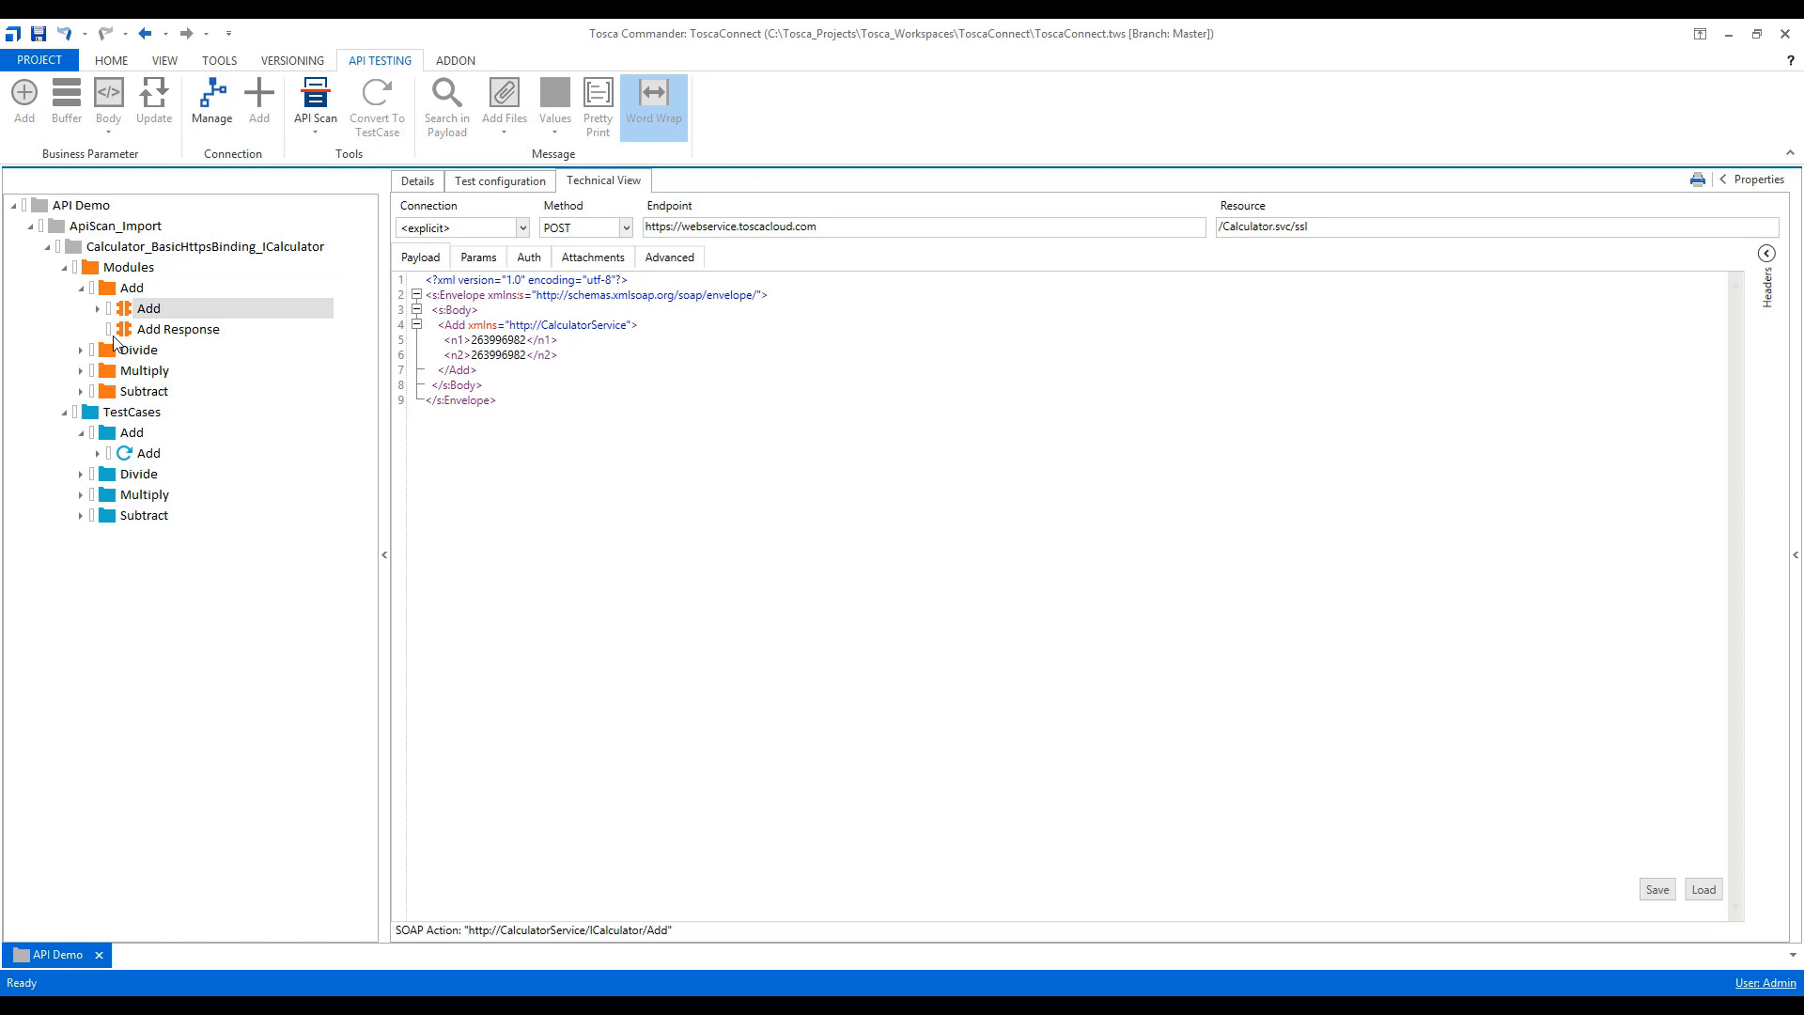
{"action": "left_click", "coordinate": [180, 329]}
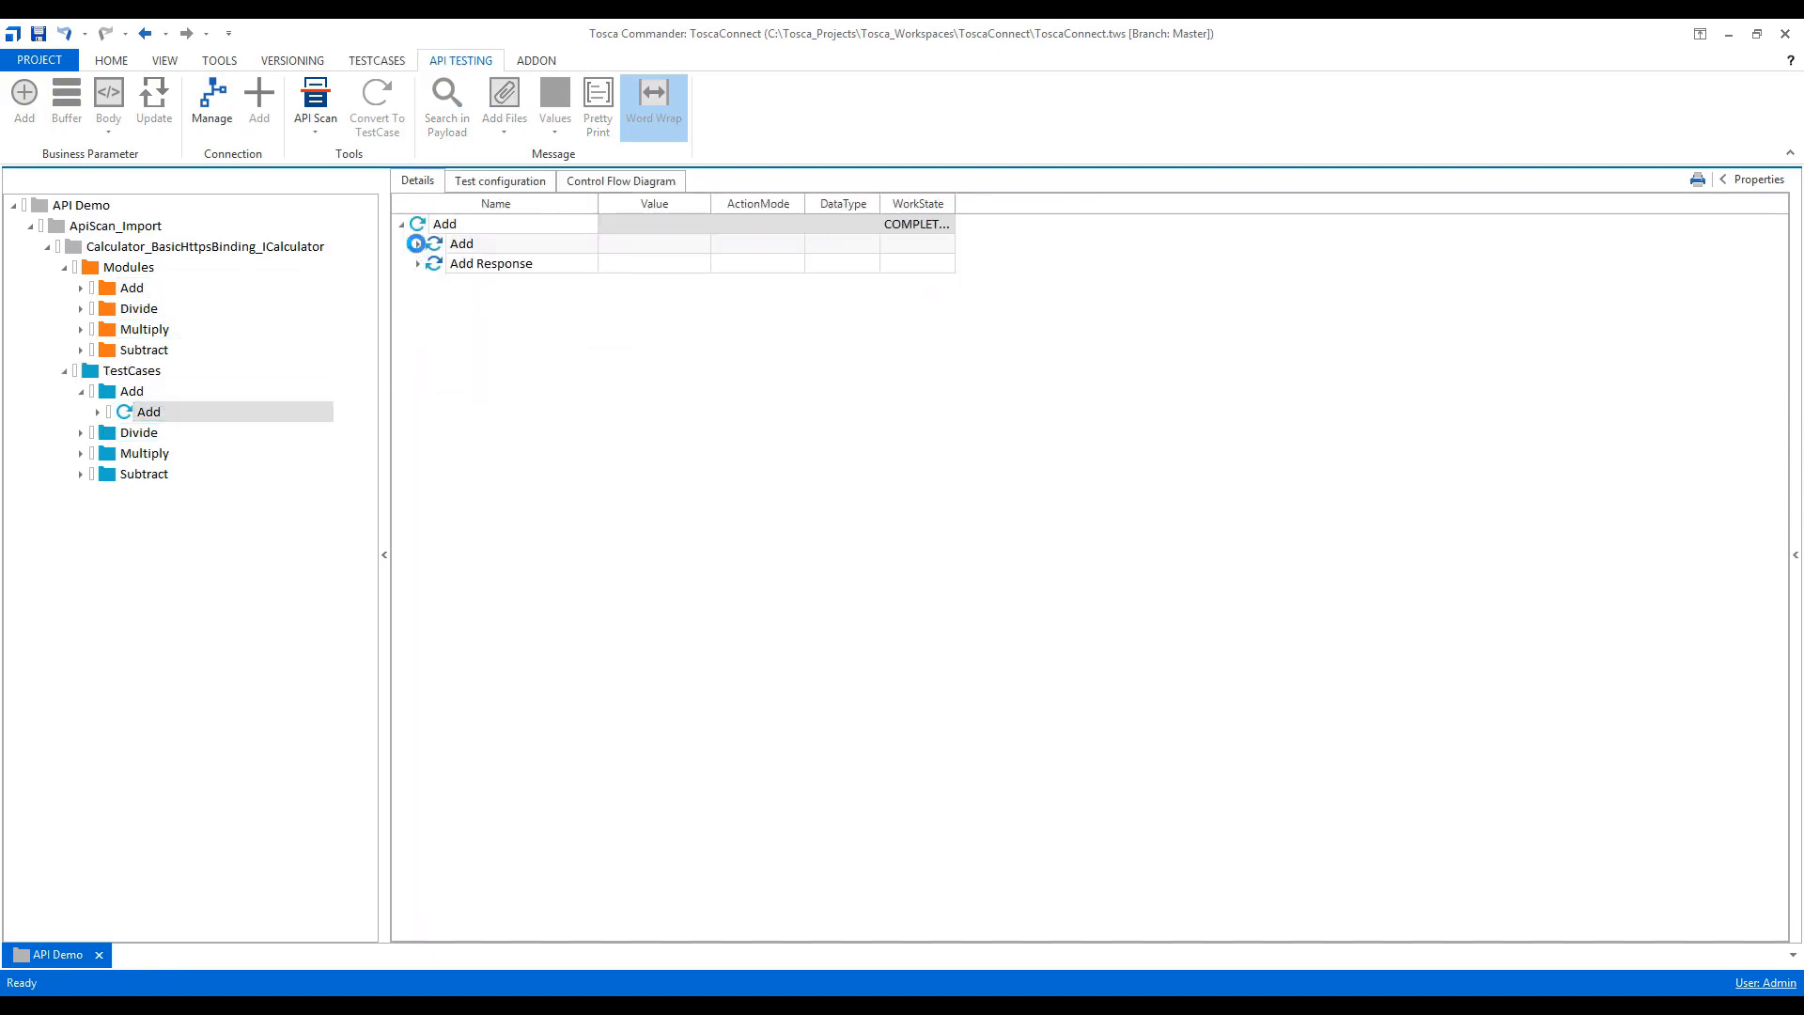
Step: Expand the Add steps and enter 5 for n1, 7 for n2 and 12 for AddResult, then run in ScratchBook
{"action": "left_click", "coordinate": [418, 242]}
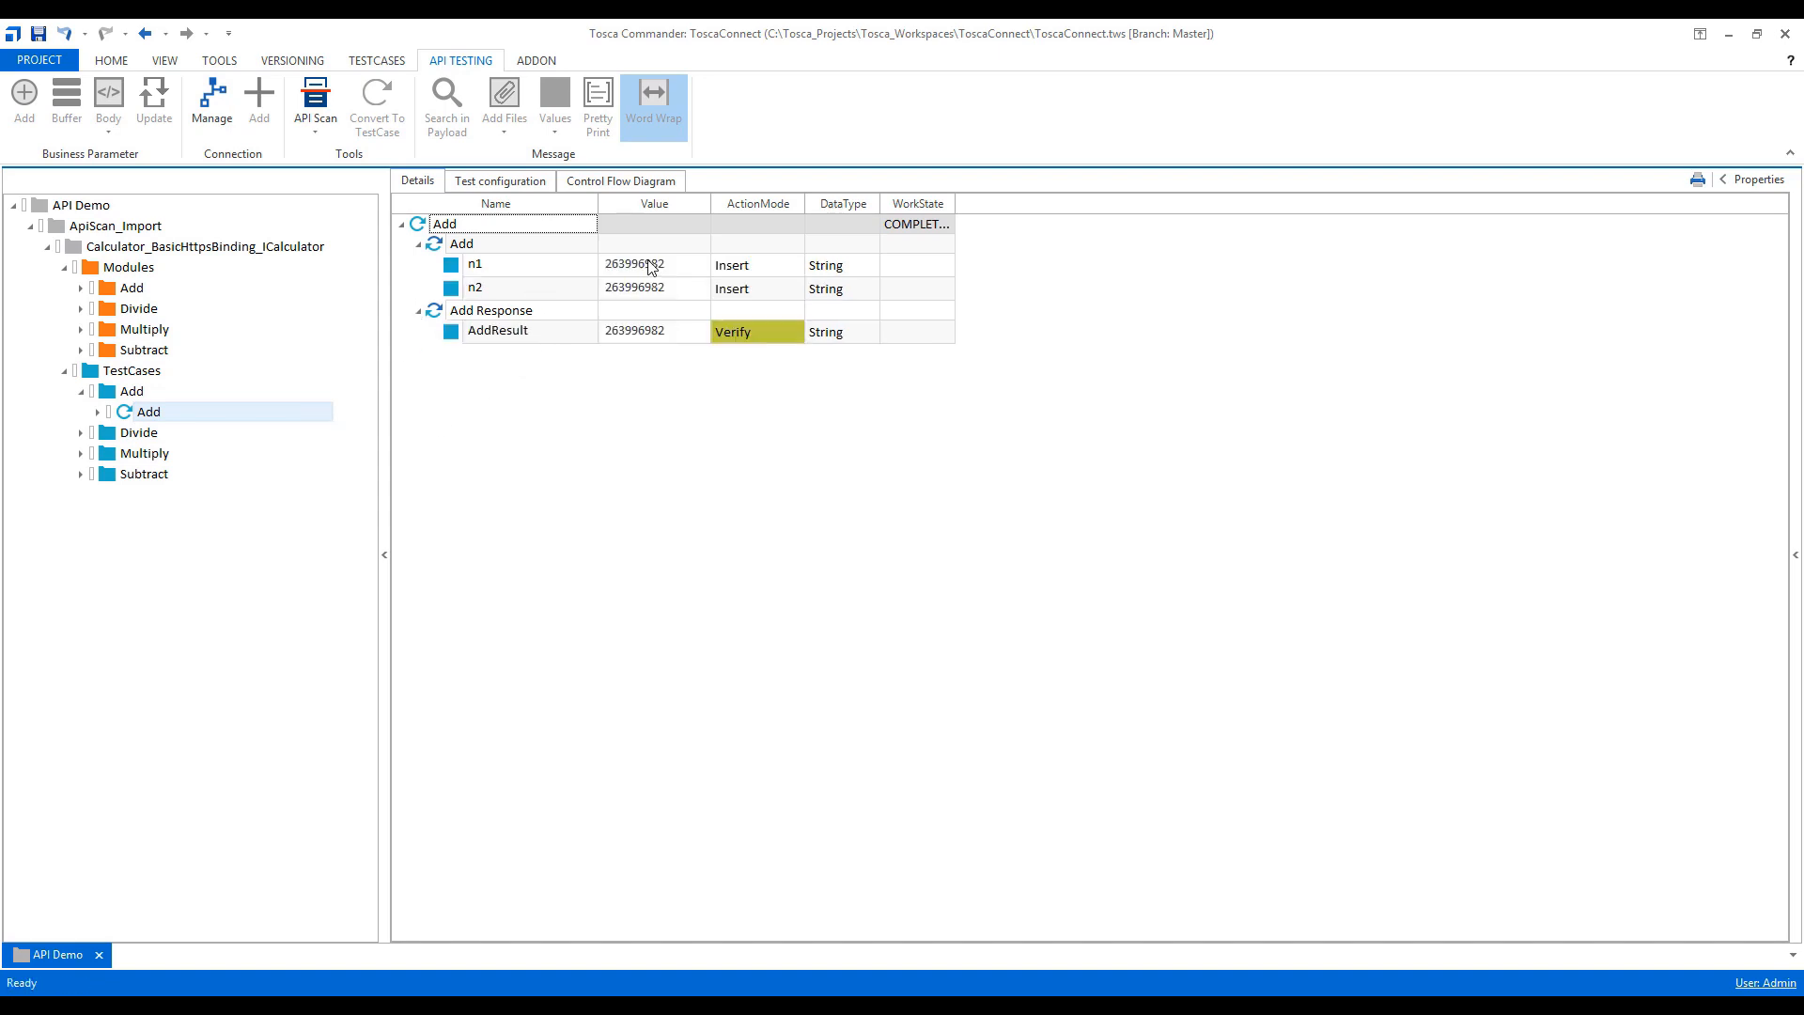
{"action": "left_click", "coordinate": [636, 265]}
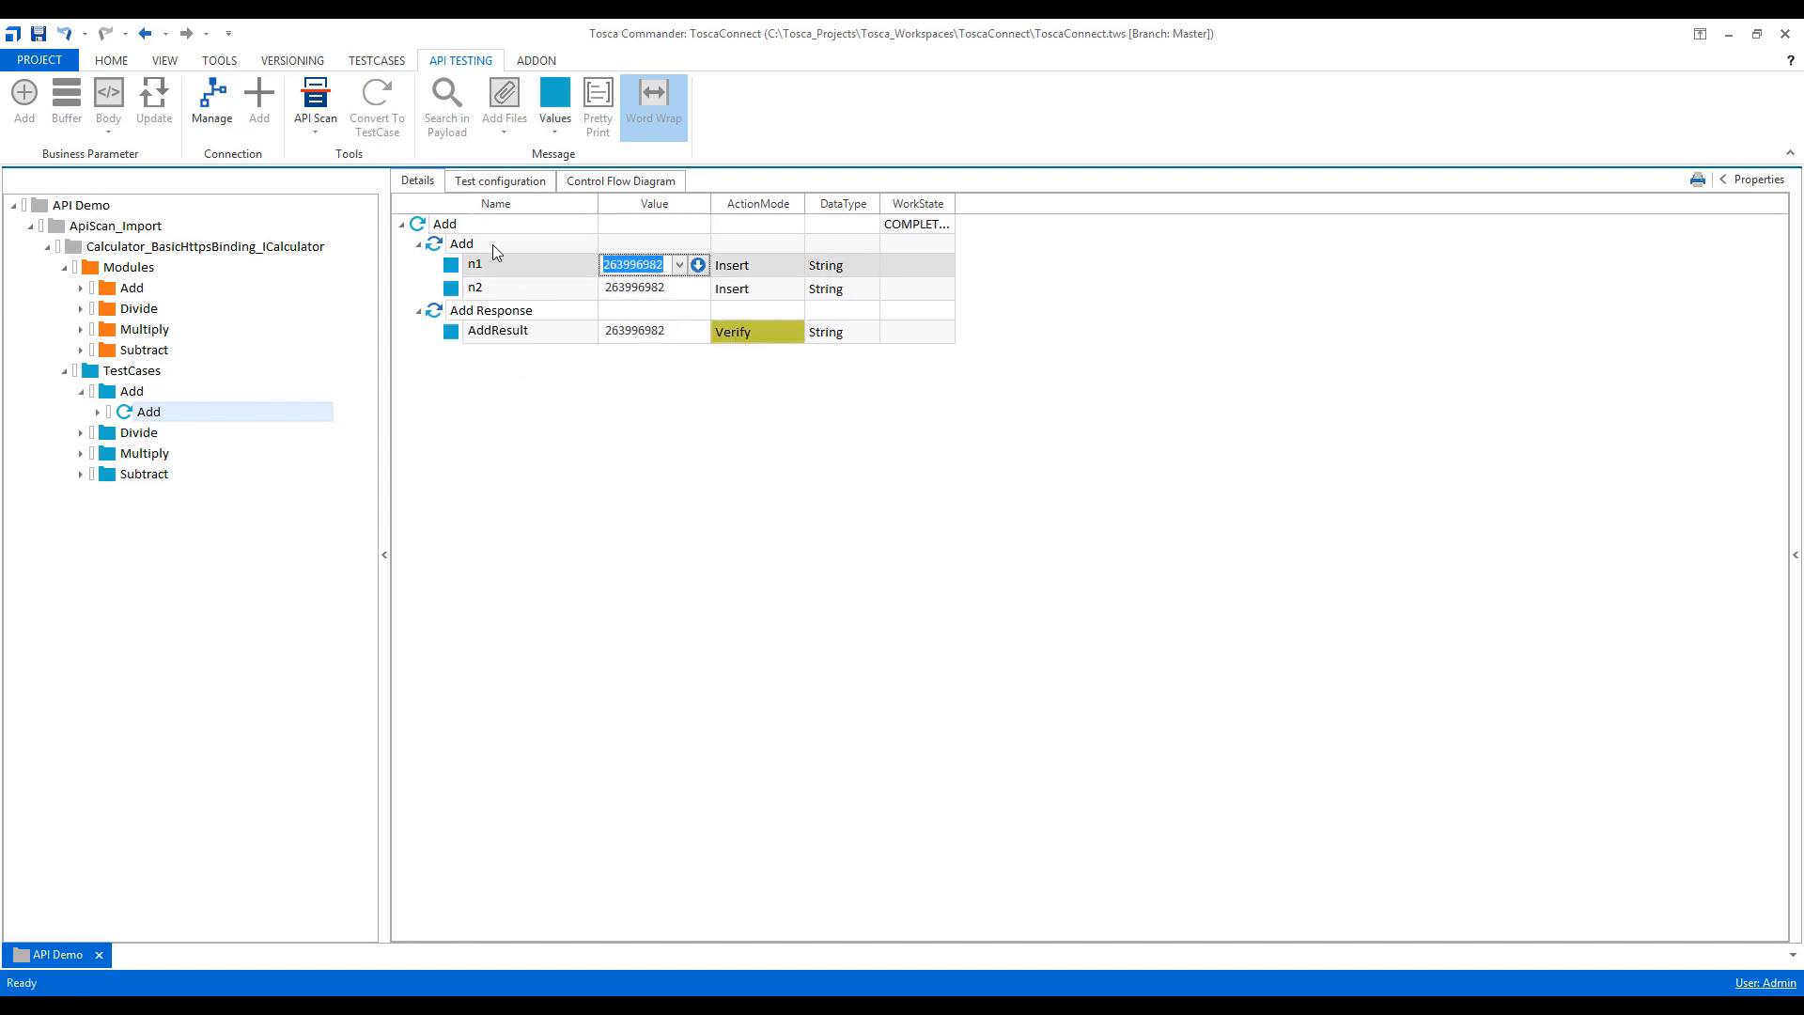
{"action": "type", "text": "5"}
{"action": "left_click", "coordinate": [654, 288]}
{"action": "type", "text": "7"}
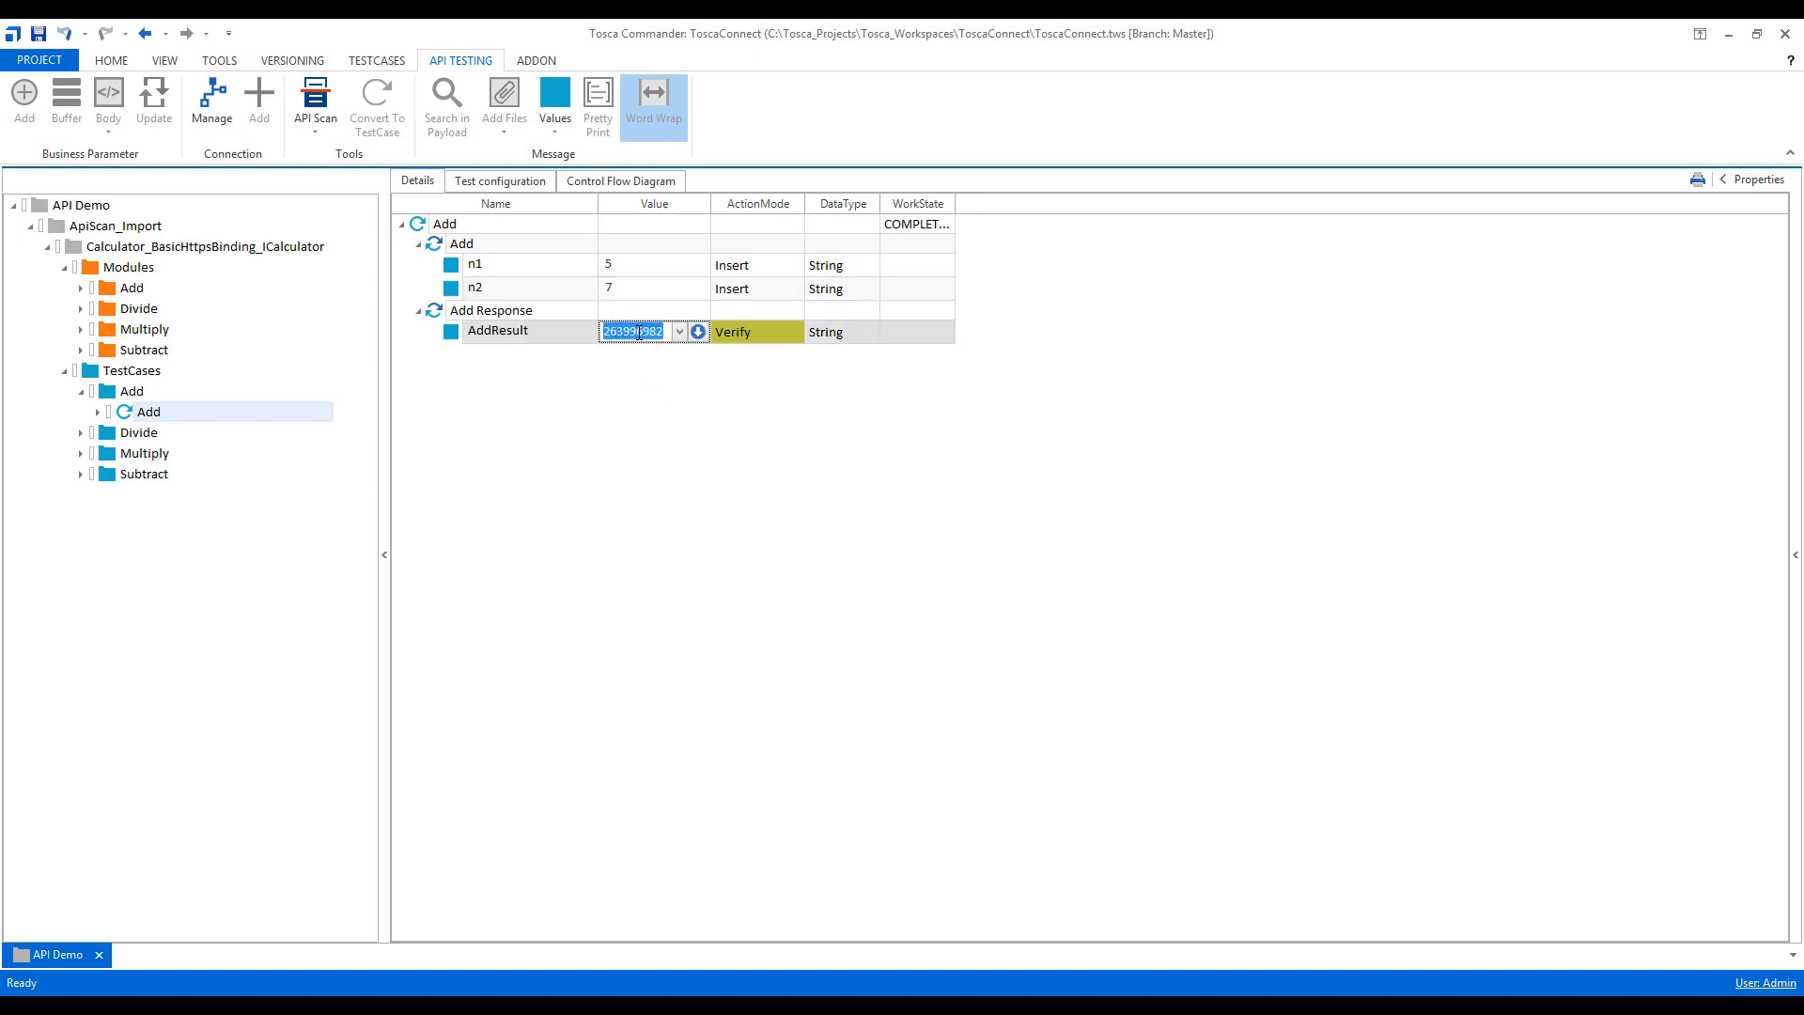
{"action": "type", "text": "12"}
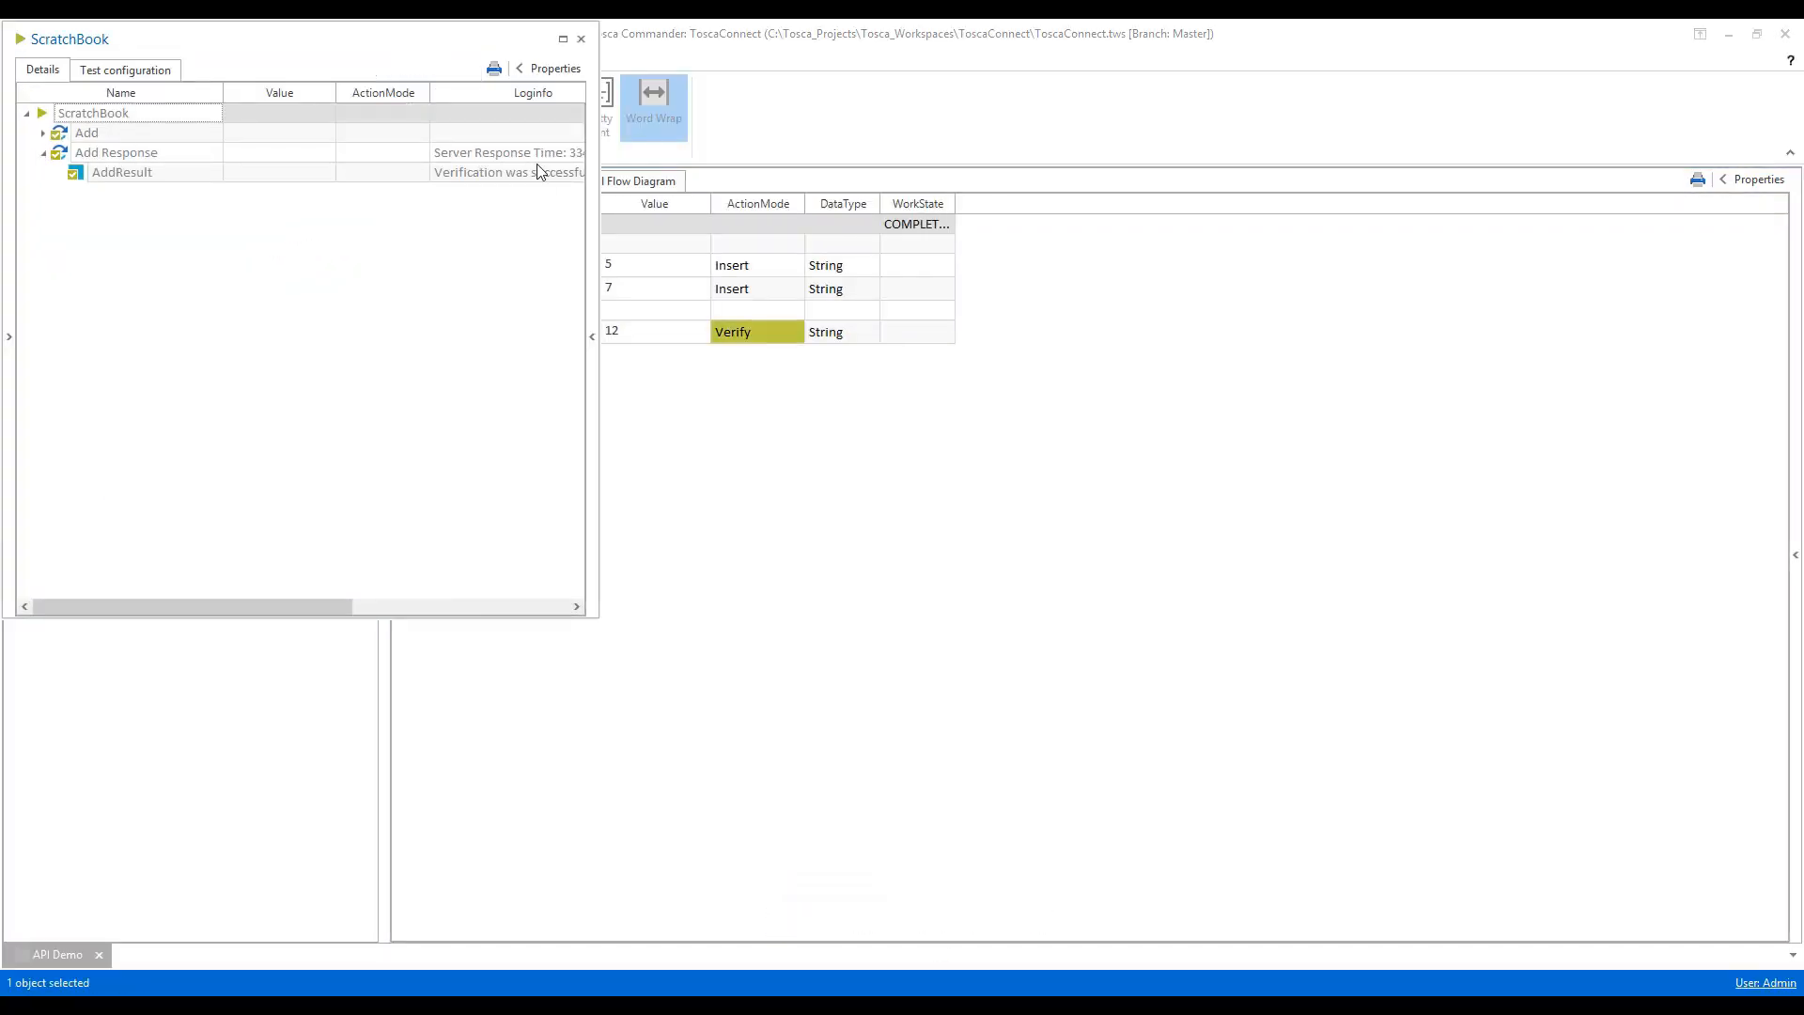
Step: Close the ScratchBook results and show the Divide module's request and response entries
{"action": "left_click", "coordinate": [581, 38]}
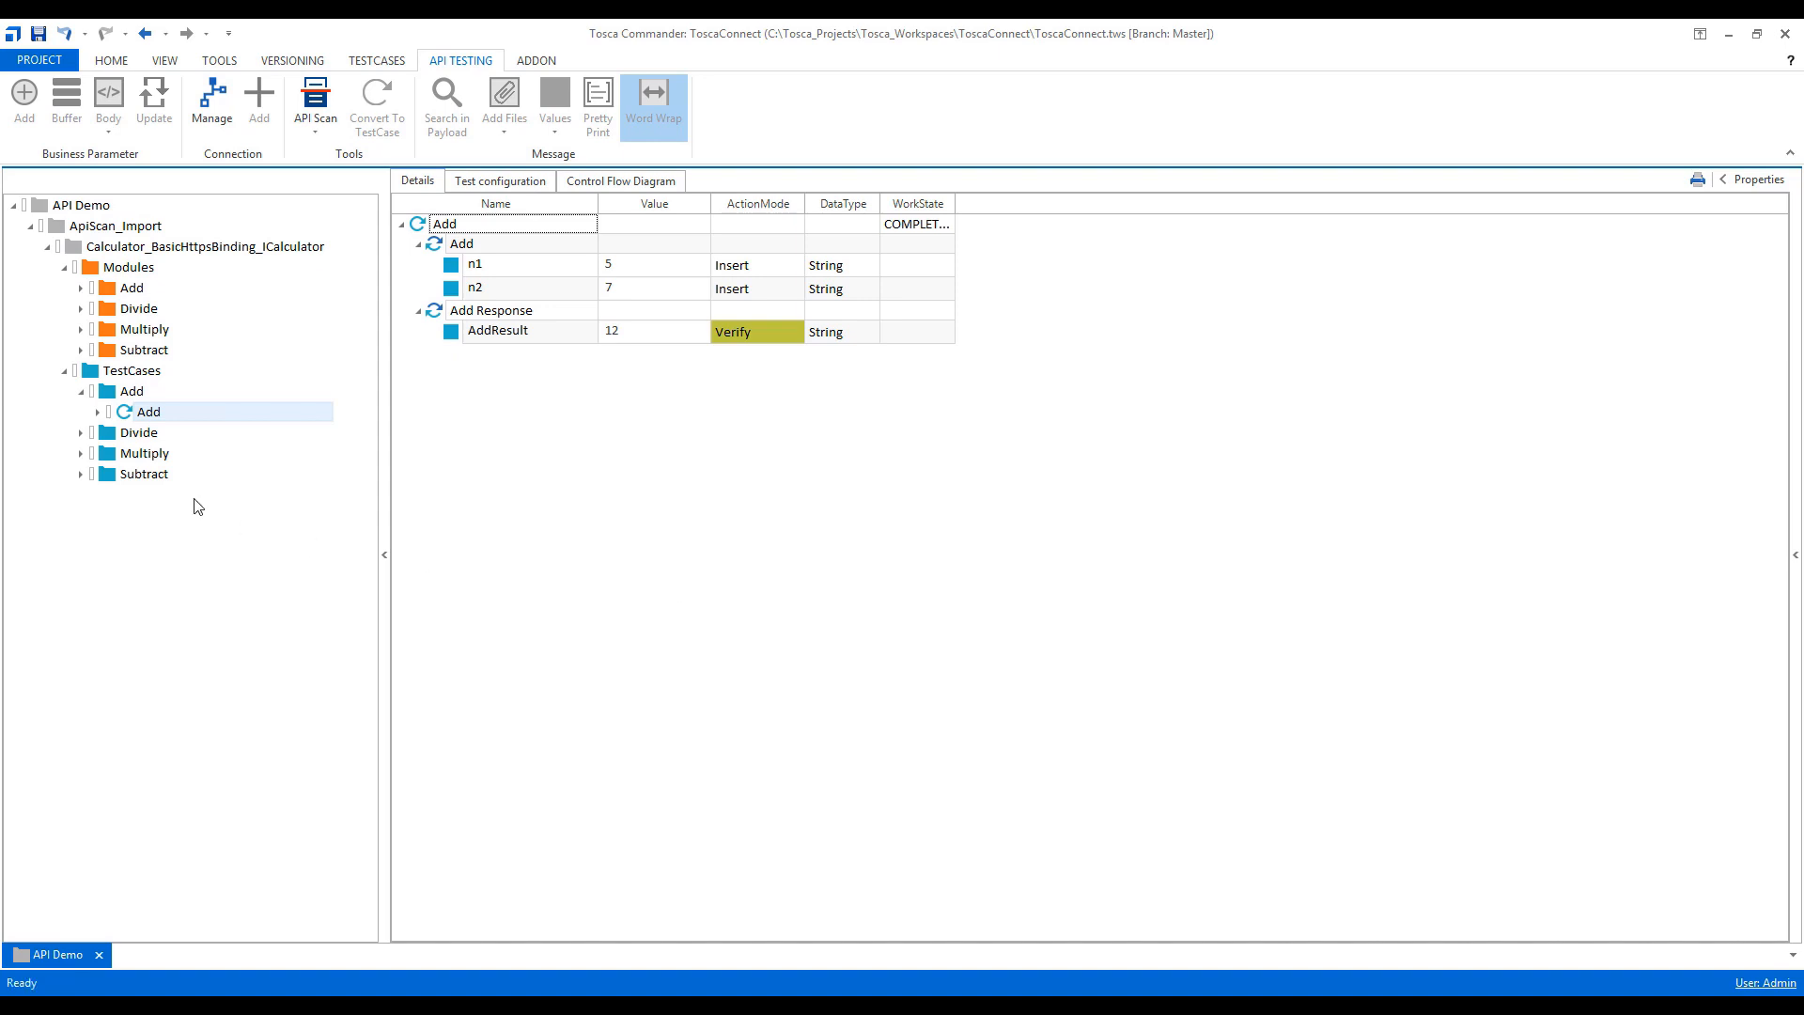
{"action": "left_click", "coordinate": [137, 306]}
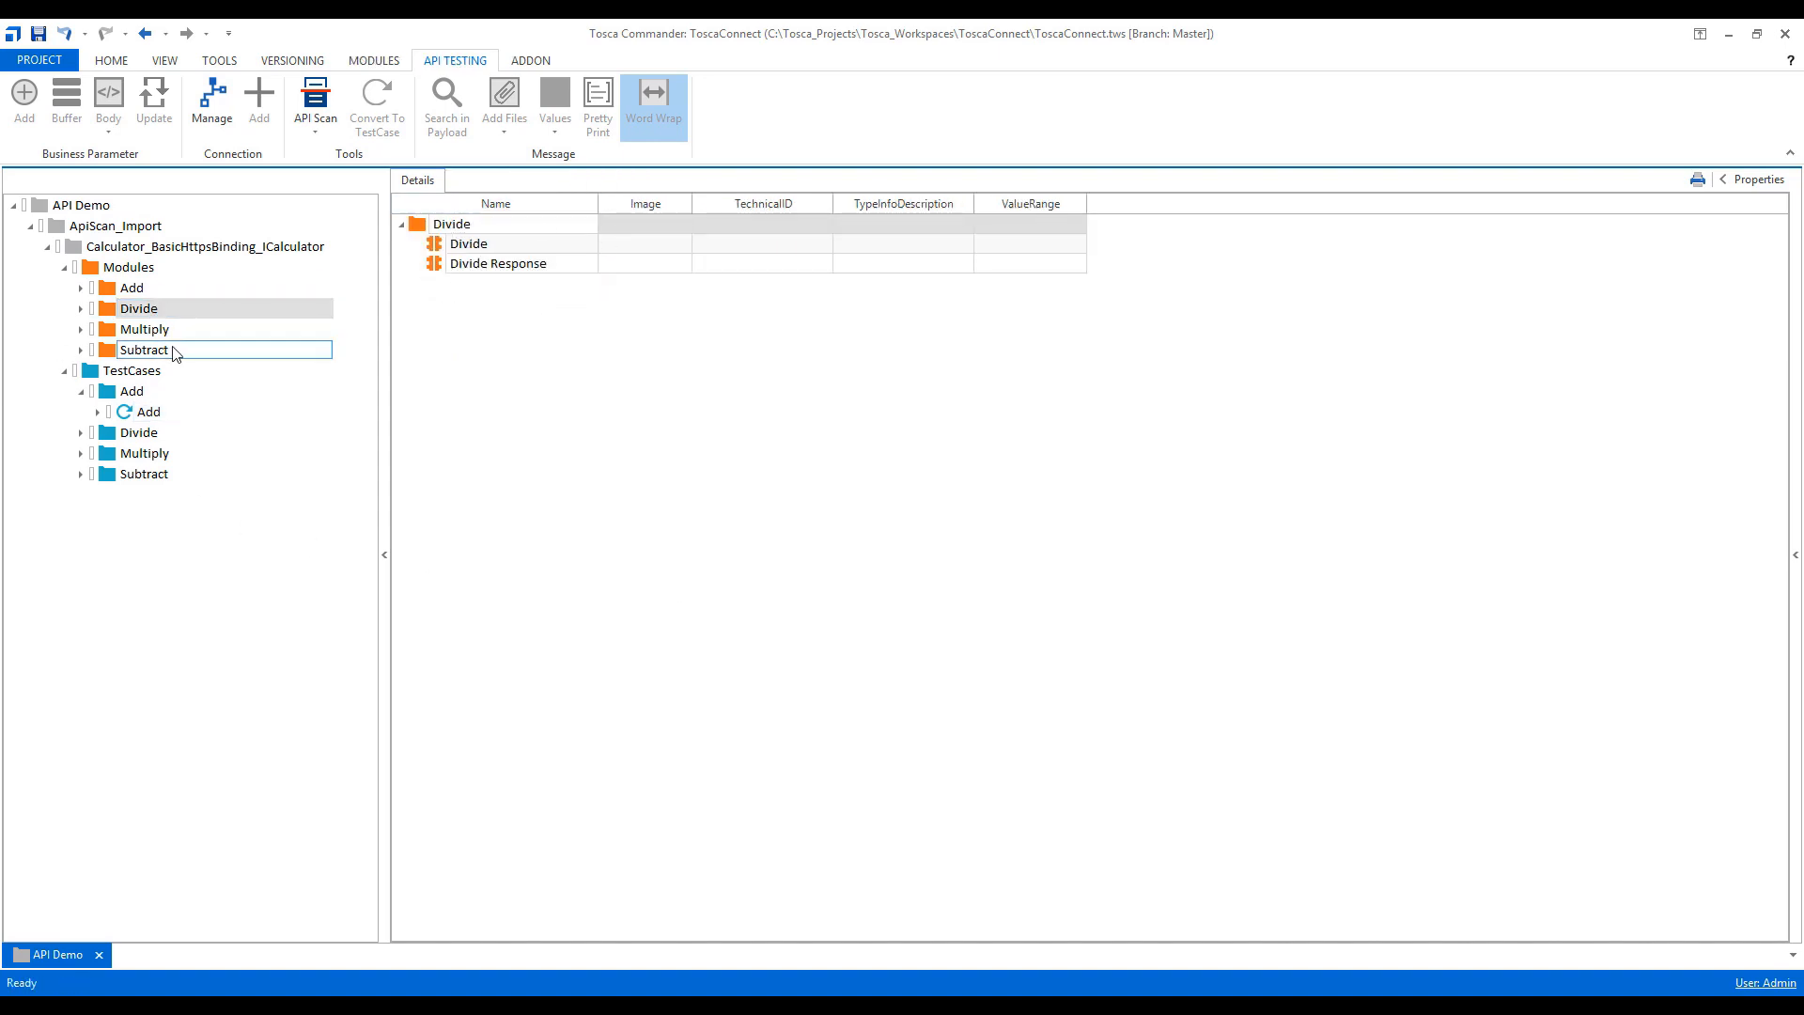